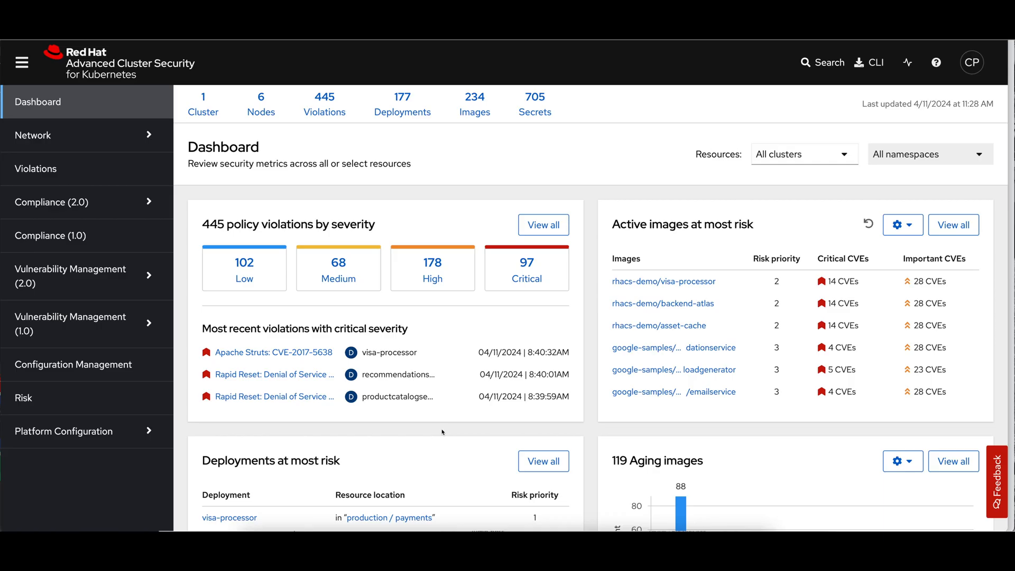
{"action": "mouse_move", "coordinate": [500, 230]}
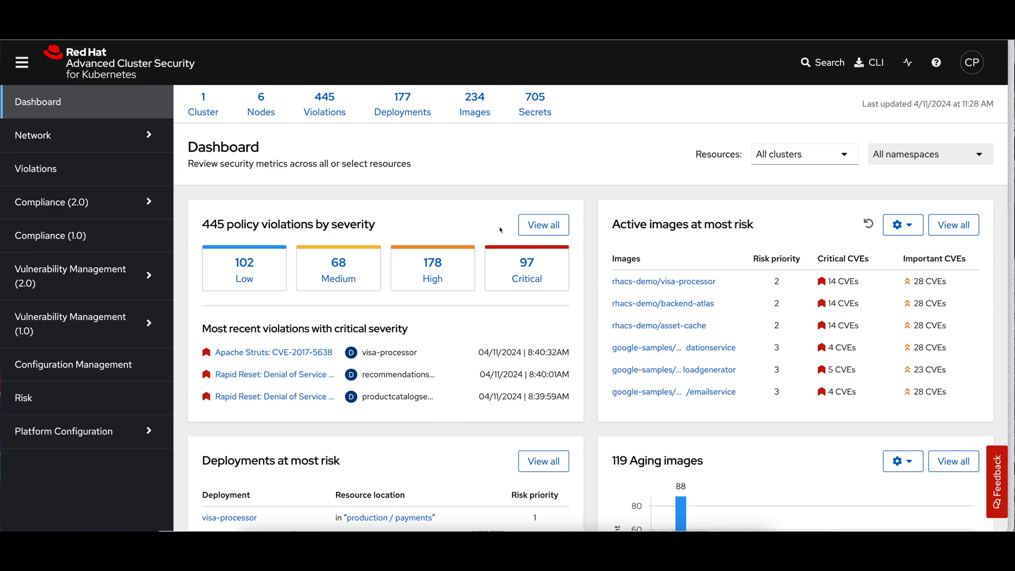
{"action": "mouse_move", "coordinate": [491, 227]}
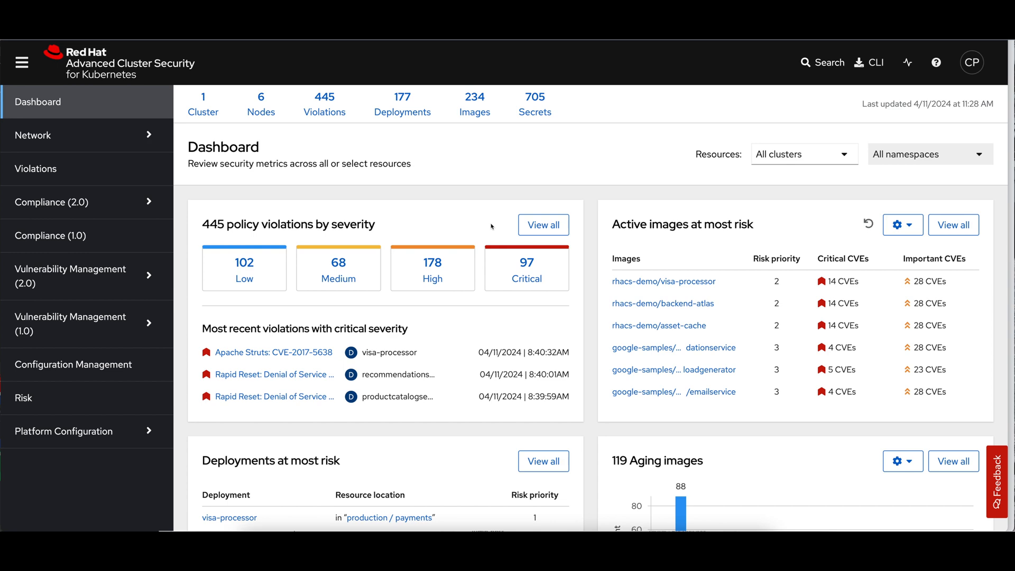
Scroll down through the starting page.
{"action": "scroll", "scroll_direction": "down", "scroll_amount": 3}
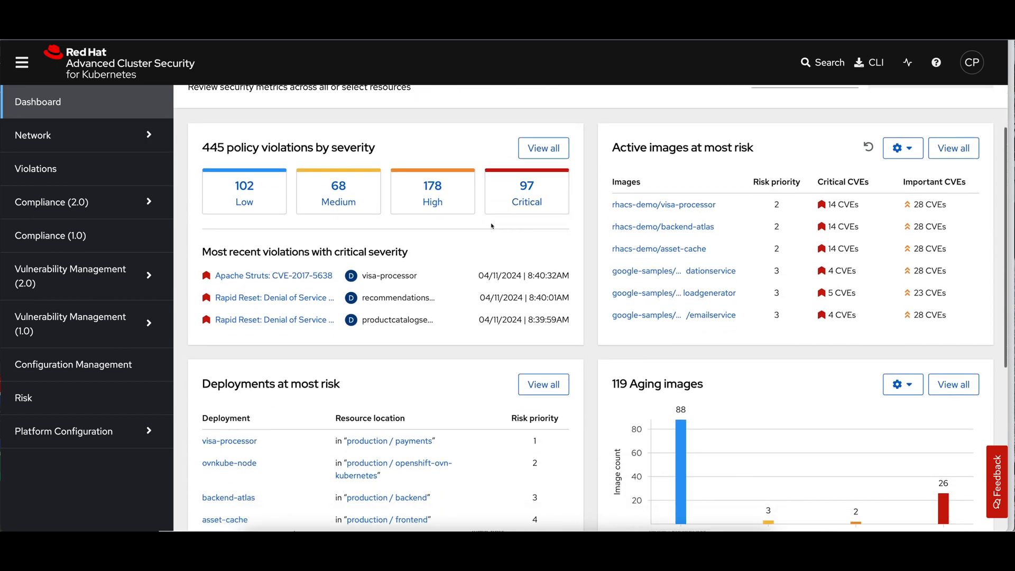
{"action": "scroll", "scroll_direction": "down", "scroll_amount": 3}
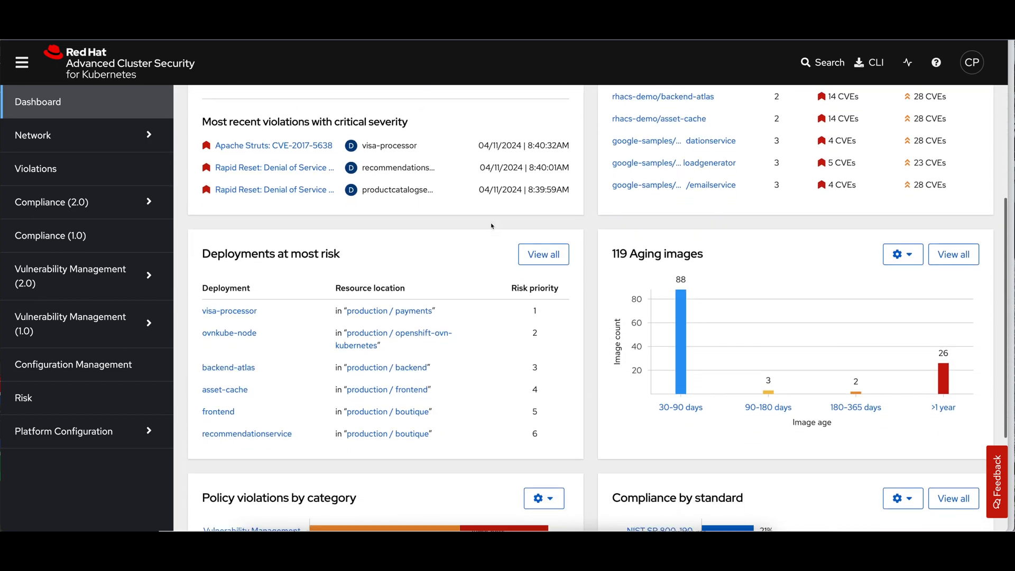
{"action": "scroll", "scroll_direction": "down", "scroll_amount": 3}
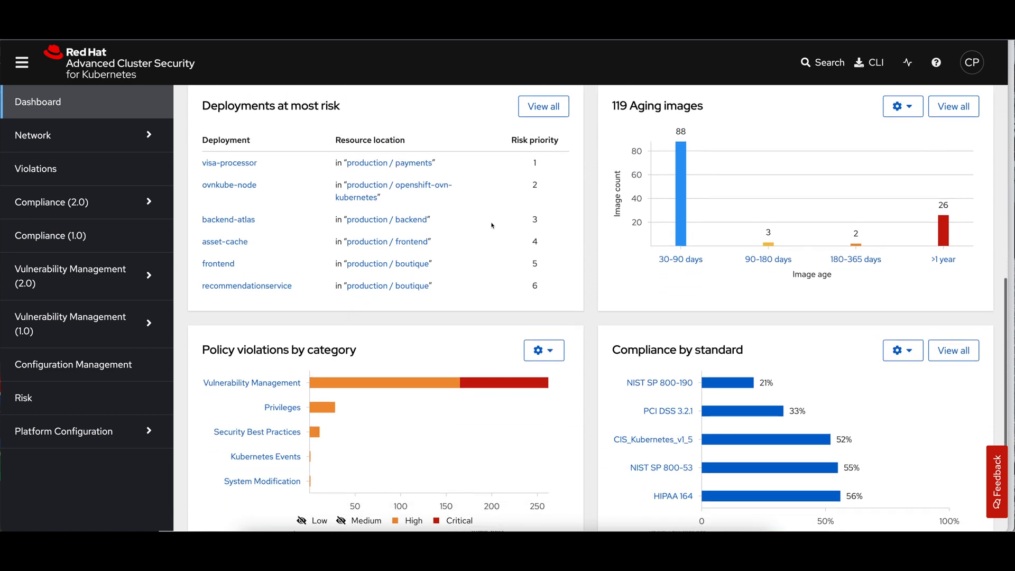
{"action": "scroll", "scroll_direction": "down", "scroll_amount": 3}
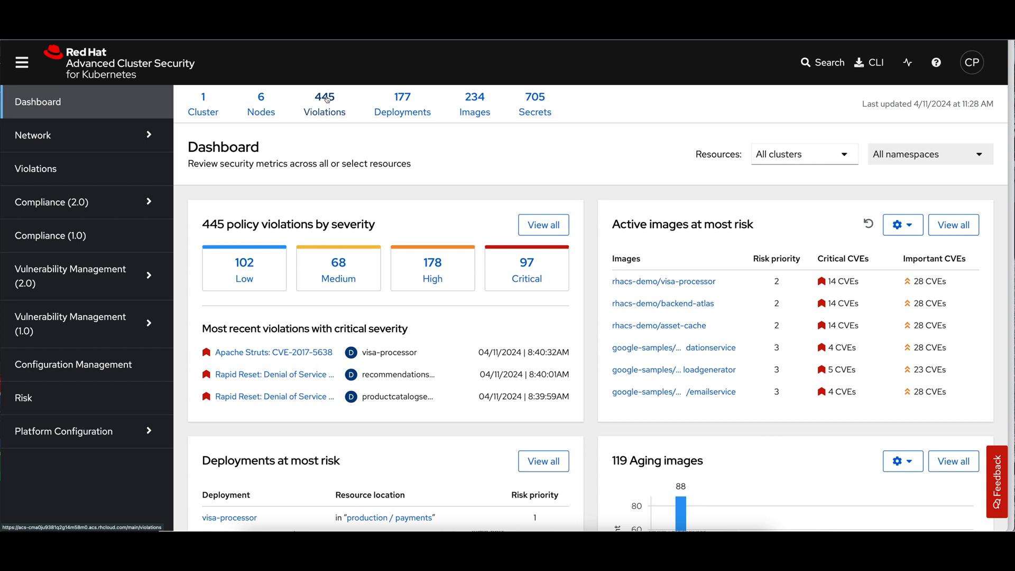
{"action": "mouse_move", "coordinate": [326, 101]}
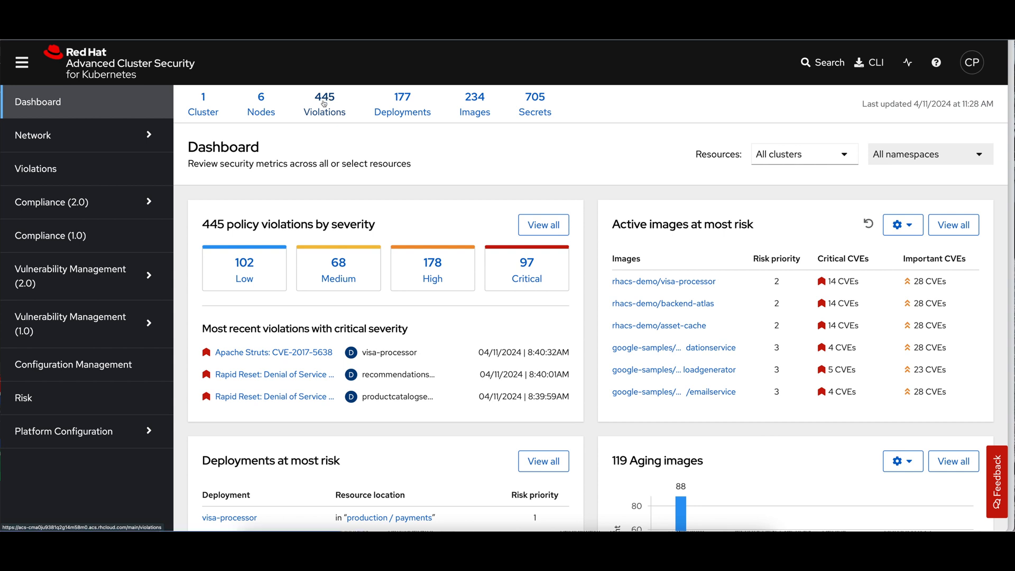
Open Violations and scroll through the 444 policy violation results.
{"action": "left_click", "coordinate": [36, 169]}
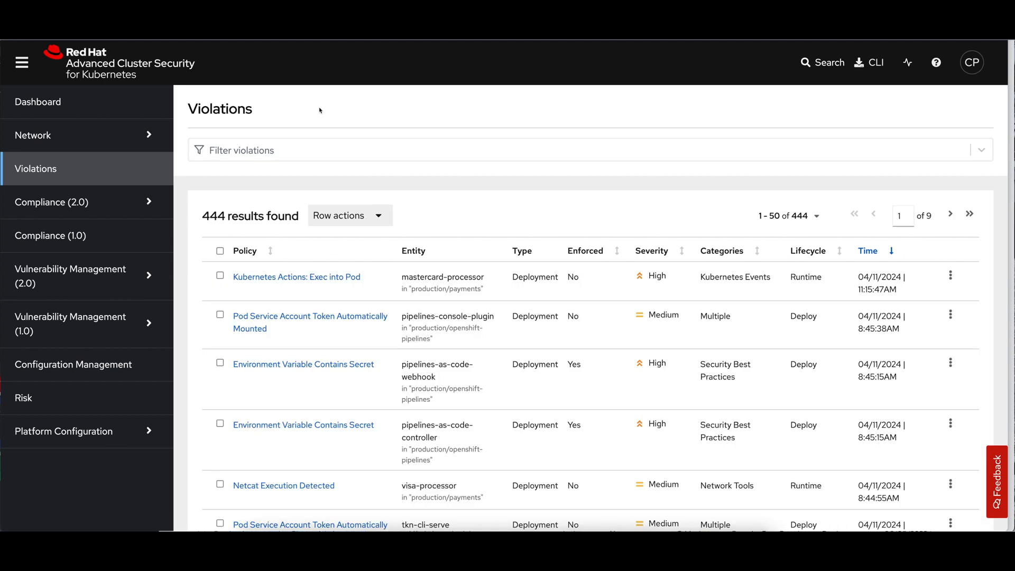
{"action": "scroll", "scroll_direction": "down", "scroll_amount": 3}
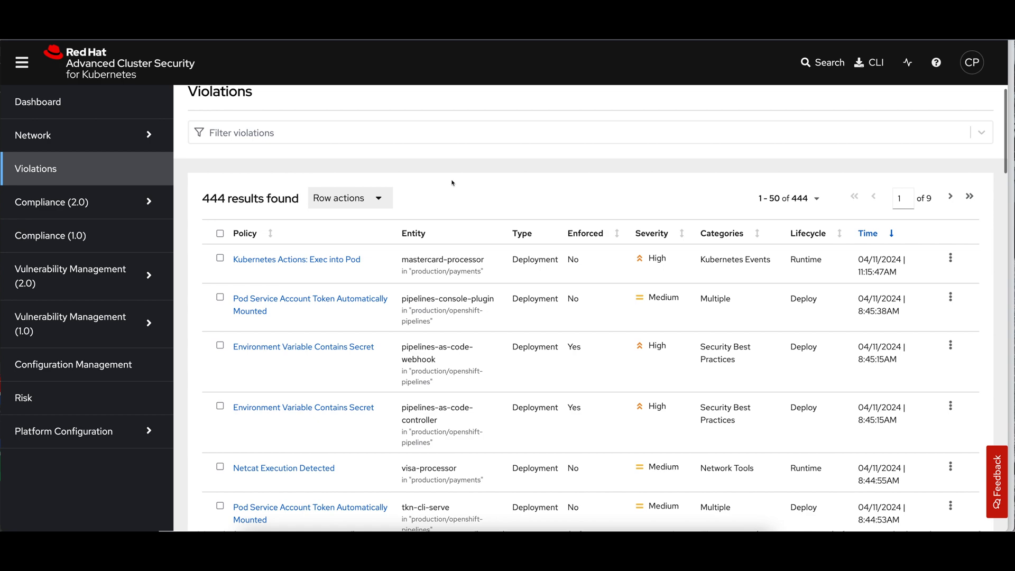
{"action": "scroll", "scroll_direction": "down", "scroll_amount": 3}
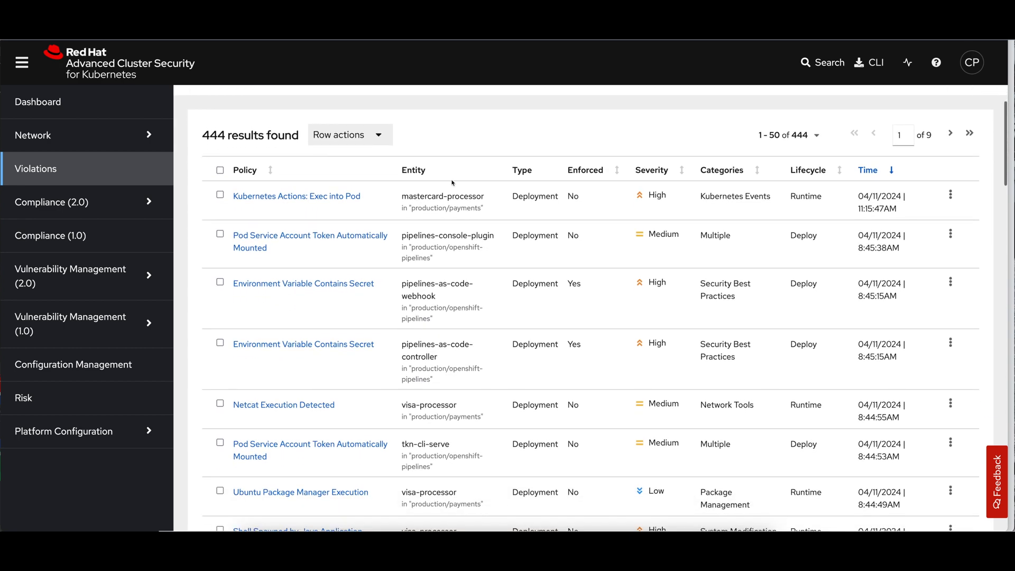
{"action": "scroll", "scroll_direction": "down", "scroll_amount": 3}
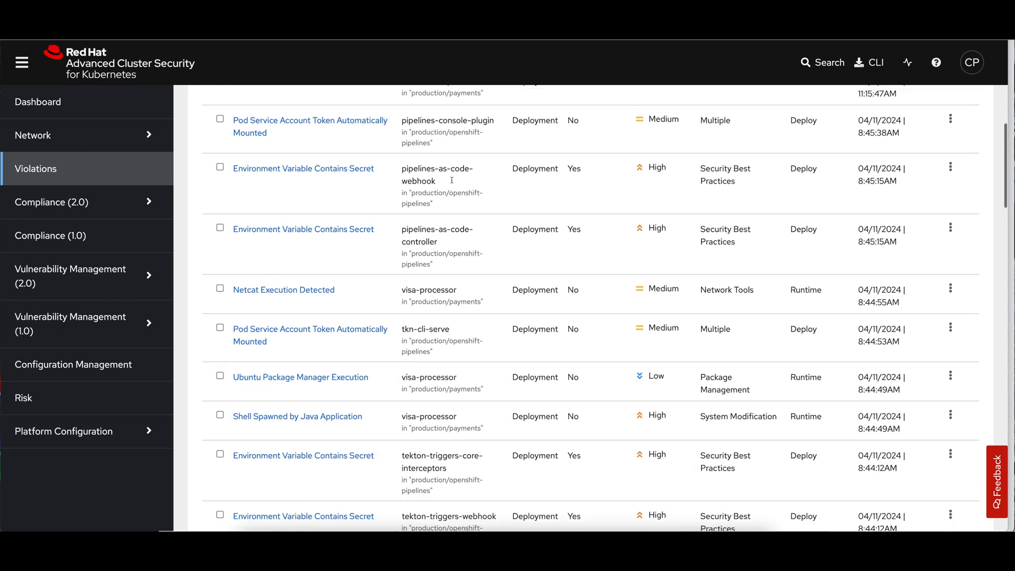
{"action": "scroll", "scroll_direction": "down", "scroll_amount": 3}
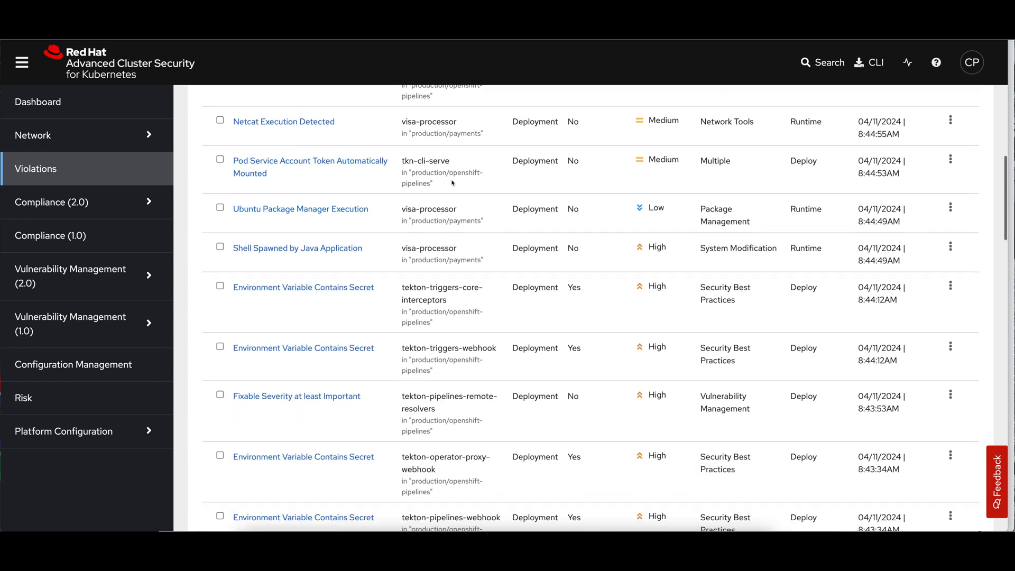
{"action": "scroll", "scroll_direction": "down", "scroll_amount": 3}
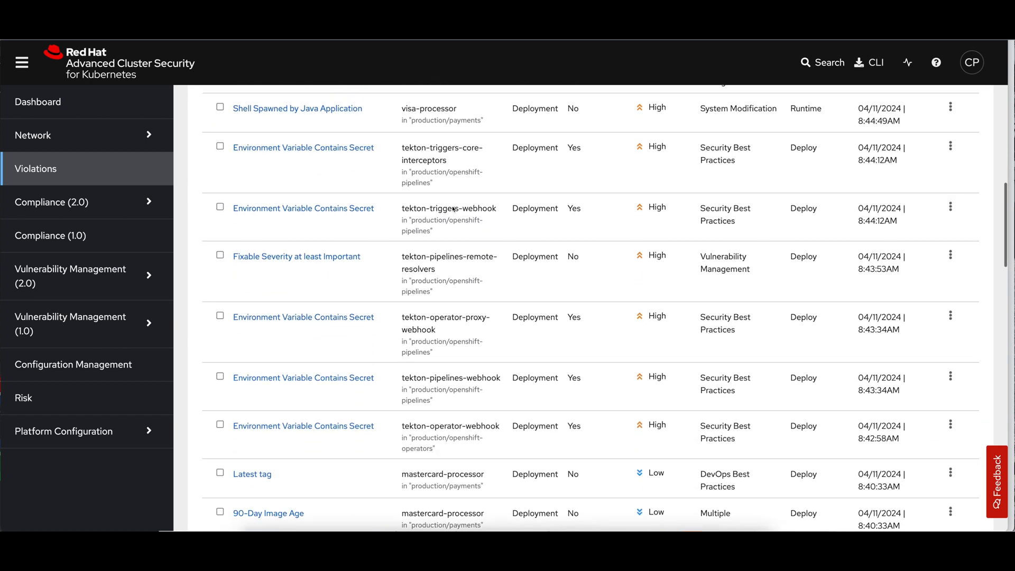
{"action": "scroll", "scroll_direction": "down", "scroll_amount": 3}
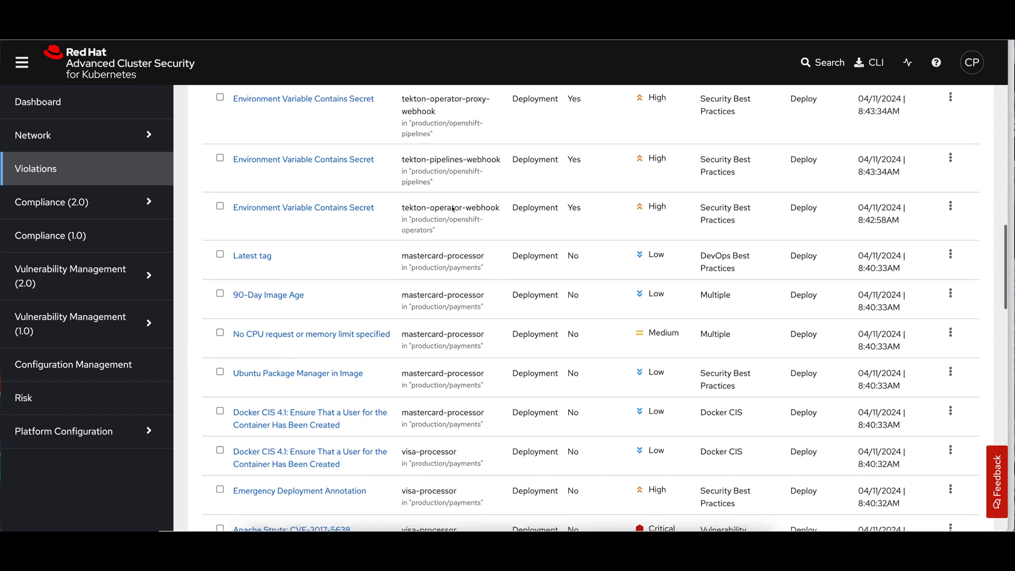
{"action": "scroll", "scroll_direction": "down", "scroll_amount": 3}
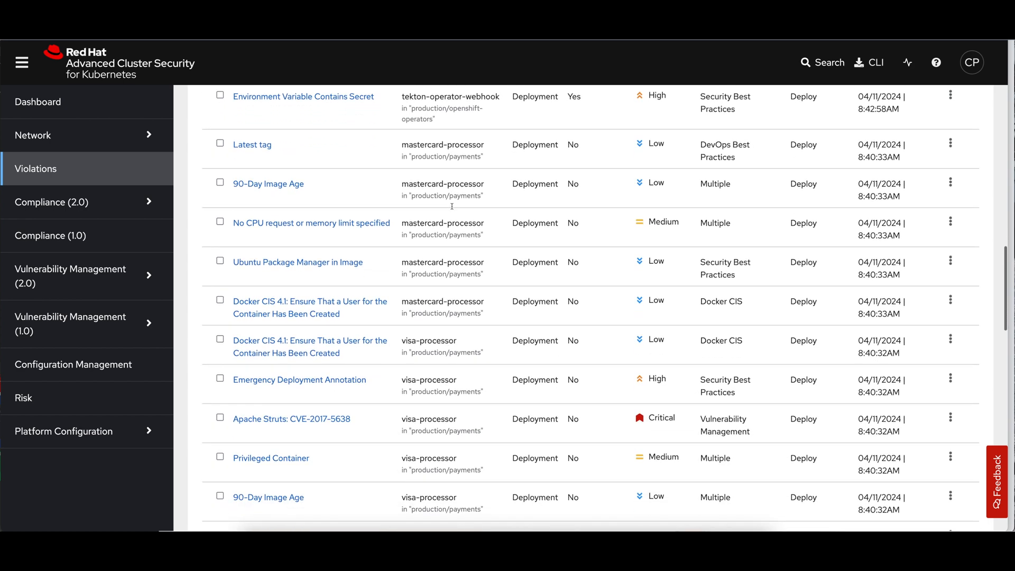
{"action": "scroll", "scroll_direction": "down", "scroll_amount": 3}
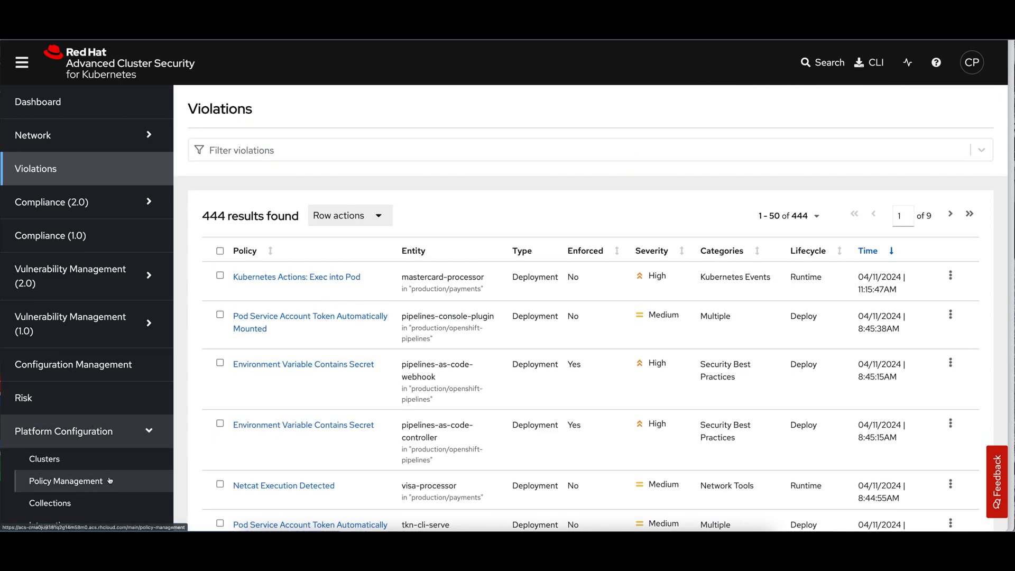
Open Policy Management and expand the 30-Day Scan Age, 90-Day Image Age and Alpine package manager descriptions.
{"action": "left_click", "coordinate": [66, 481]}
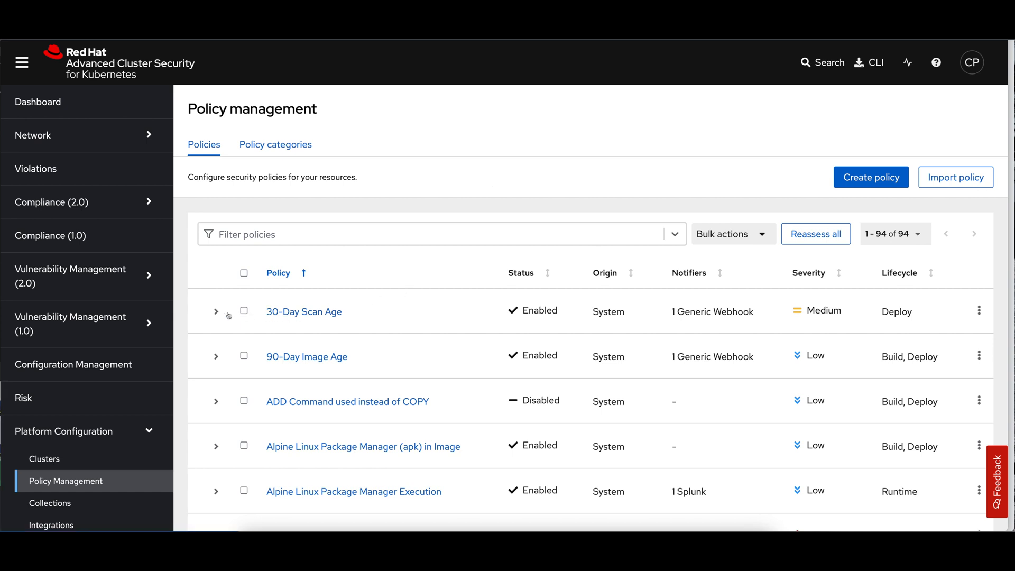
{"action": "left_click", "coordinate": [217, 311]}
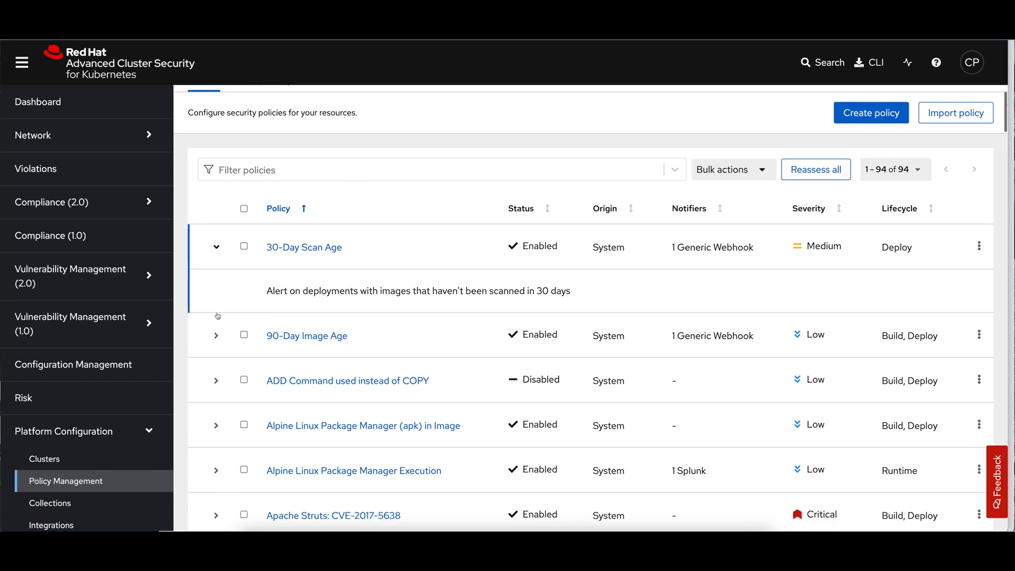
{"action": "left_click", "coordinate": [217, 335]}
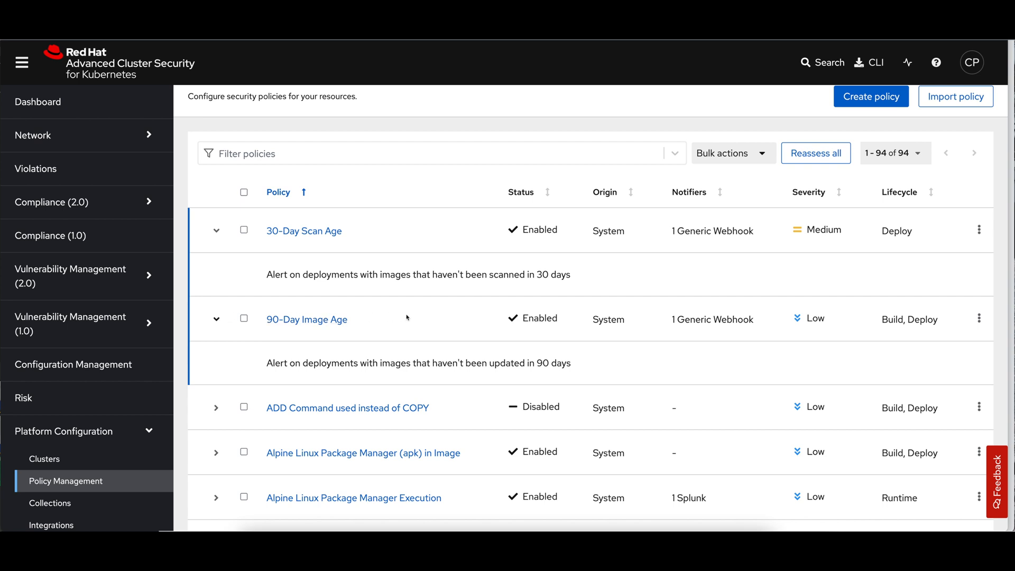
{"action": "scroll", "scroll_direction": "down", "scroll_amount": 3}
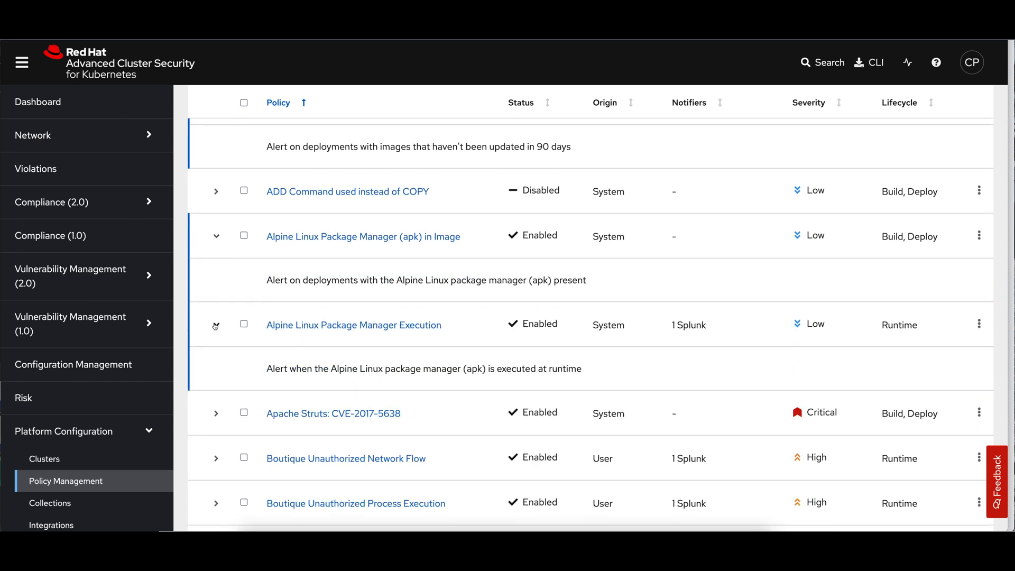
{"action": "left_click", "coordinate": [215, 324]}
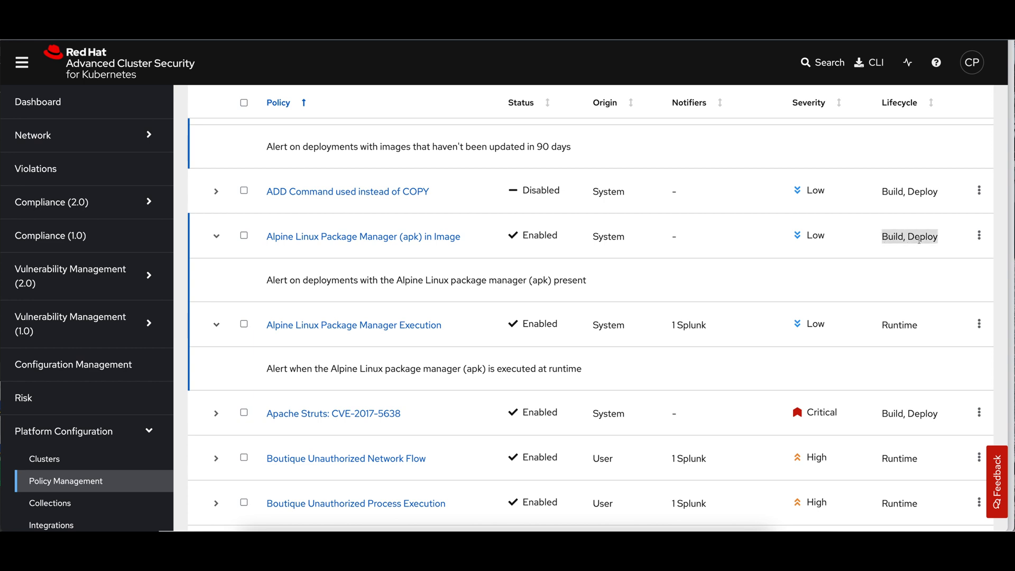
{"action": "mouse_move", "coordinate": [919, 240]}
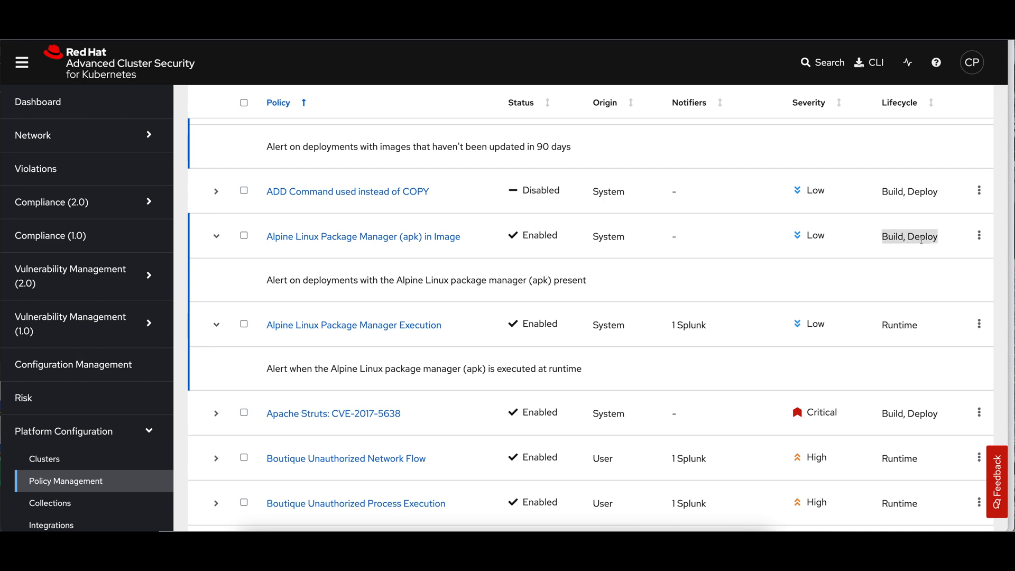
{"action": "mouse_move", "coordinate": [862, 249]}
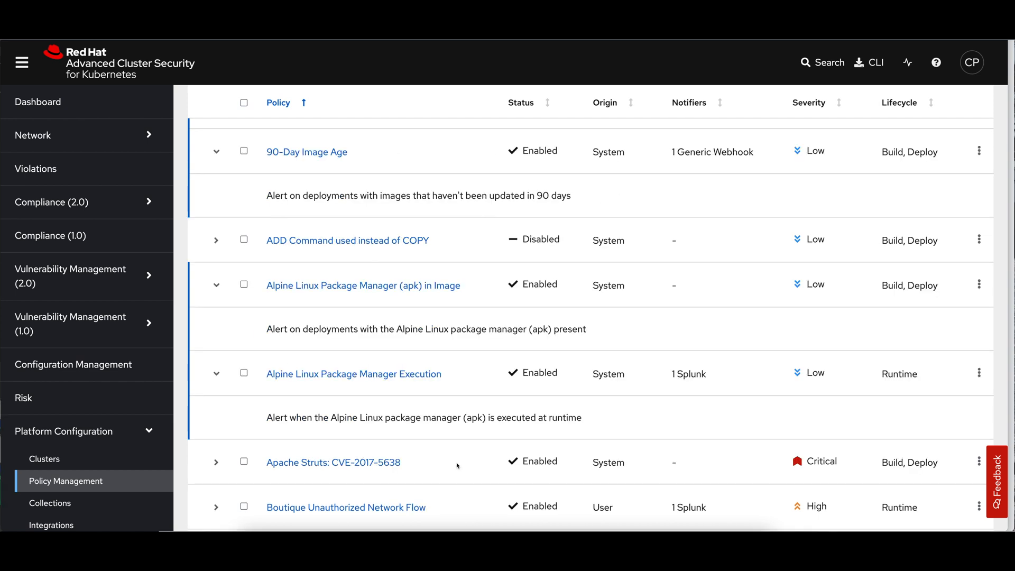
{"action": "scroll", "scroll_direction": "up", "scroll_amount": 3}
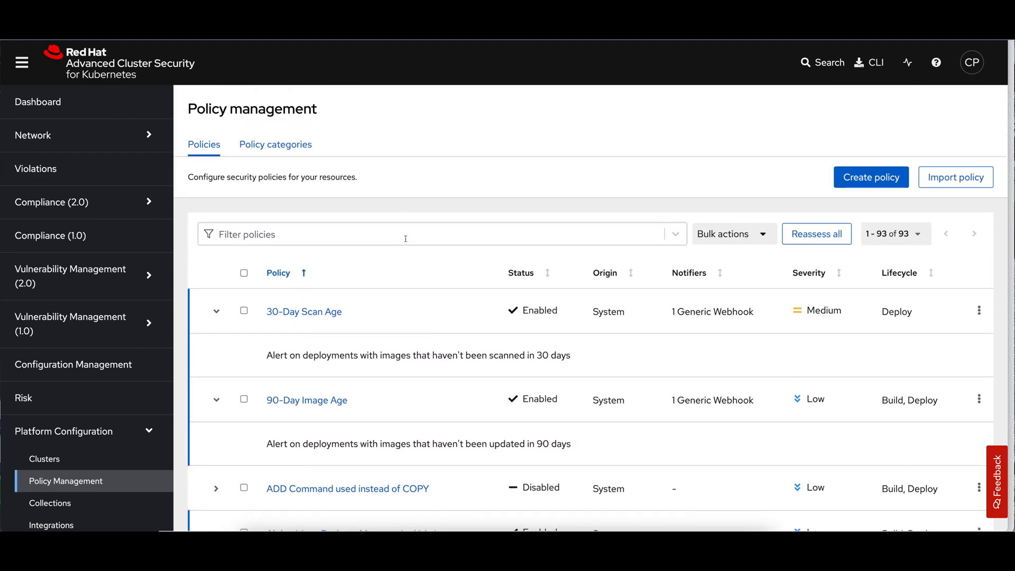
Search policies for 'fixab' to reach the Fixable Severity at least Important policy details.
{"action": "type", "text": "policy"}
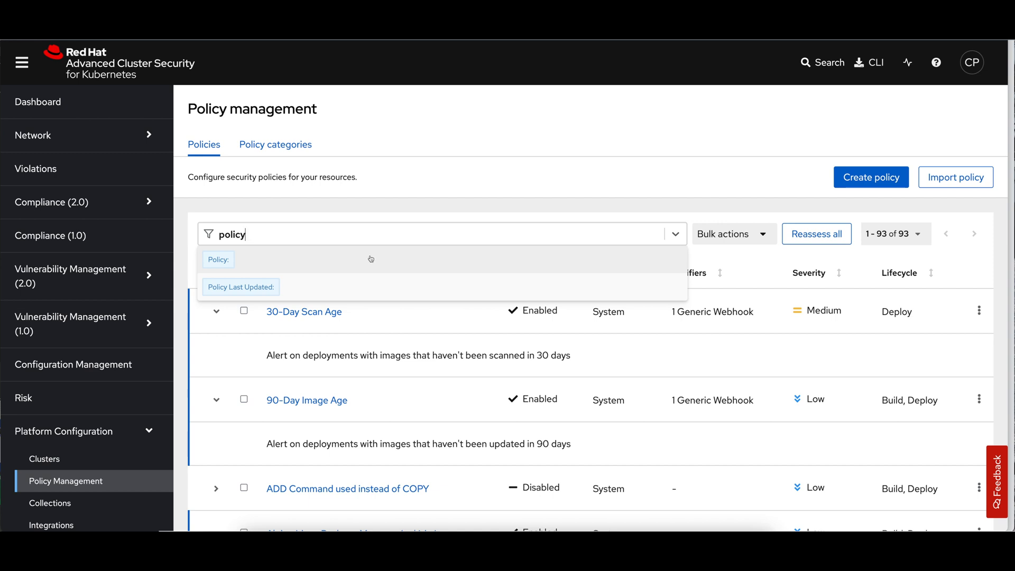
{"action": "type", "text": "fixab"}
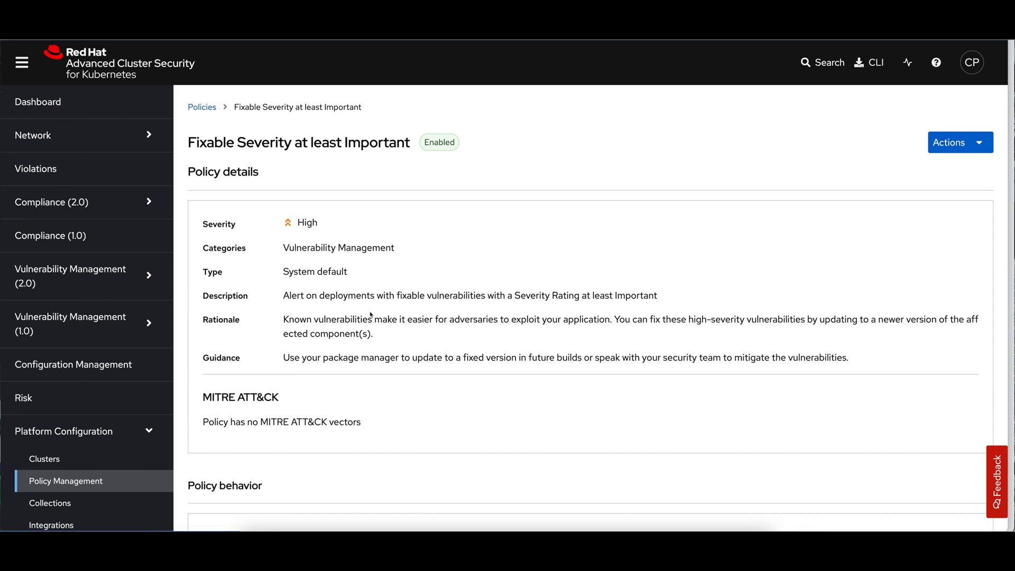
{"action": "mouse_move", "coordinate": [471, 280]}
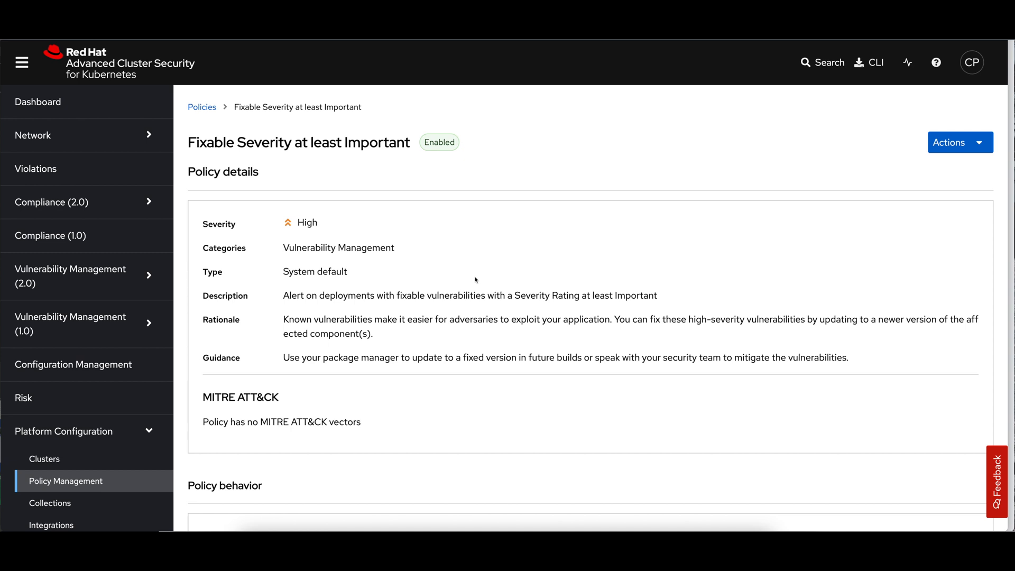
{"action": "mouse_move", "coordinate": [788, 216]}
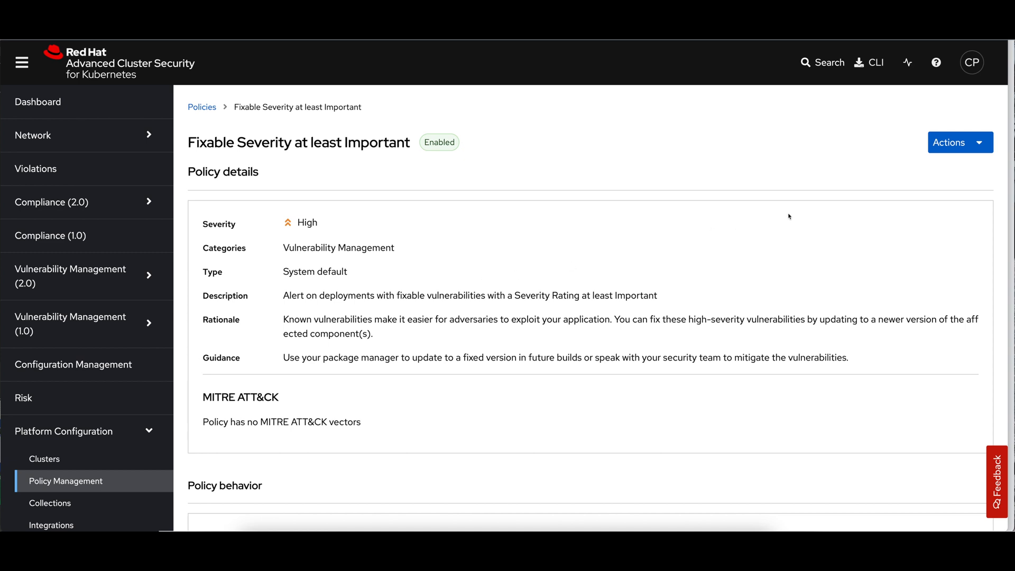
{"action": "mouse_move", "coordinate": [799, 212]}
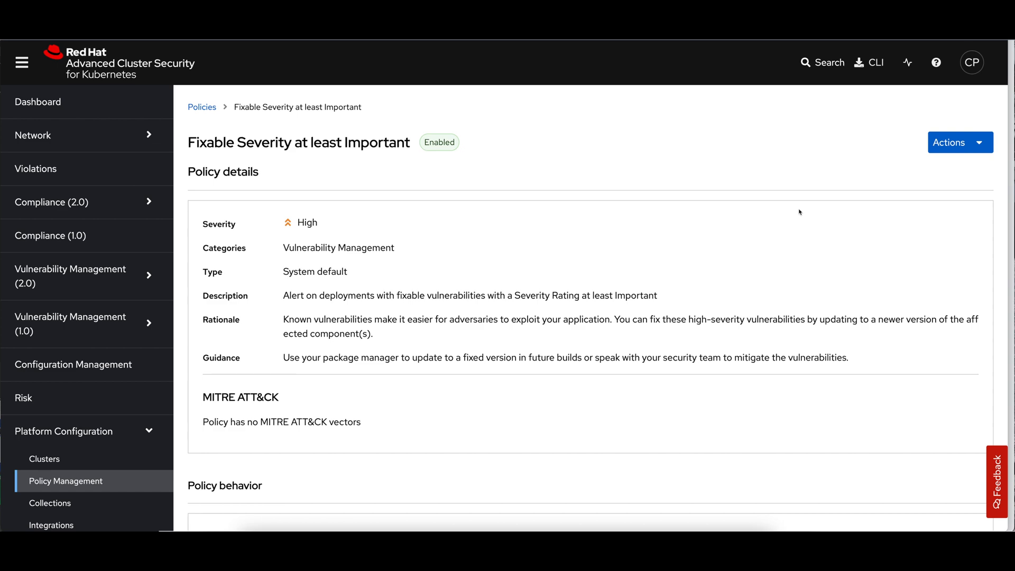
Edit the Fixable Severity at least Important policy from Actions and scroll its details.
{"action": "left_click", "coordinate": [960, 142]}
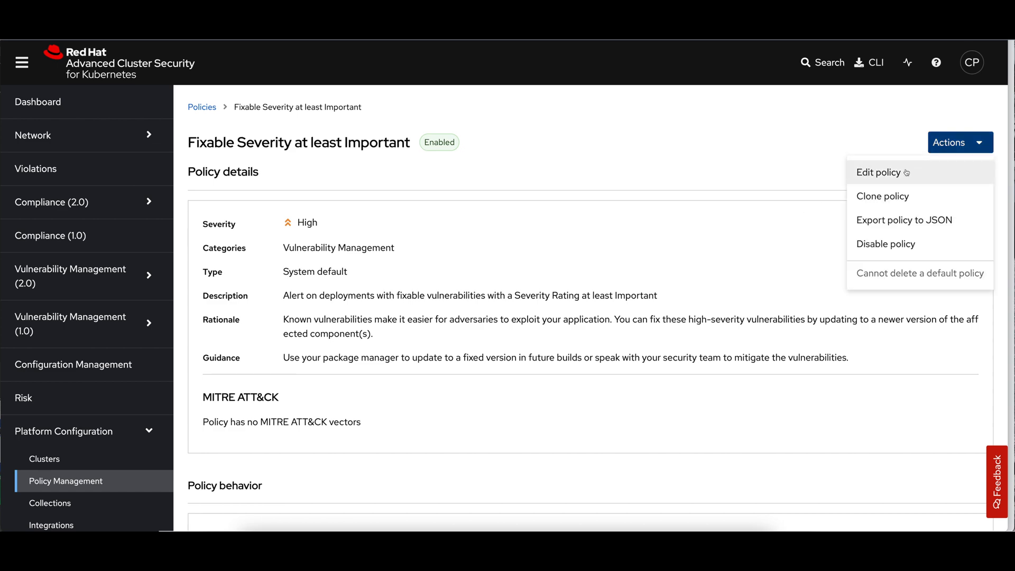
{"action": "left_click", "coordinate": [878, 173]}
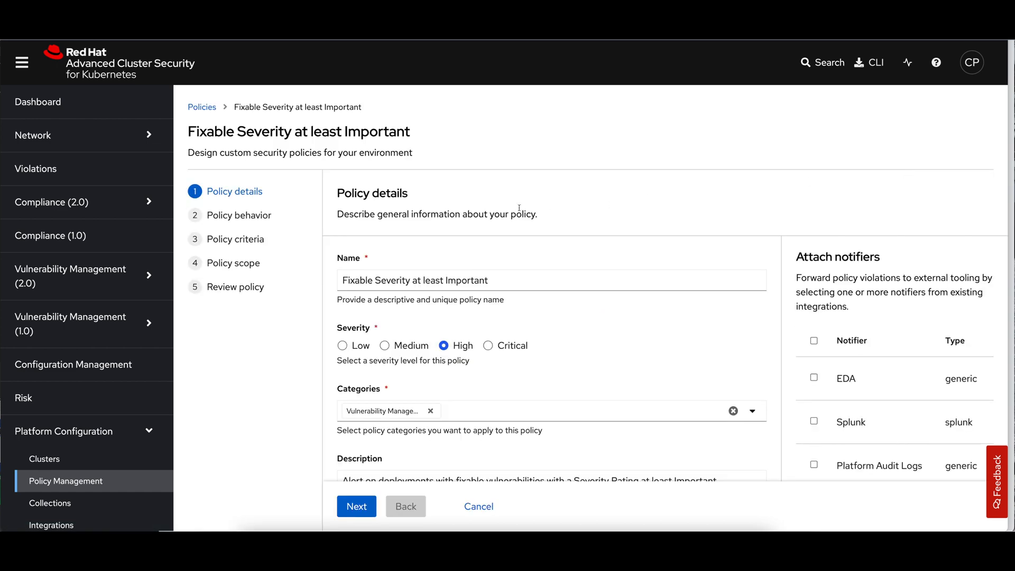
{"action": "scroll", "scroll_direction": "down", "scroll_amount": 3}
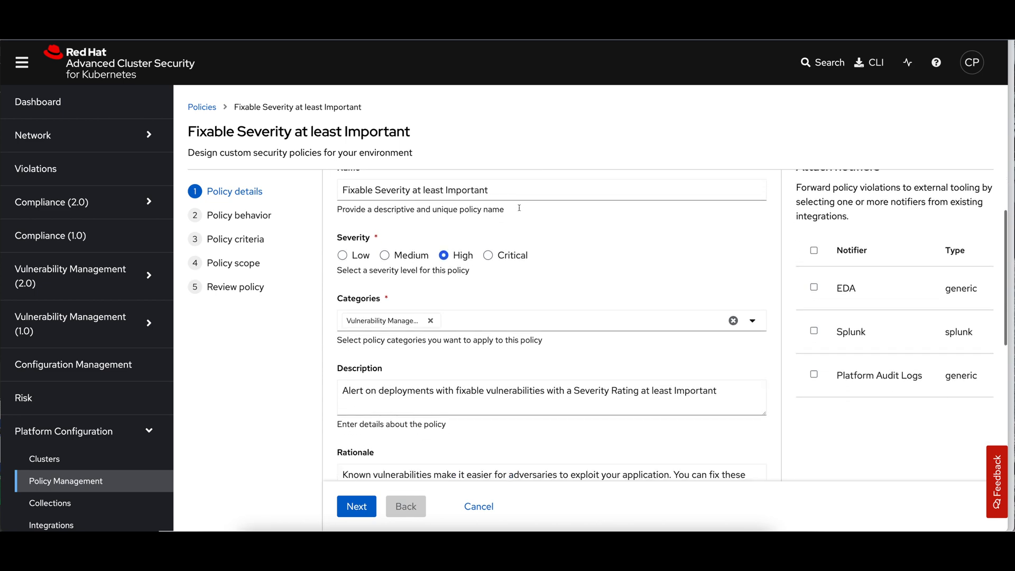
{"action": "scroll", "scroll_direction": "down", "scroll_amount": 3}
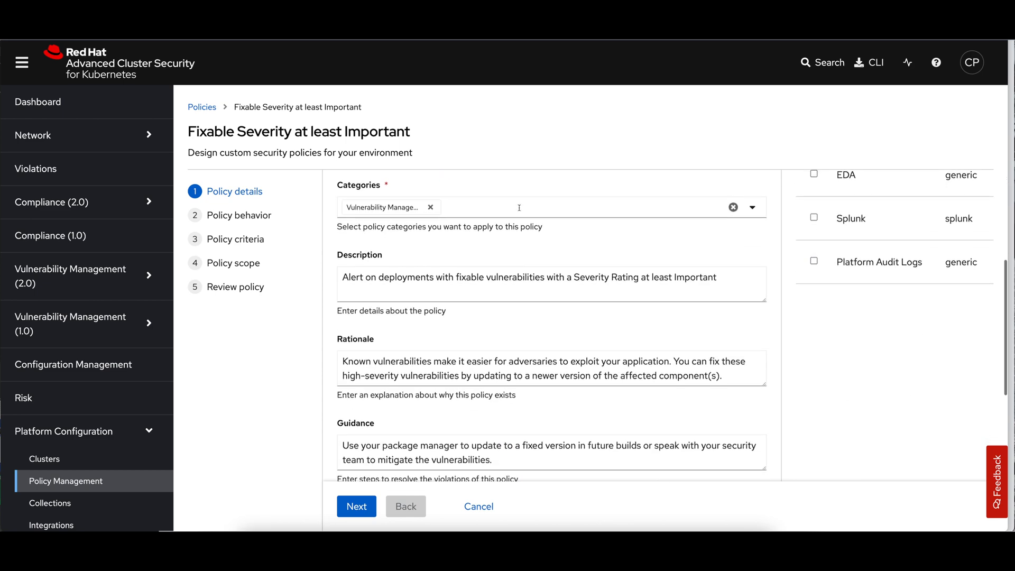
{"action": "scroll", "scroll_direction": "down", "scroll_amount": 3}
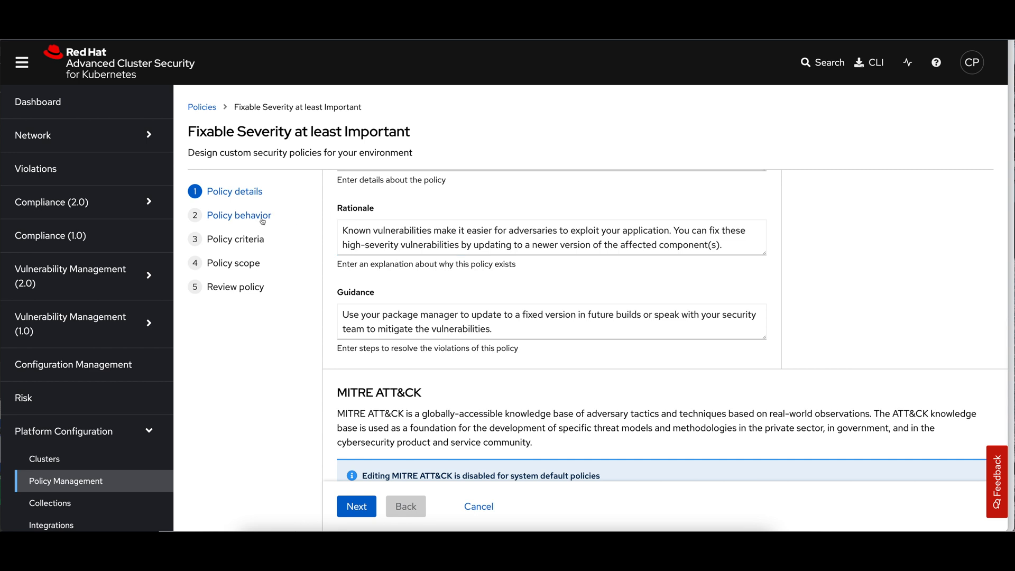
Review Policy behavior down to the Response method and enforcement toggles.
{"action": "left_click", "coordinate": [239, 215]}
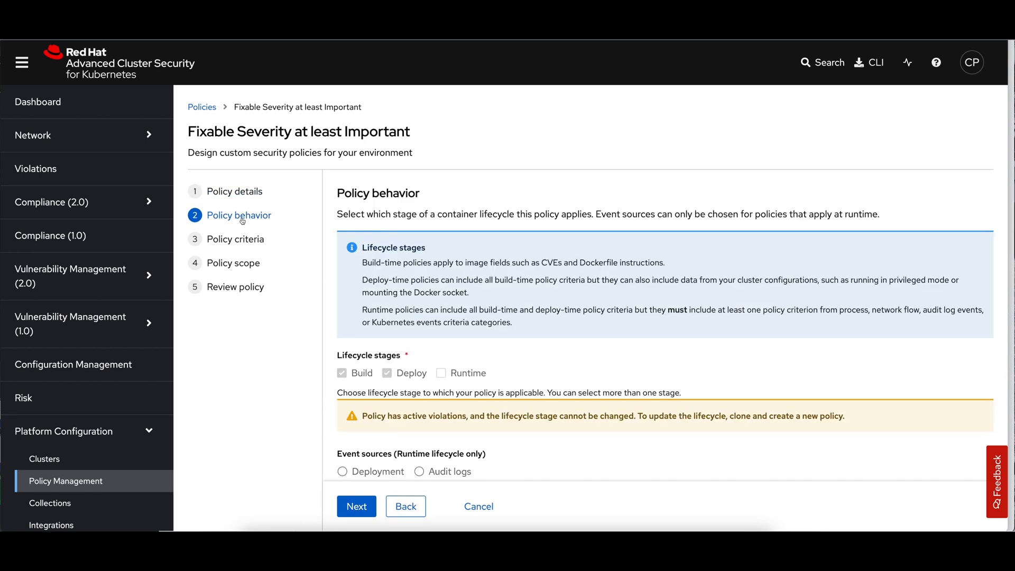
{"action": "scroll", "scroll_direction": "down", "scroll_amount": 3}
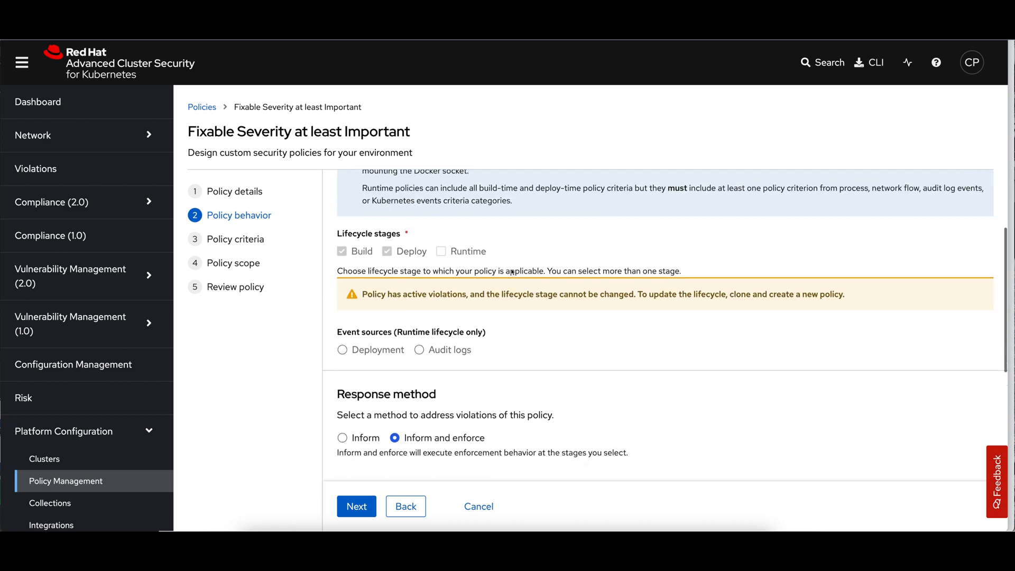
{"action": "scroll", "scroll_direction": "down", "scroll_amount": 3}
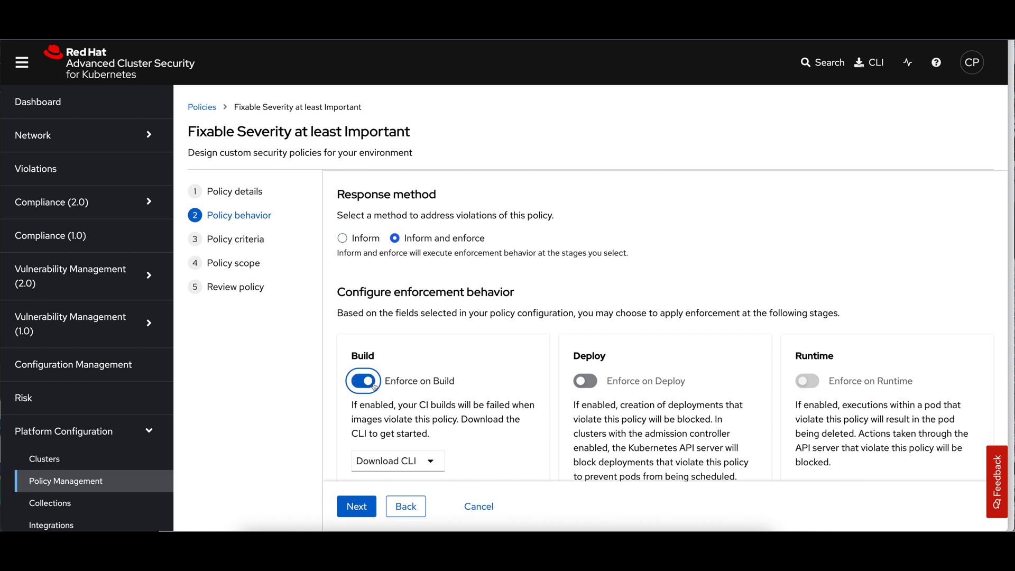
{"action": "scroll", "scroll_direction": "down", "scroll_amount": 3}
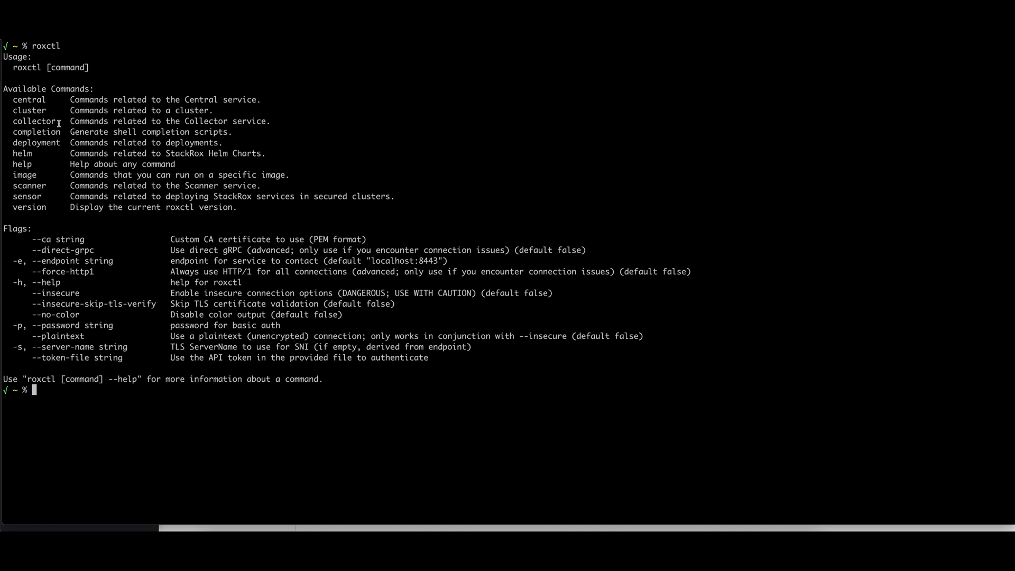
{"action": "mouse_move", "coordinate": [343, 201]}
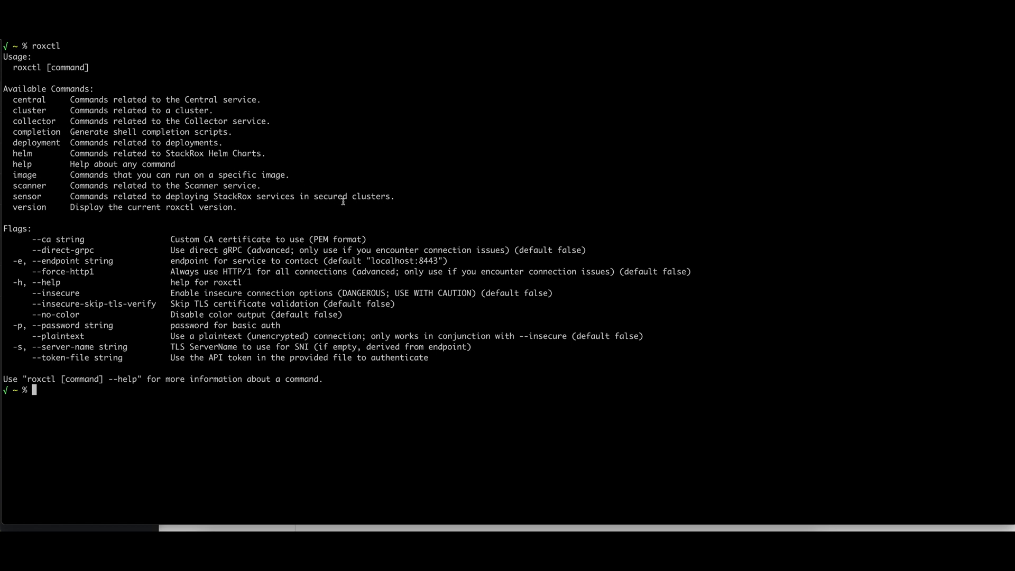
{"action": "mouse_move", "coordinate": [511, 189]}
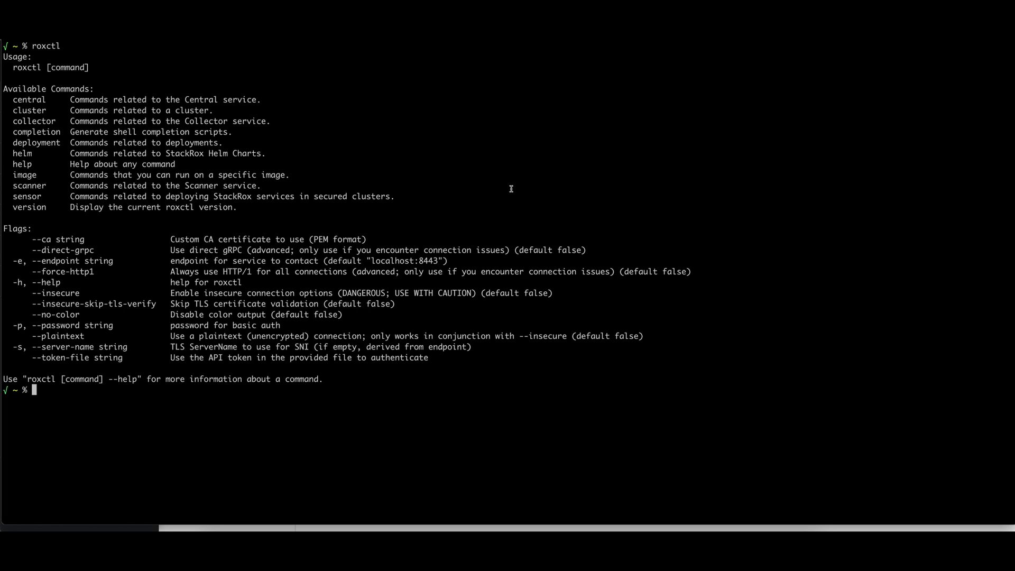
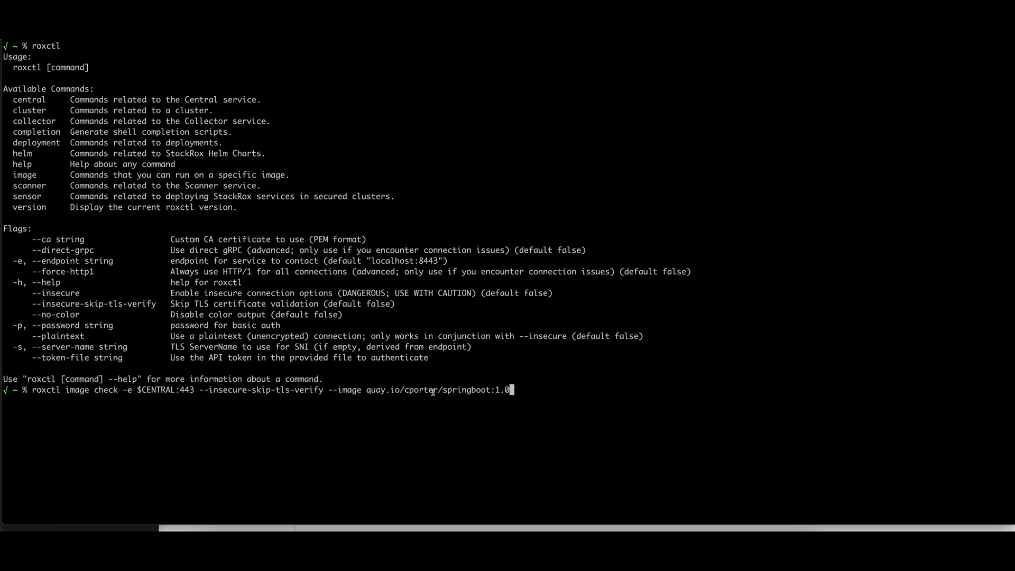
{"action": "mouse_move", "coordinate": [567, 381]}
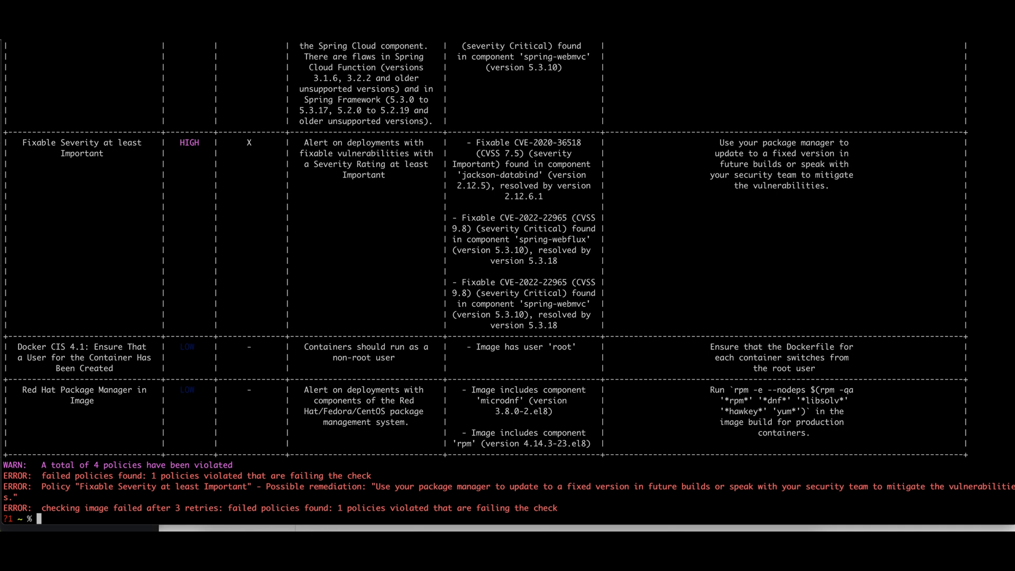
{"action": "mouse_move", "coordinate": [542, 380]}
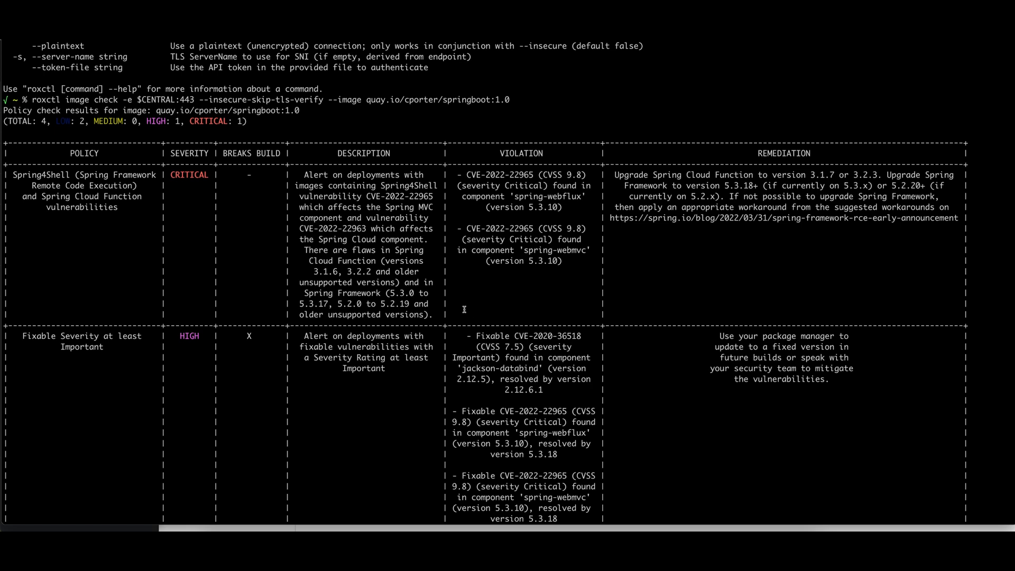
{"action": "mouse_move", "coordinate": [93, 181]}
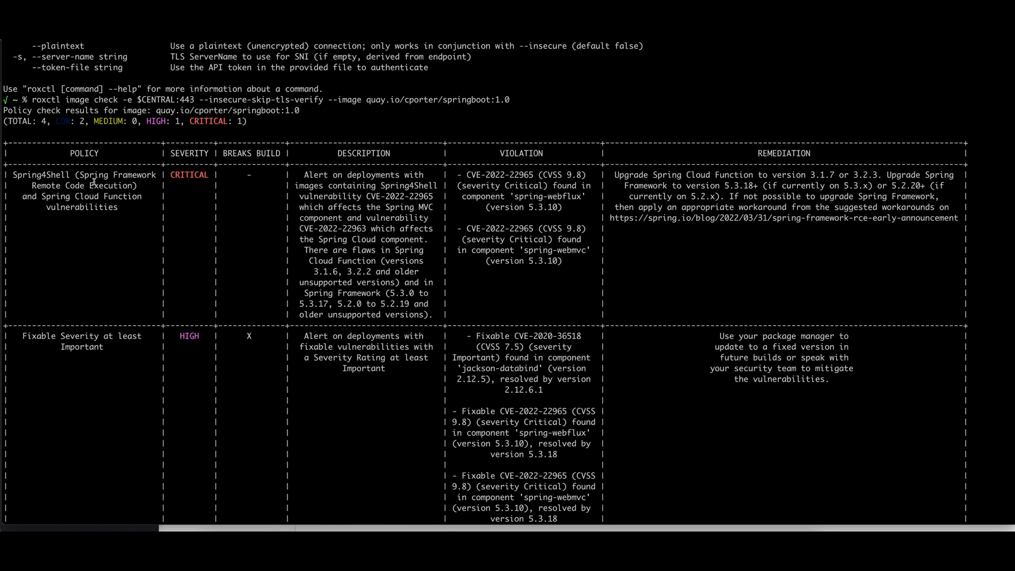
Scroll through the image check results table of four violated policies.
{"action": "scroll", "scroll_direction": "down", "scroll_amount": 3}
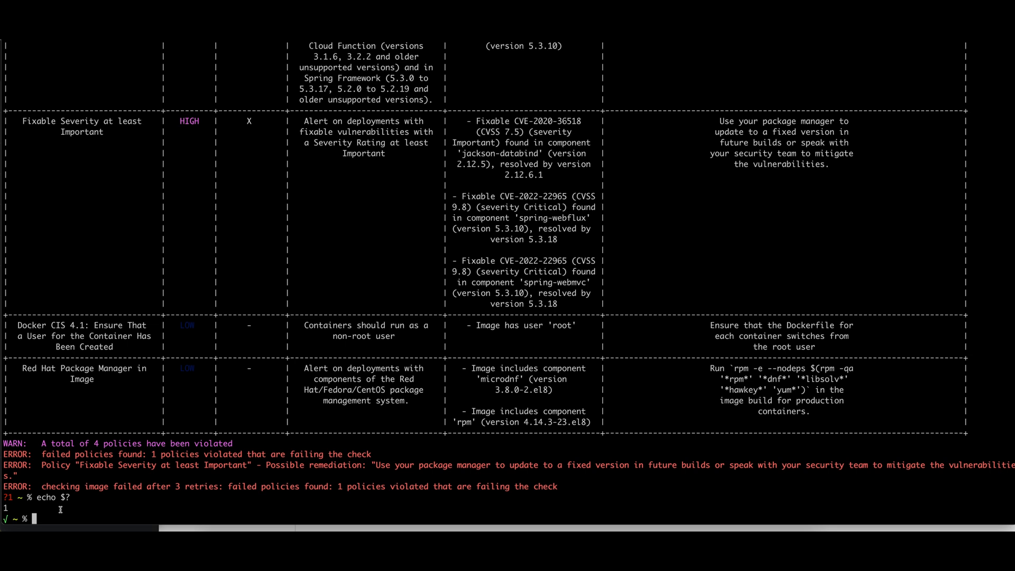
{"action": "mouse_move", "coordinate": [64, 507]}
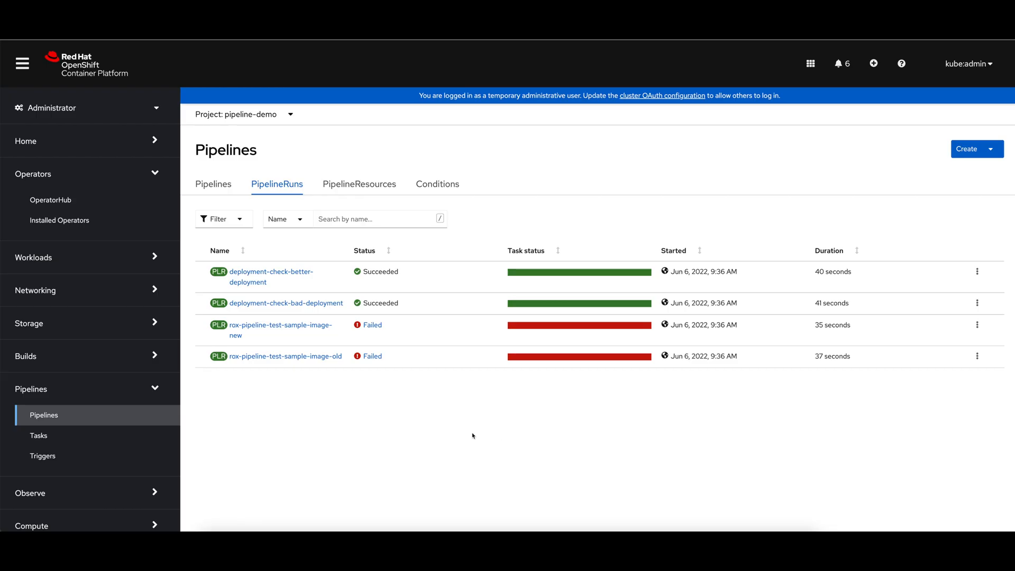
{"action": "mouse_move", "coordinate": [476, 436]}
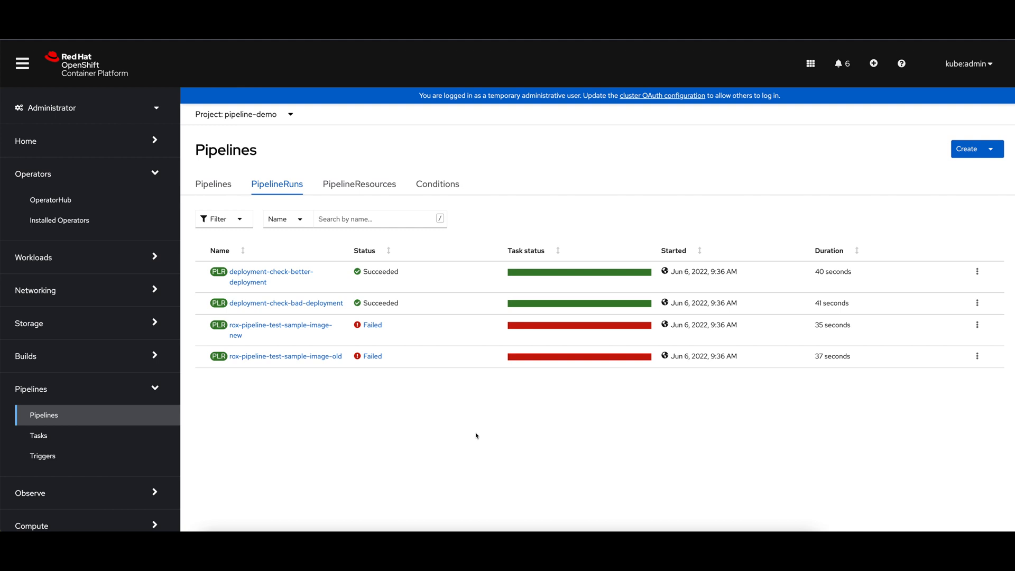
{"action": "mouse_move", "coordinate": [355, 407]}
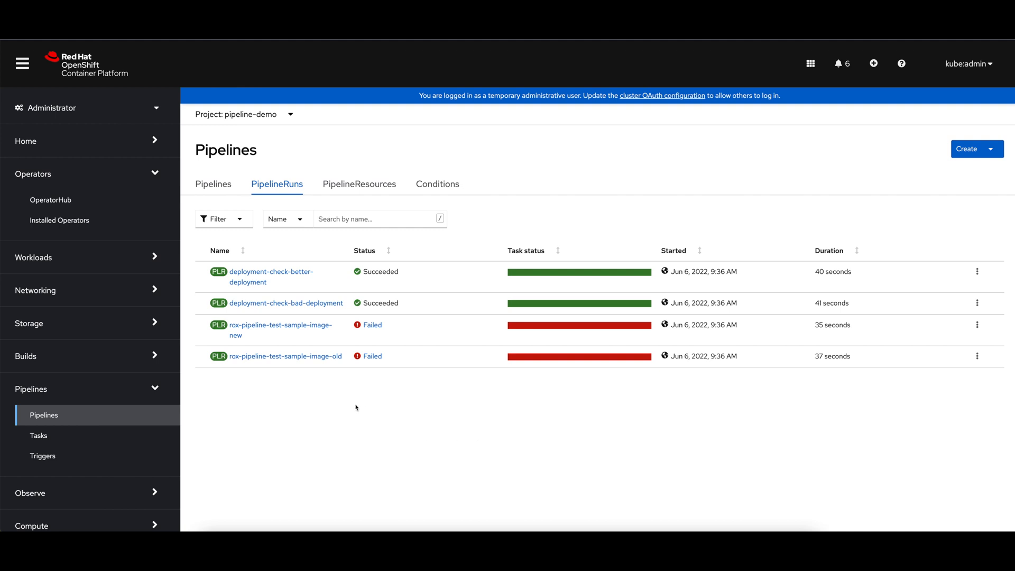
{"action": "mouse_move", "coordinate": [280, 330]}
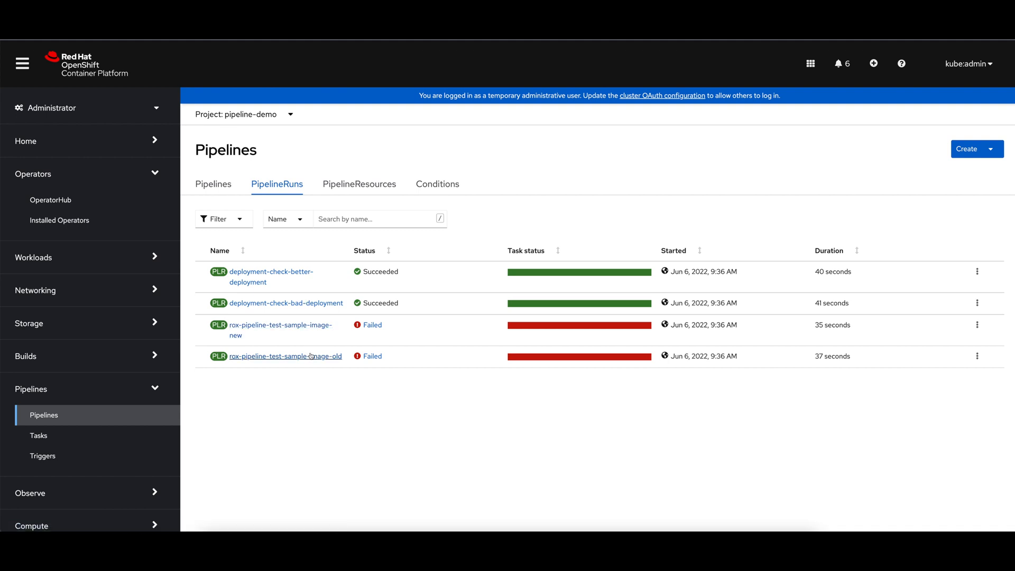
Open the rox-pipeline-test-sample-image-old run's image-check logs and scroll to the policy results.
{"action": "left_click", "coordinate": [285, 355]}
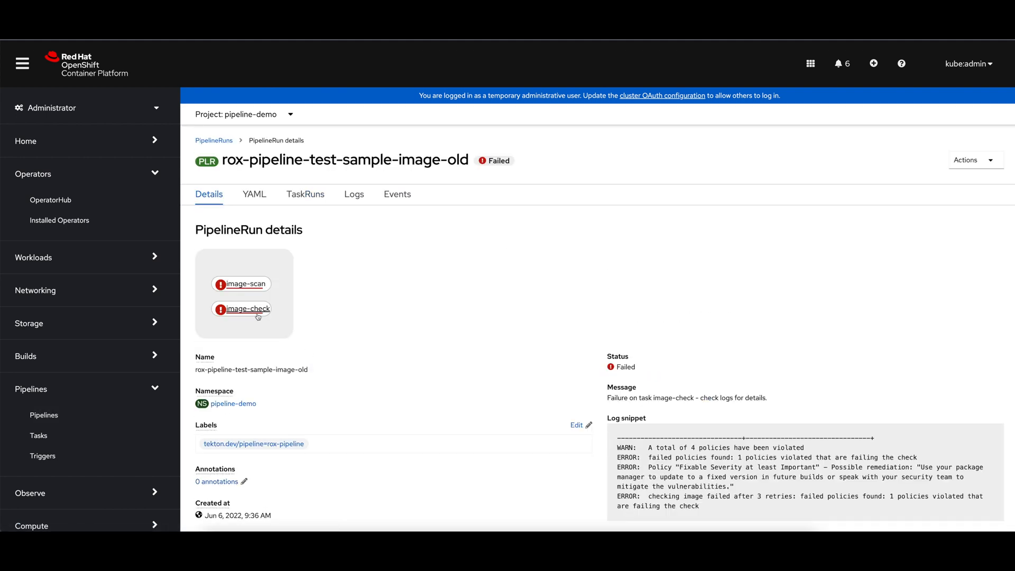
{"action": "left_click", "coordinate": [354, 194]}
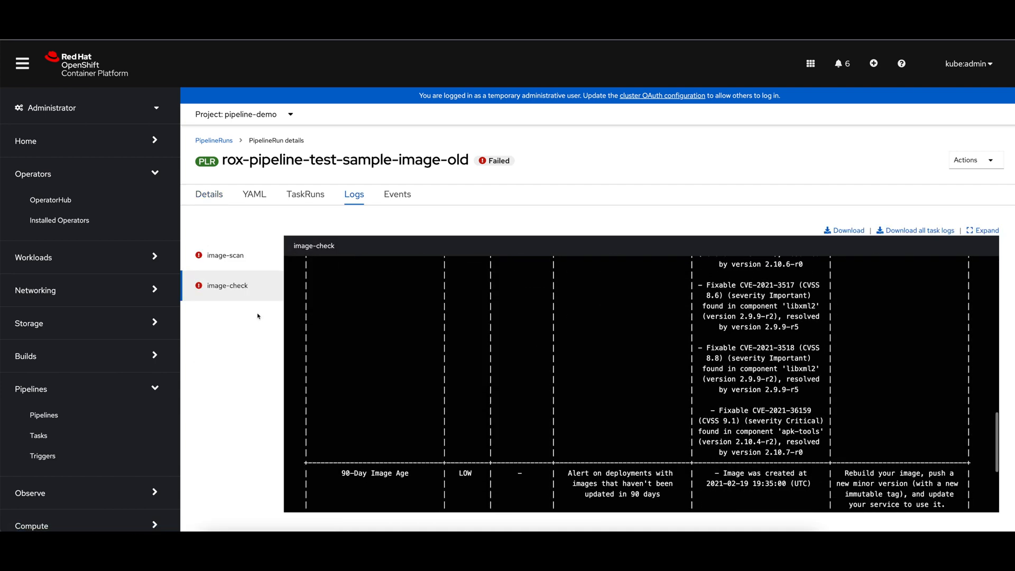
{"action": "scroll", "scroll_direction": "down", "scroll_amount": 3}
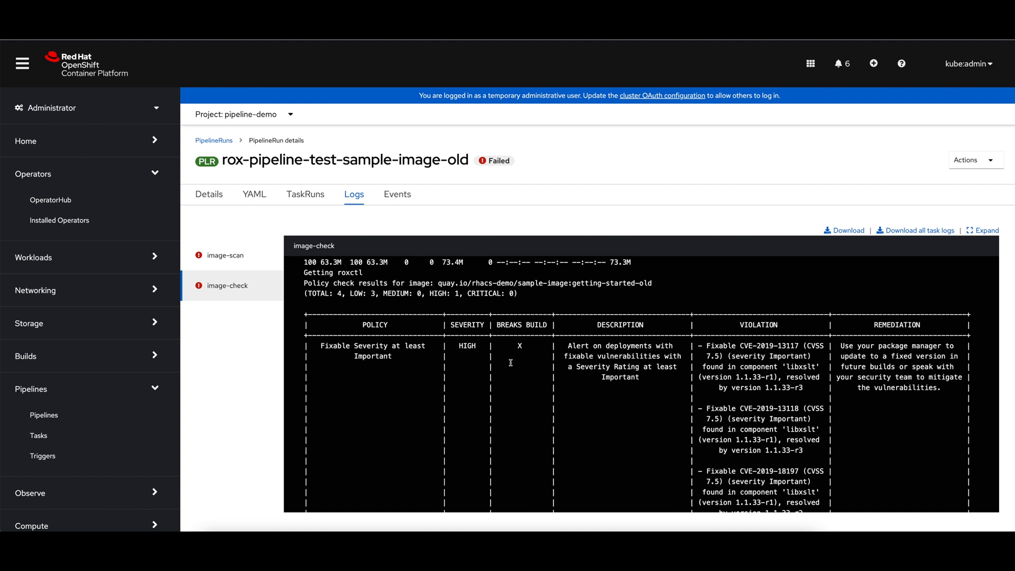
{"action": "mouse_move", "coordinate": [511, 364]}
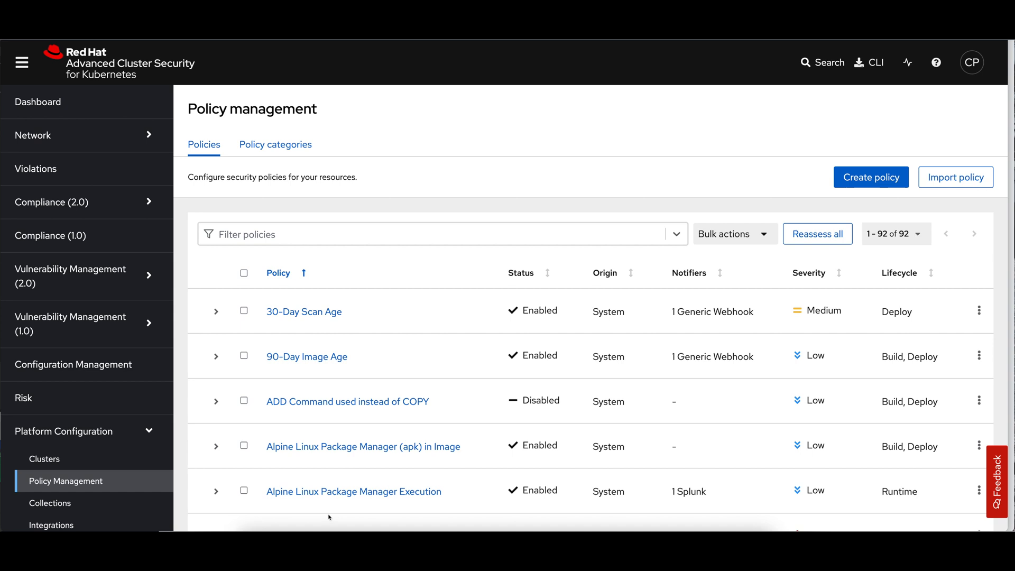
{"action": "mouse_move", "coordinate": [530, 178]}
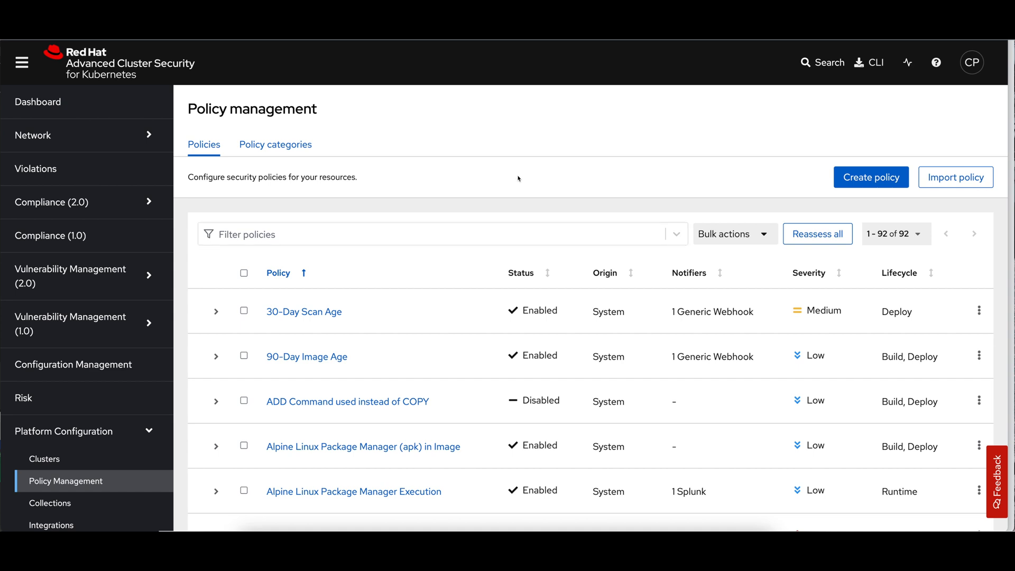
{"action": "mouse_move", "coordinate": [477, 179]}
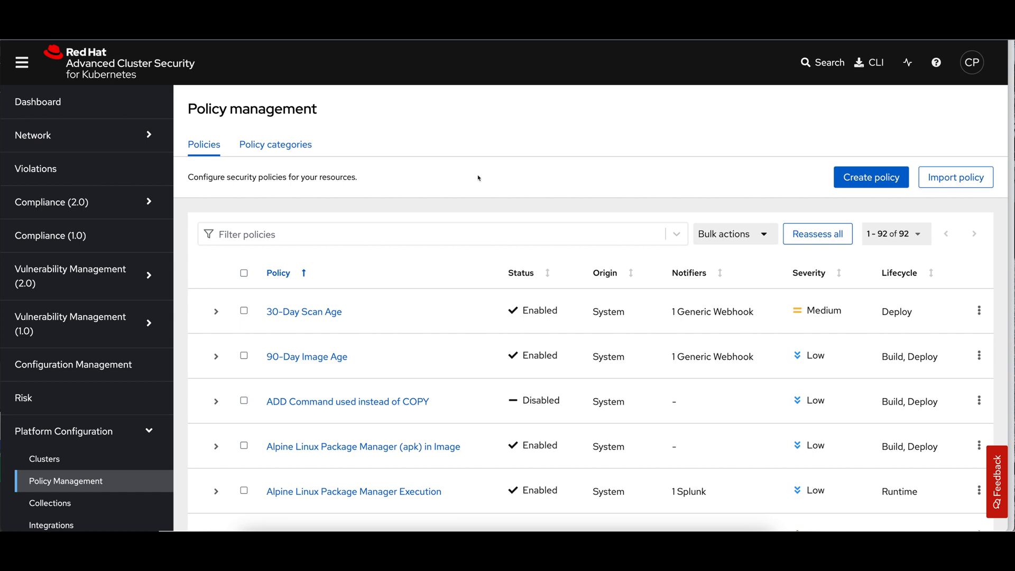
{"action": "mouse_move", "coordinate": [472, 178]}
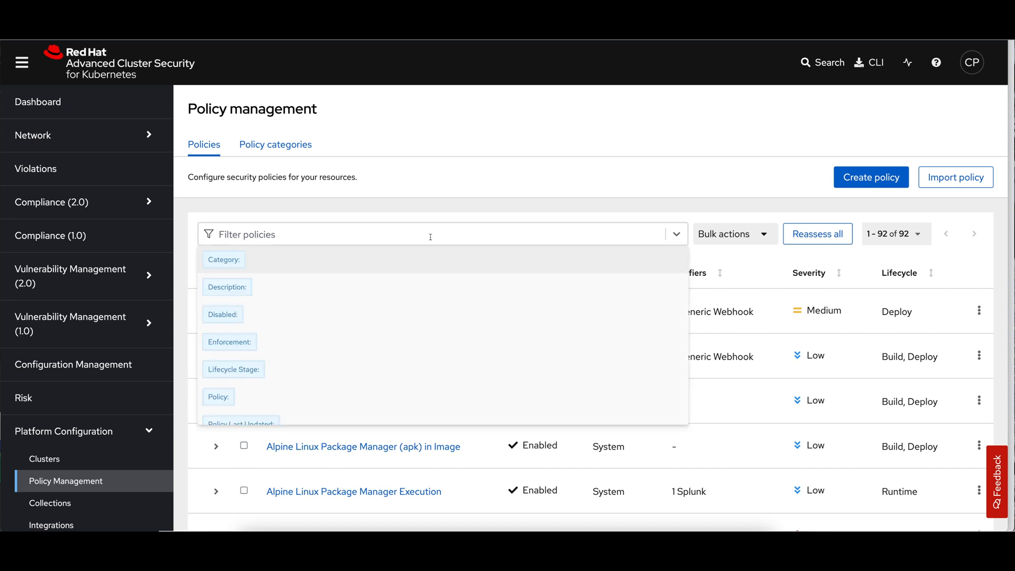
Filter policies by Policy: log4shell and expand the Log4Shell row's description.
{"action": "type", "text": "policy"}
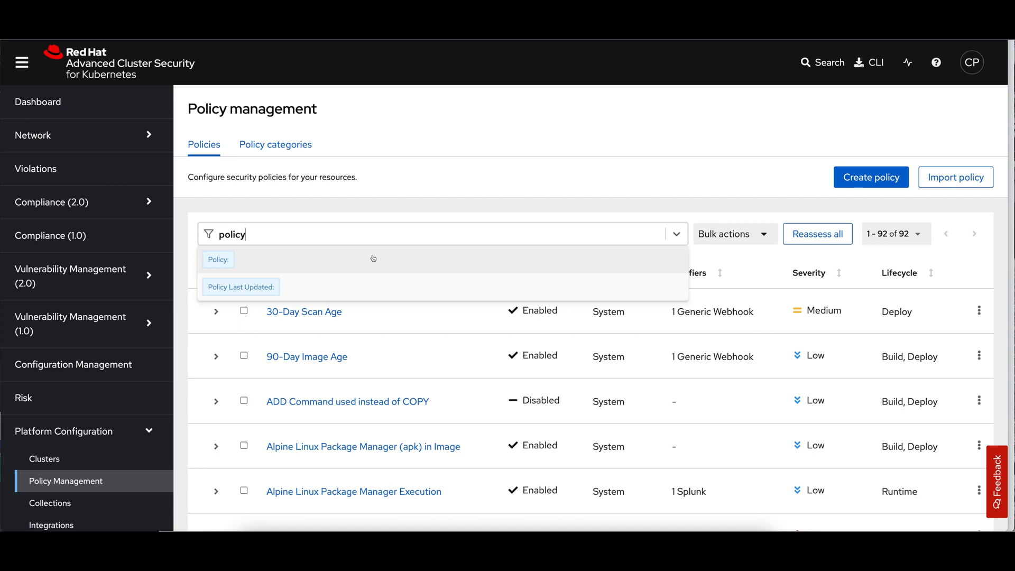
{"action": "left_click", "coordinate": [218, 260]}
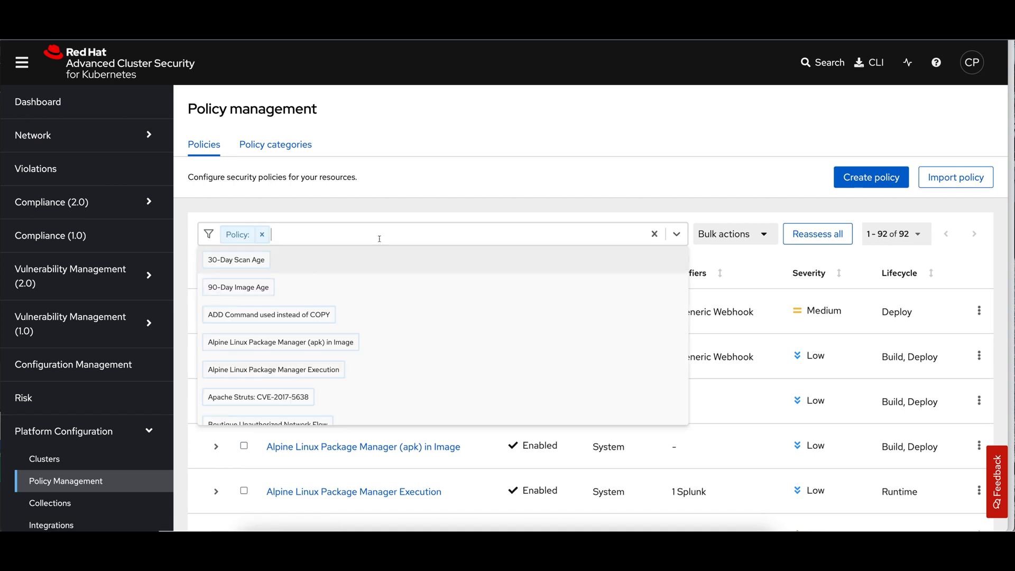
{"action": "type", "text": "log4shell"}
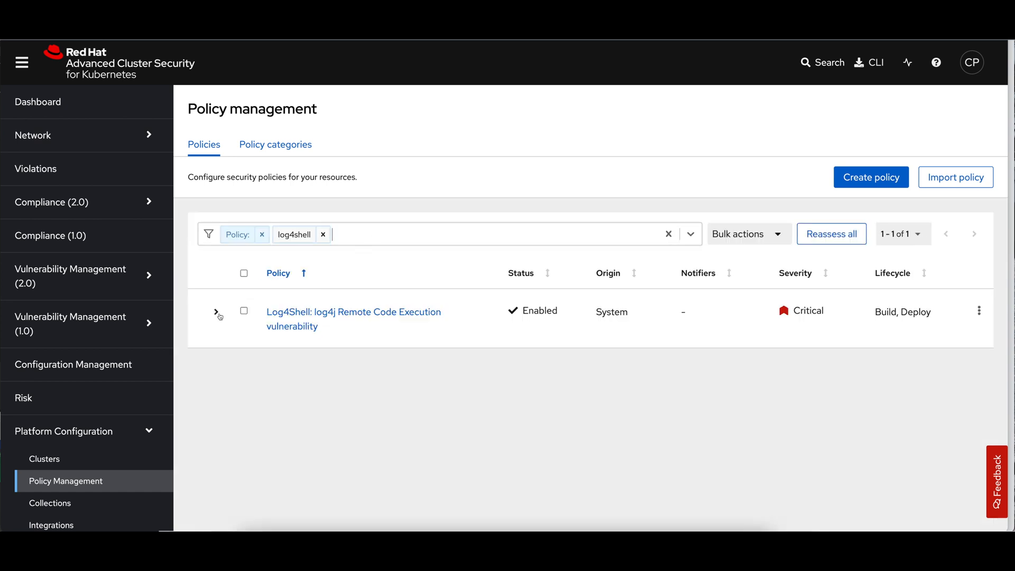
{"action": "left_click", "coordinate": [216, 311]}
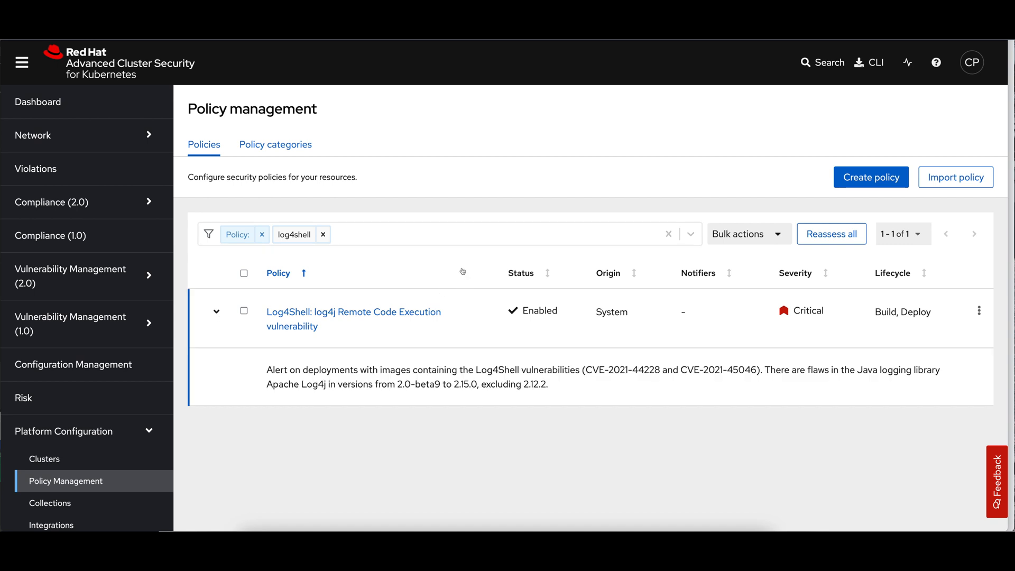
{"action": "mouse_move", "coordinate": [456, 275]}
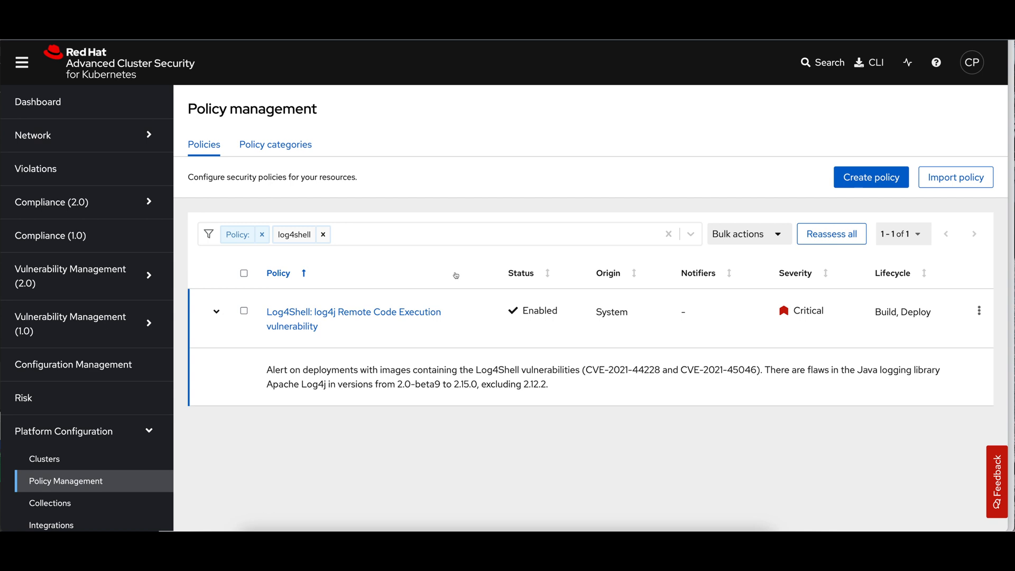
{"action": "mouse_move", "coordinate": [392, 311]}
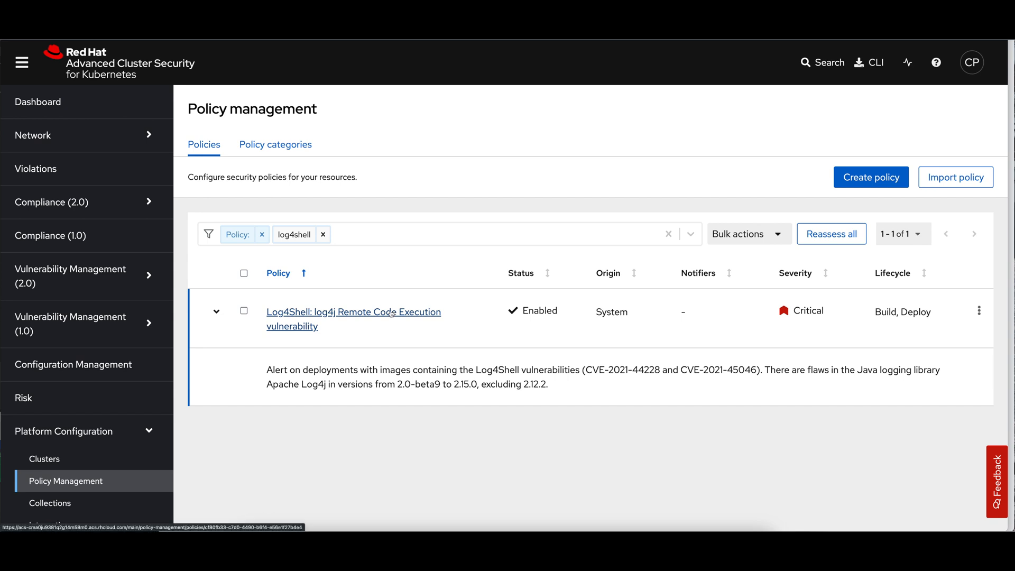
Open the Log4Shell policy details and show its Actions menu.
{"action": "left_click", "coordinate": [354, 311]}
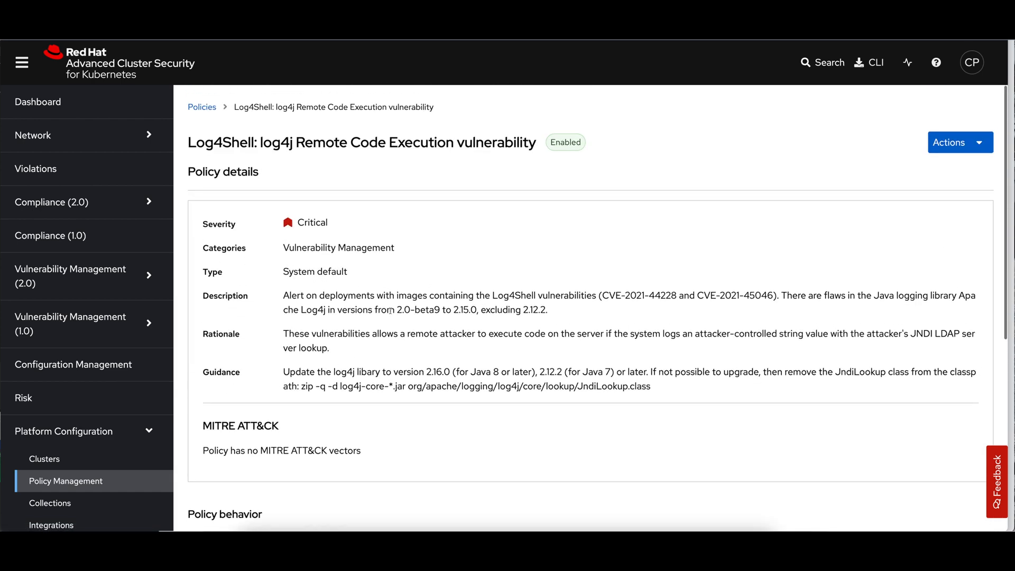
{"action": "mouse_move", "coordinate": [940, 158]}
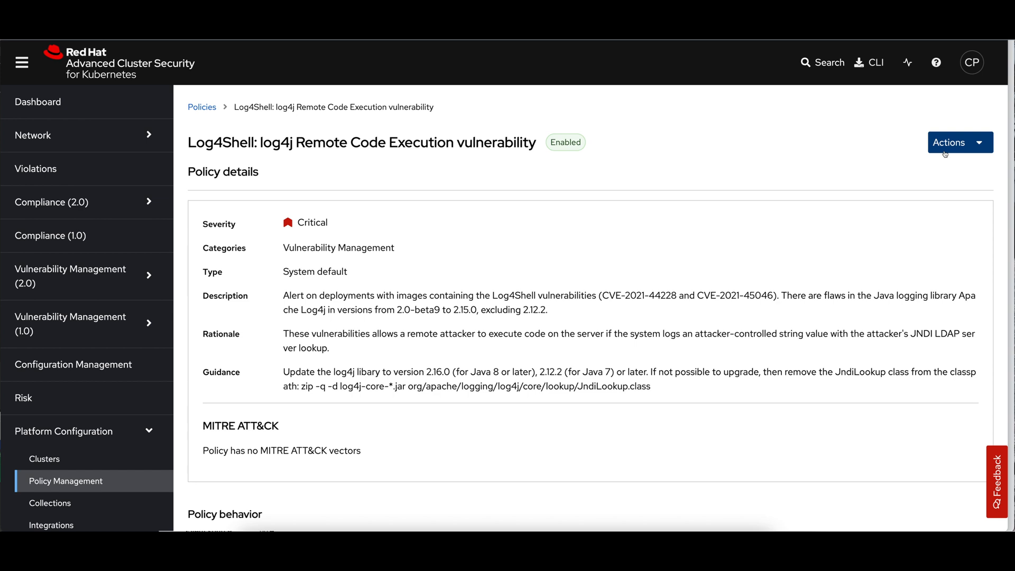
{"action": "left_click", "coordinate": [960, 142]}
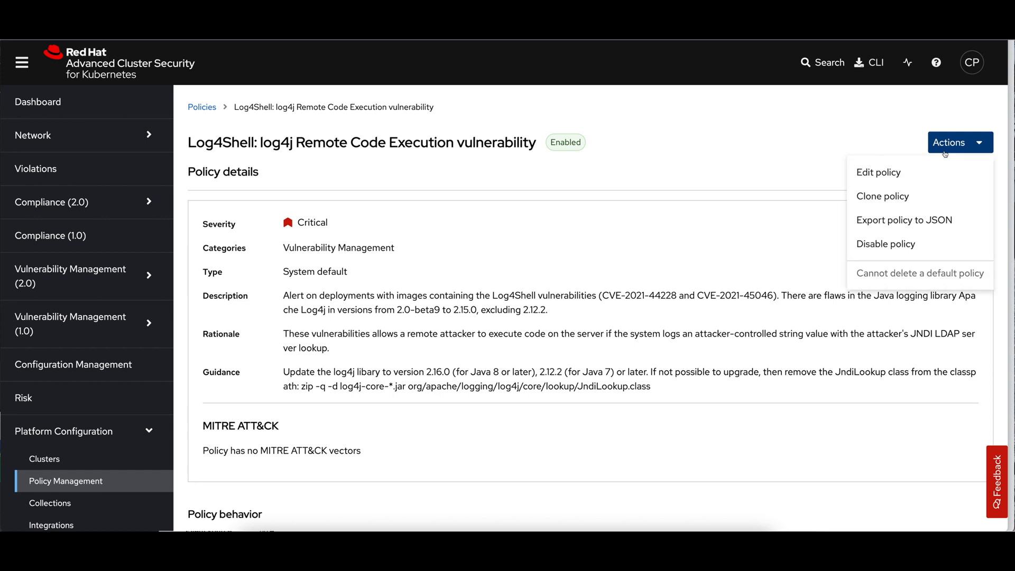
{"action": "mouse_move", "coordinate": [898, 173]}
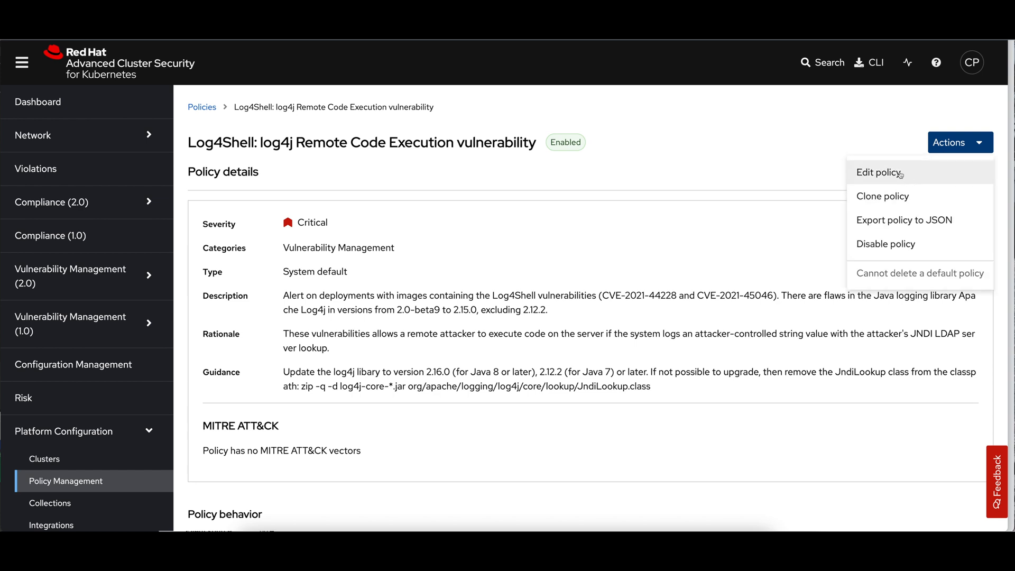
Edit Log4Shell to Inform and enforce, with Enforce on Build and Enforce on Deploy on.
{"action": "left_click", "coordinate": [878, 172]}
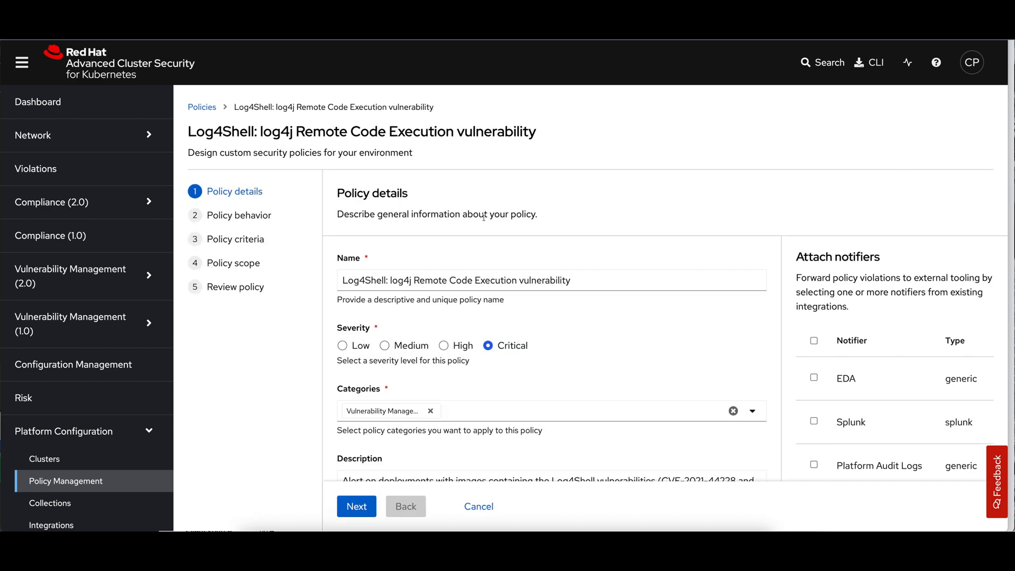
{"action": "scroll", "scroll_direction": "down", "scroll_amount": 3}
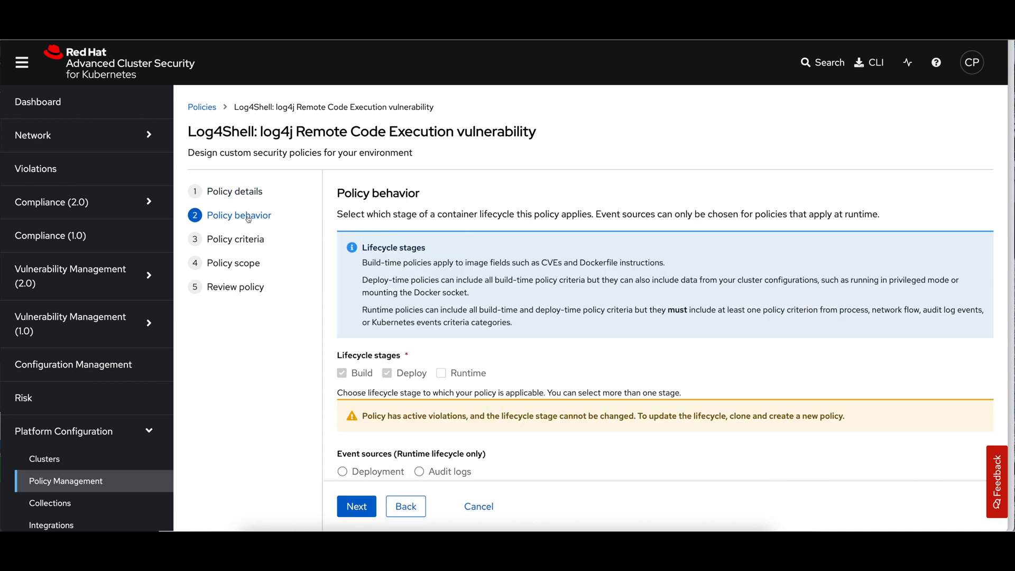
{"action": "scroll", "scroll_direction": "down", "scroll_amount": 3}
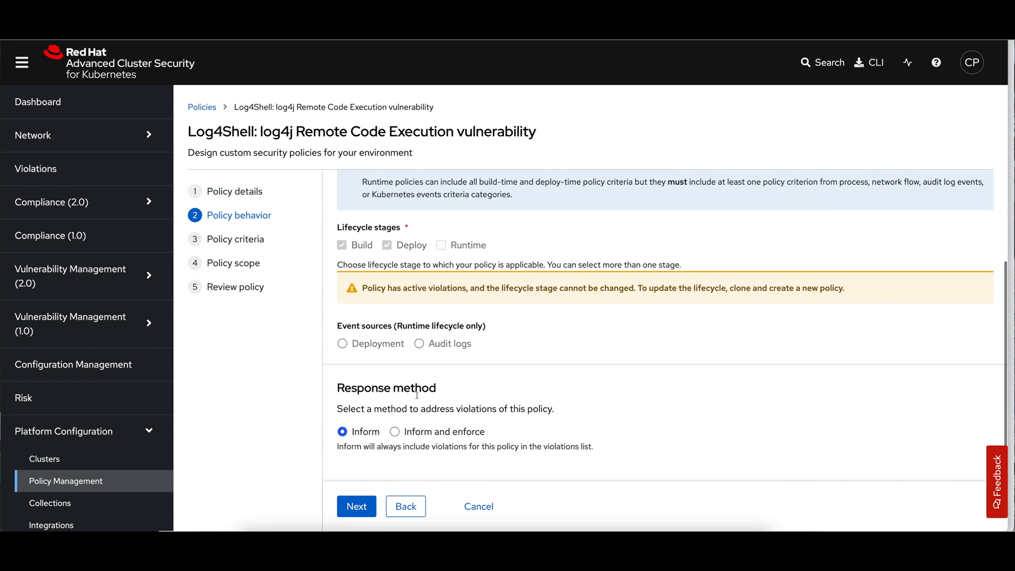
{"action": "left_click", "coordinate": [394, 431]}
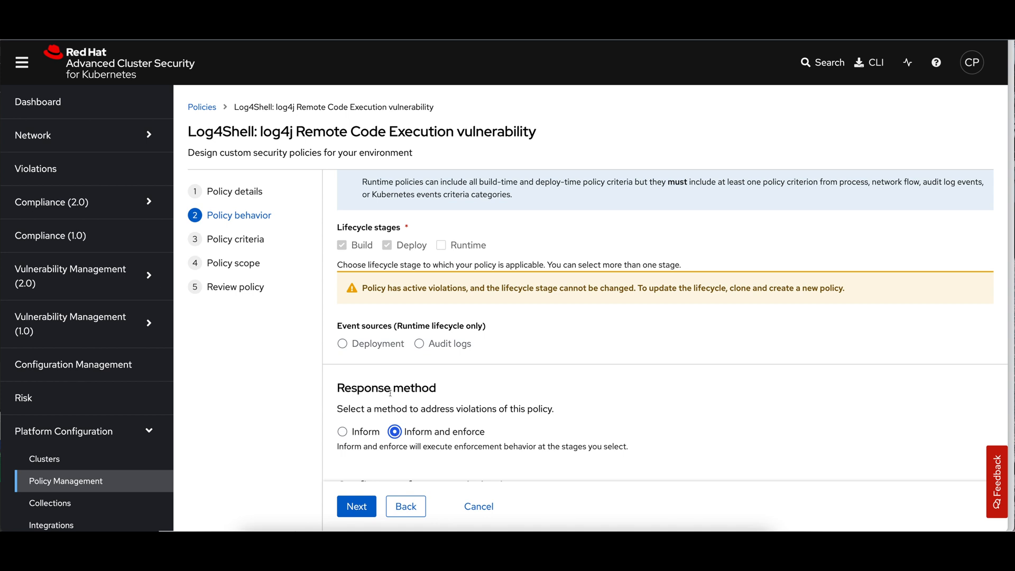
{"action": "scroll", "scroll_direction": "down", "scroll_amount": 3}
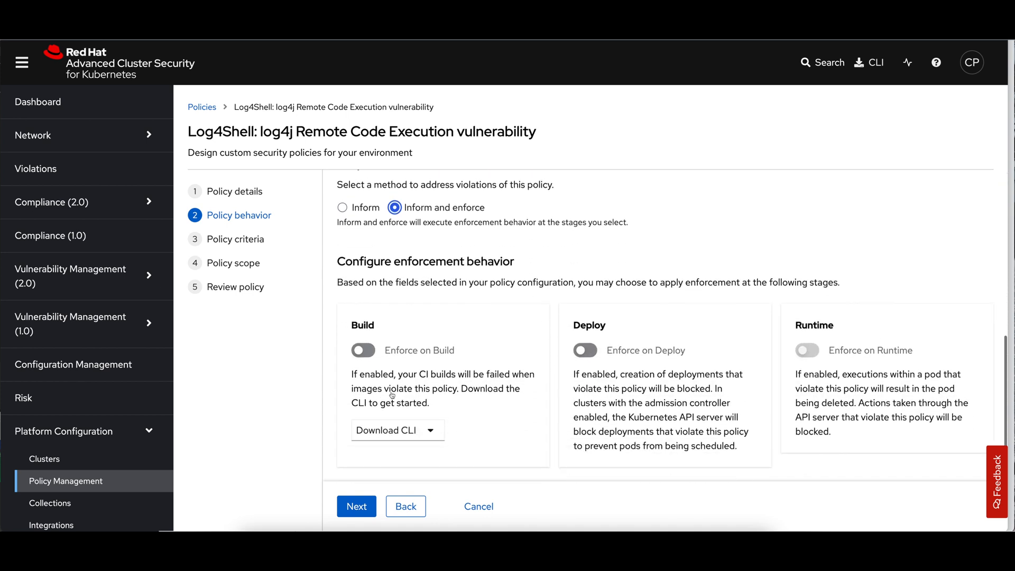
{"action": "left_click", "coordinate": [363, 350]}
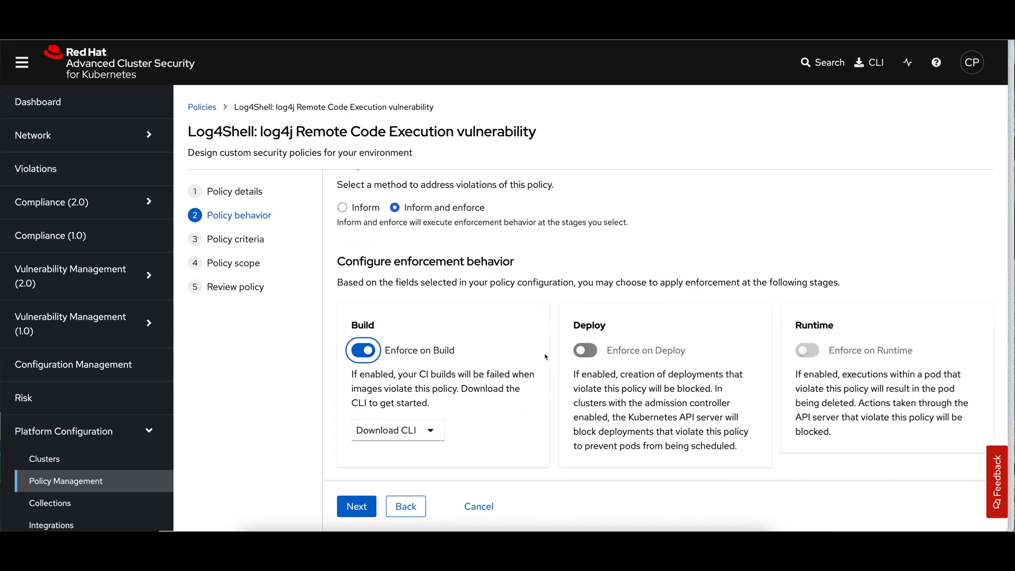
{"action": "left_click", "coordinate": [584, 350]}
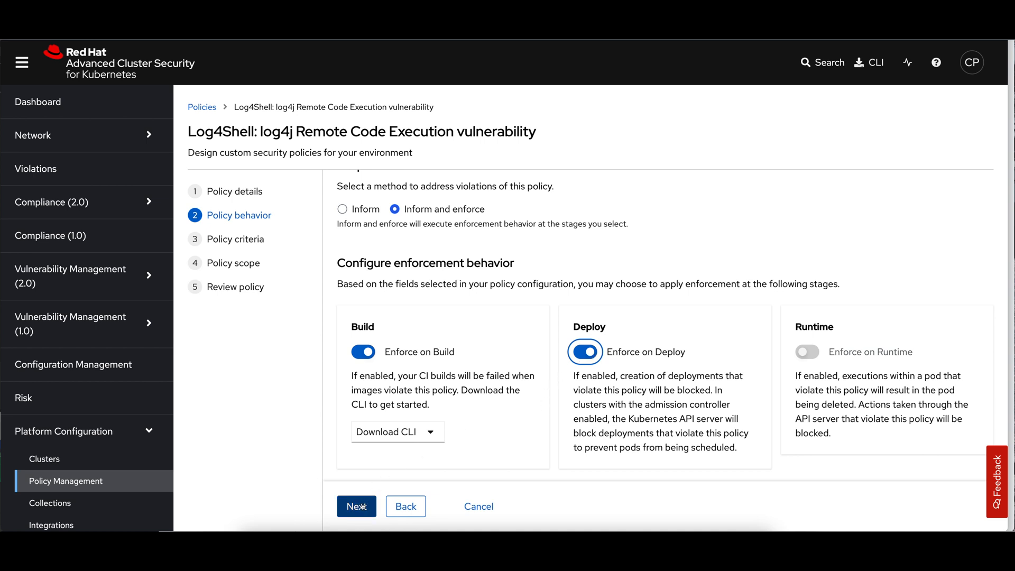
Step through criteria and scope to review, then save the enforced Log4Shell policy.
{"action": "left_click", "coordinate": [355, 506]}
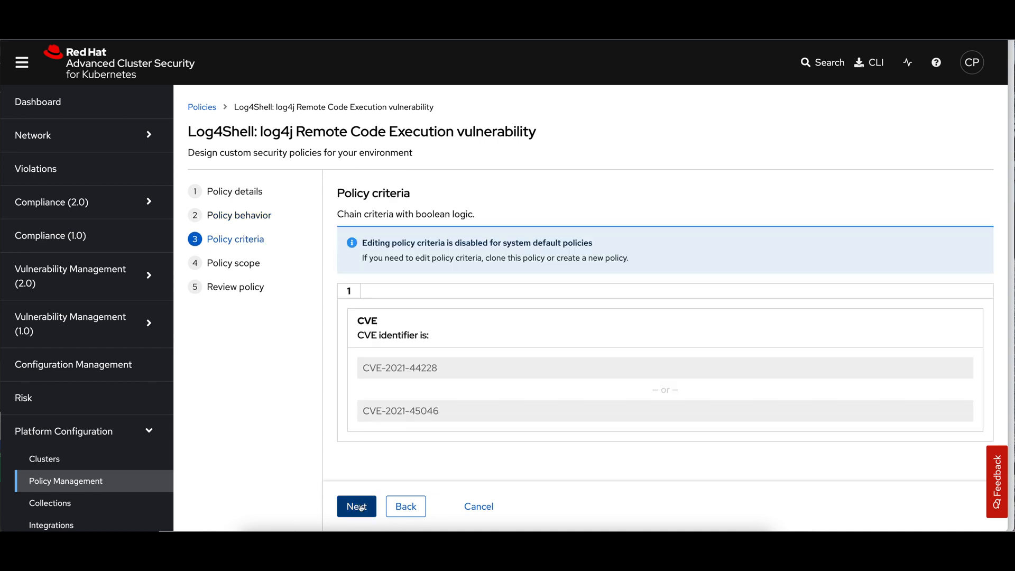
{"action": "left_click", "coordinate": [355, 506]}
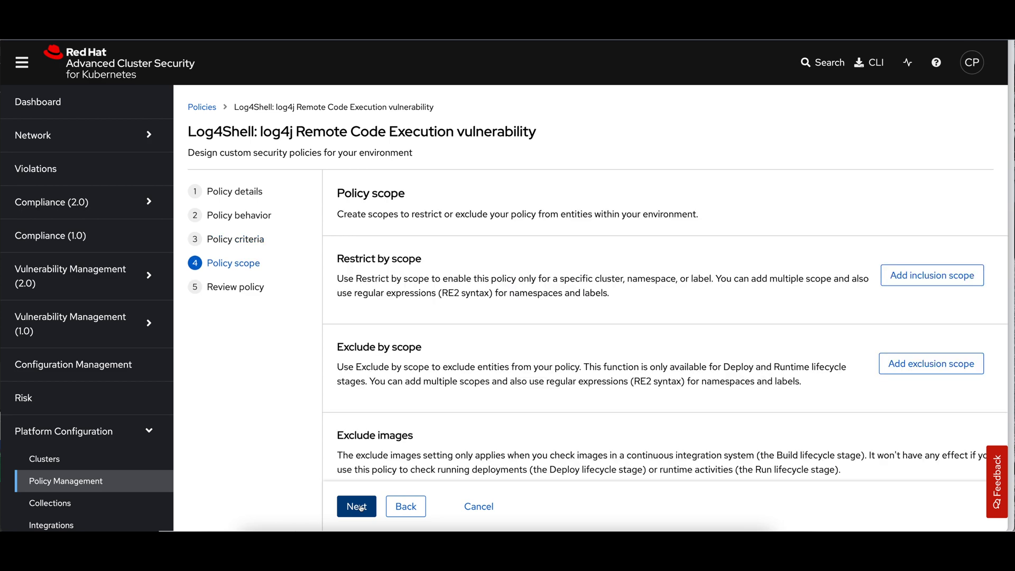
{"action": "scroll", "scroll_direction": "down", "scroll_amount": 3}
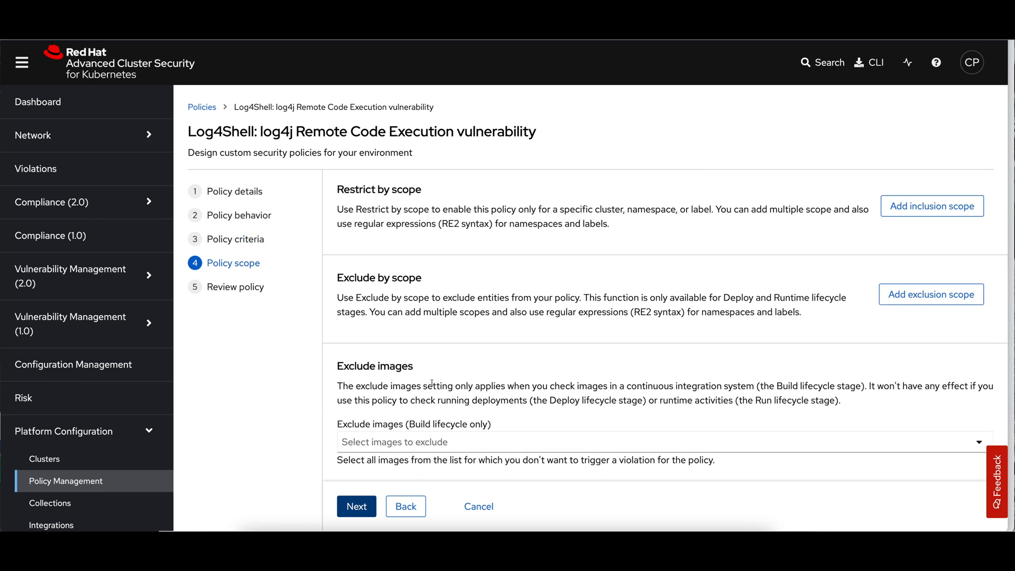
{"action": "left_click", "coordinate": [356, 507]}
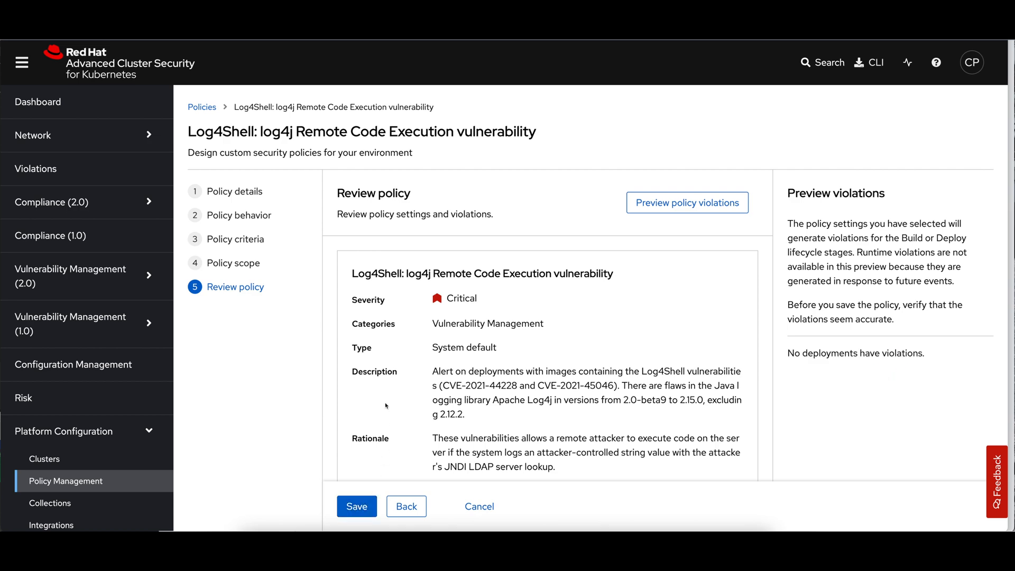
{"action": "left_click", "coordinate": [355, 506]}
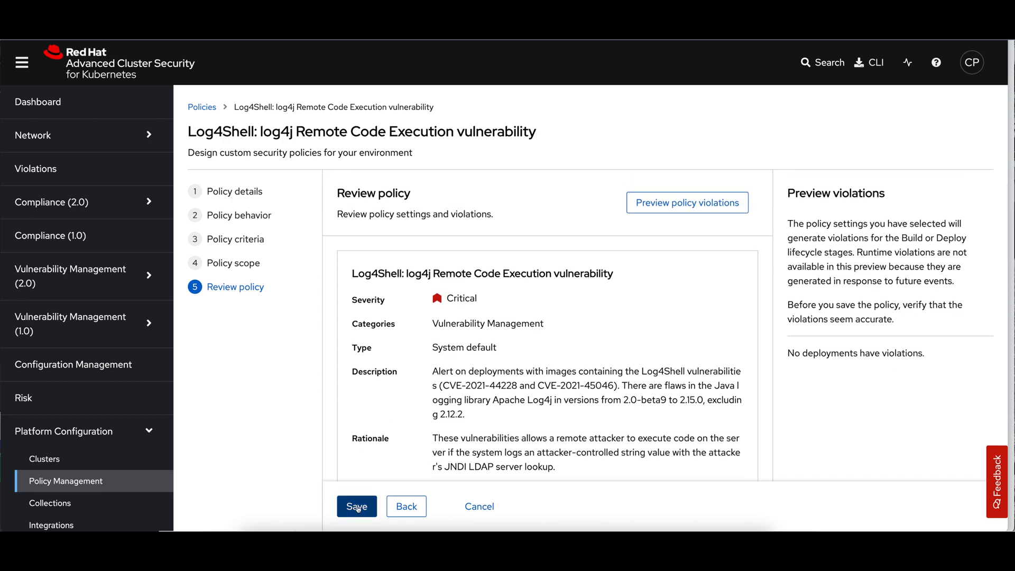
{"action": "left_click", "coordinate": [356, 507]}
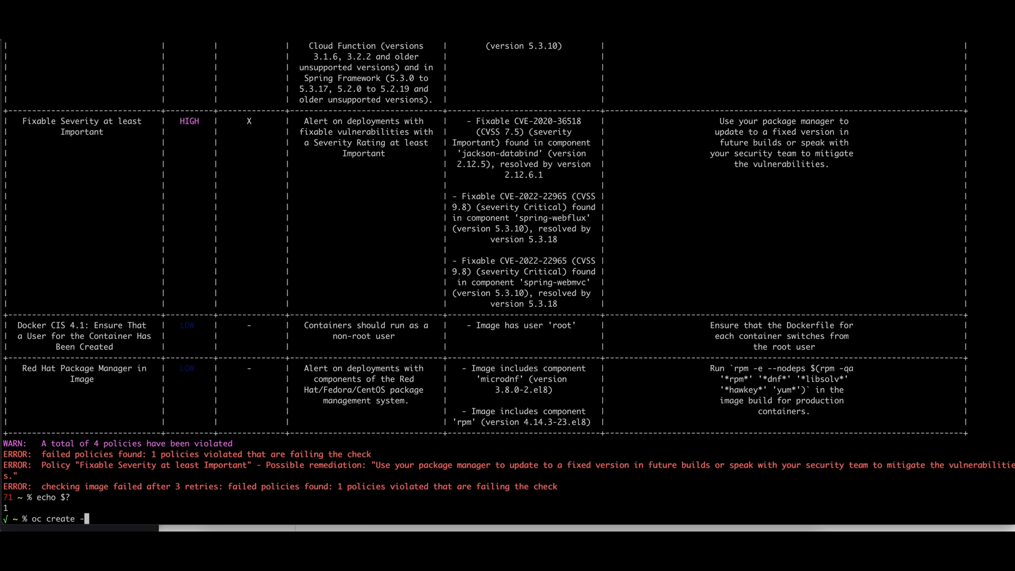
Run oc create -f logstash.yaml; the Log4Shell policy denies the deployment.
{"action": "type", "text": "f logstash.yaml"}
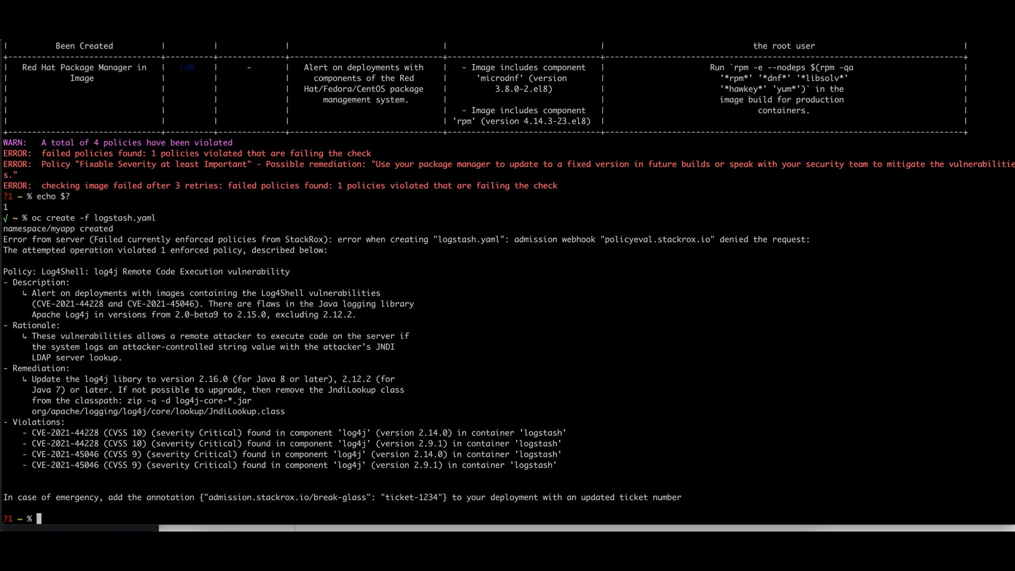
{"action": "mouse_move", "coordinate": [131, 209]}
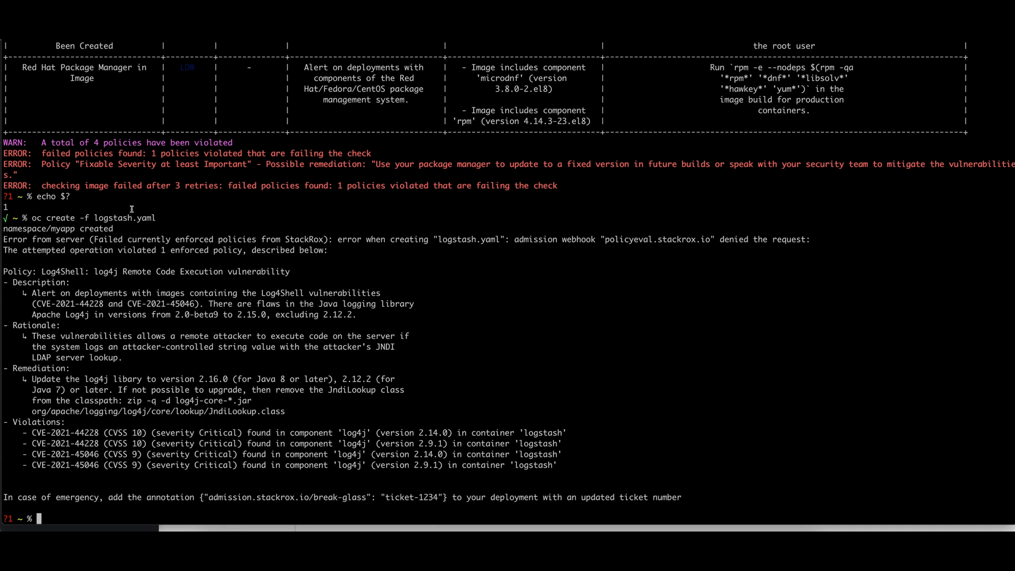
Highlight the StackRox denial and CVE-2021-44228 in the output, then begin an oc command.
{"action": "double_click", "coordinate": [12, 239]}
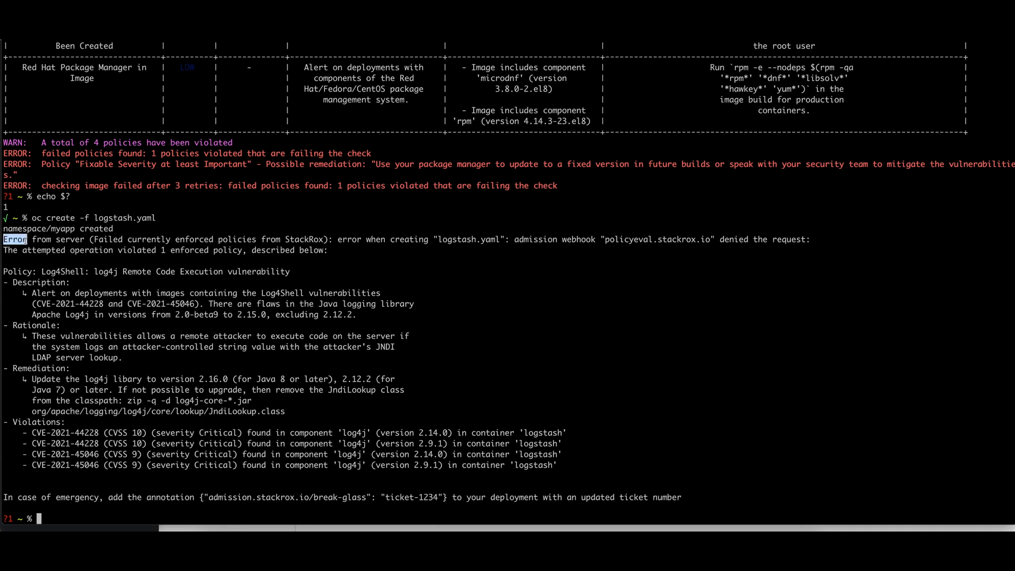
{"action": "left_click_drag", "start_coordinate": [6, 239], "coordinate": [330, 250]}
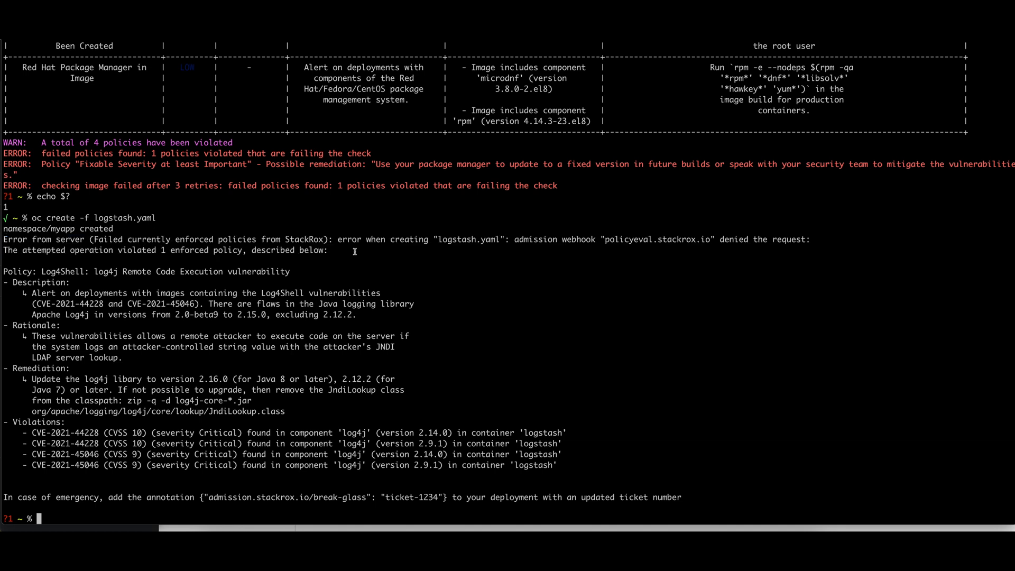
{"action": "mouse_move", "coordinate": [366, 251]}
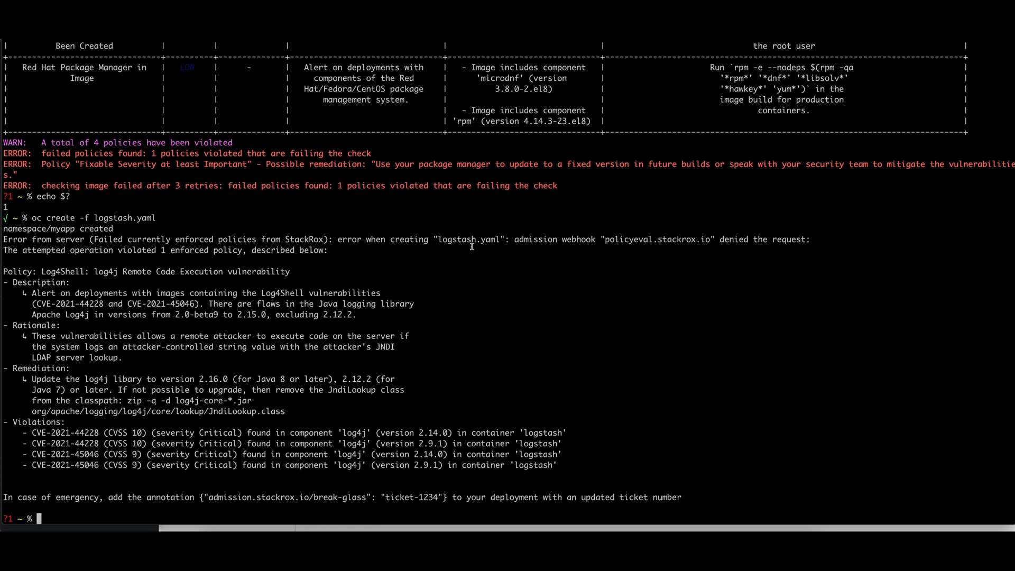
{"action": "mouse_move", "coordinate": [453, 268]}
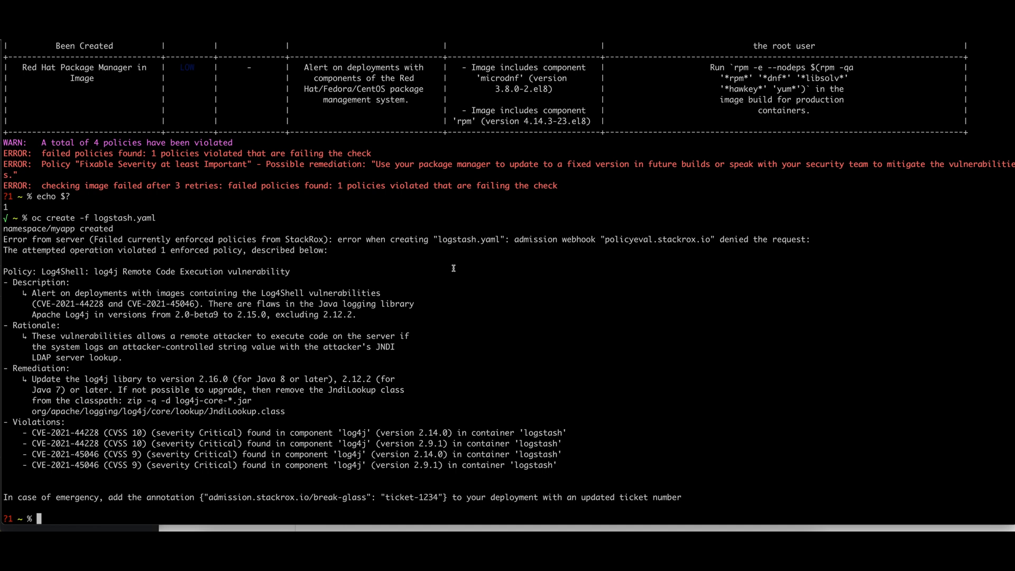
{"action": "mouse_move", "coordinate": [289, 302]}
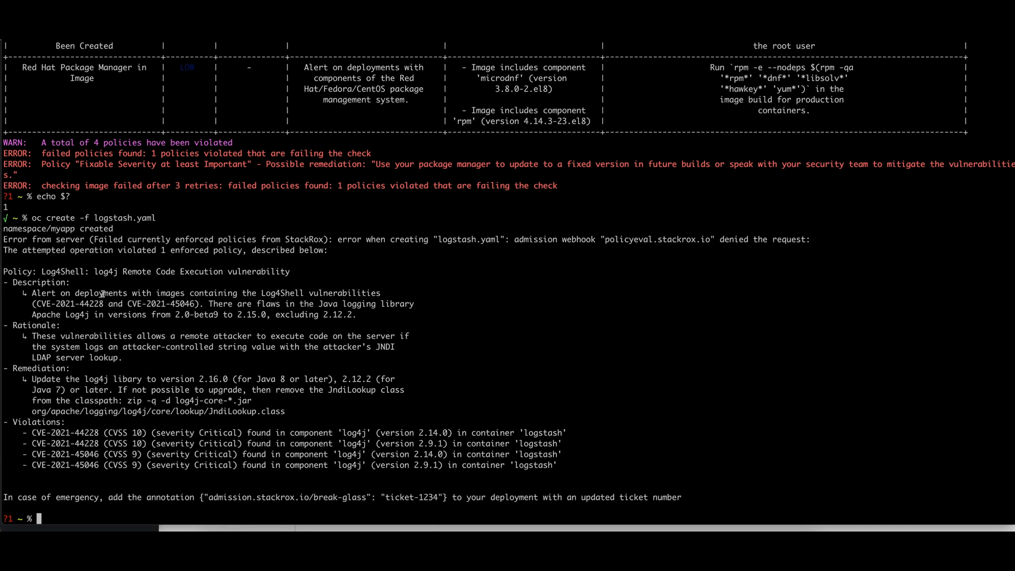
{"action": "double_click", "coordinate": [69, 304]}
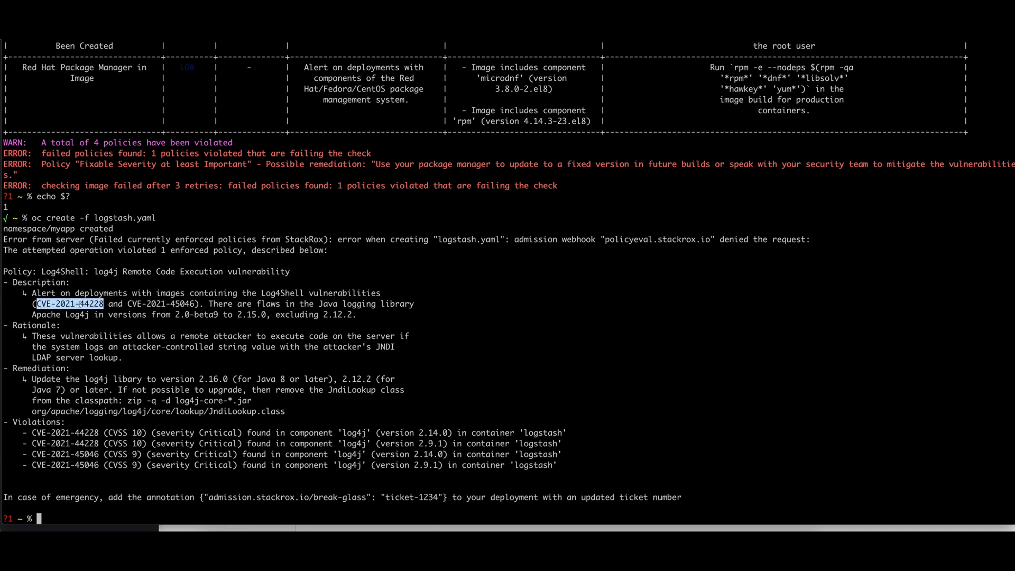
{"action": "mouse_move", "coordinate": [471, 303]}
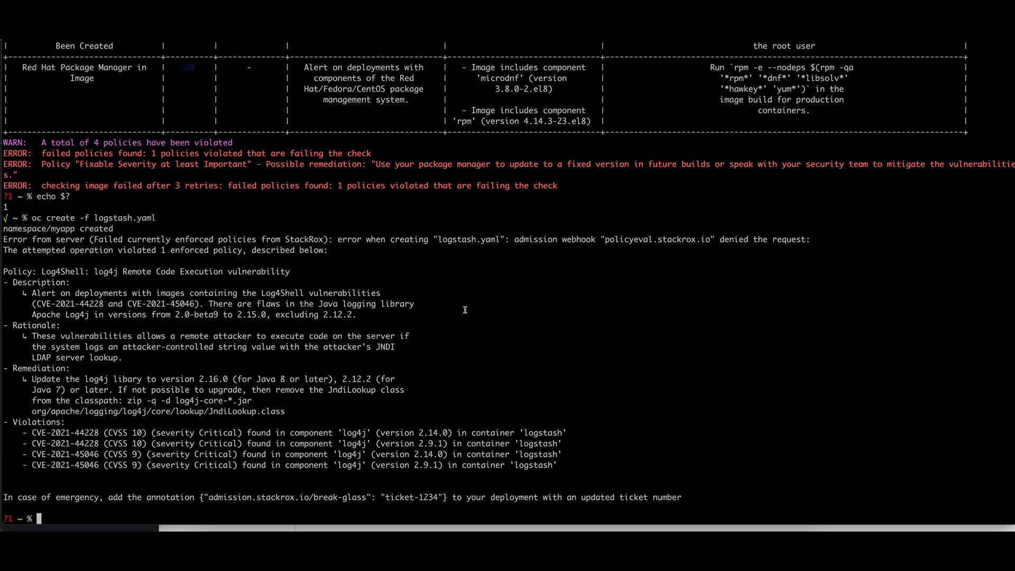
{"action": "mouse_move", "coordinate": [455, 313]}
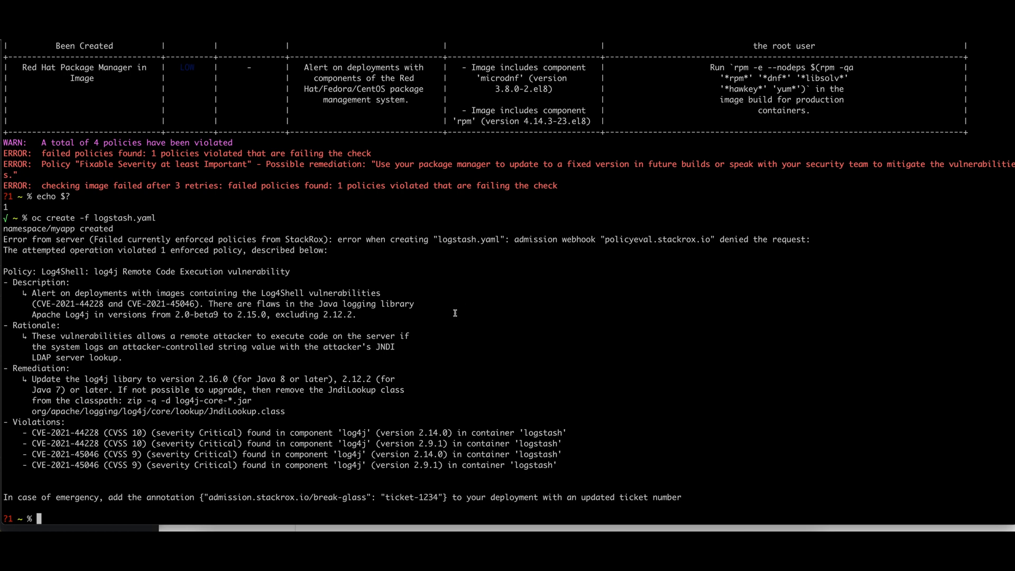
{"action": "type", "text": "oc -n myapp"}
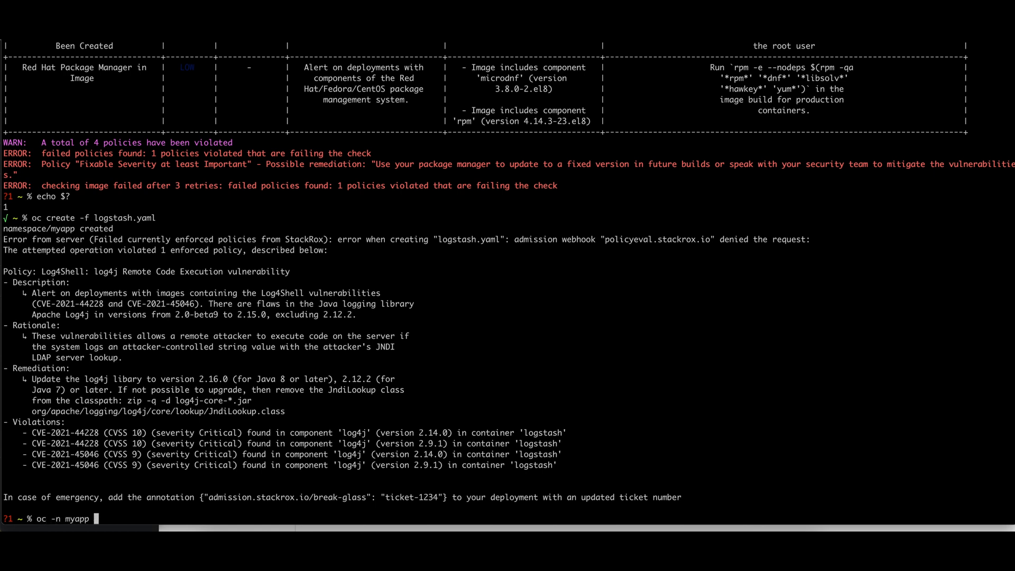
Run 'oc -n myapp get deploy', which reports no resources found.
{"action": "type", "text": "get deploy"}
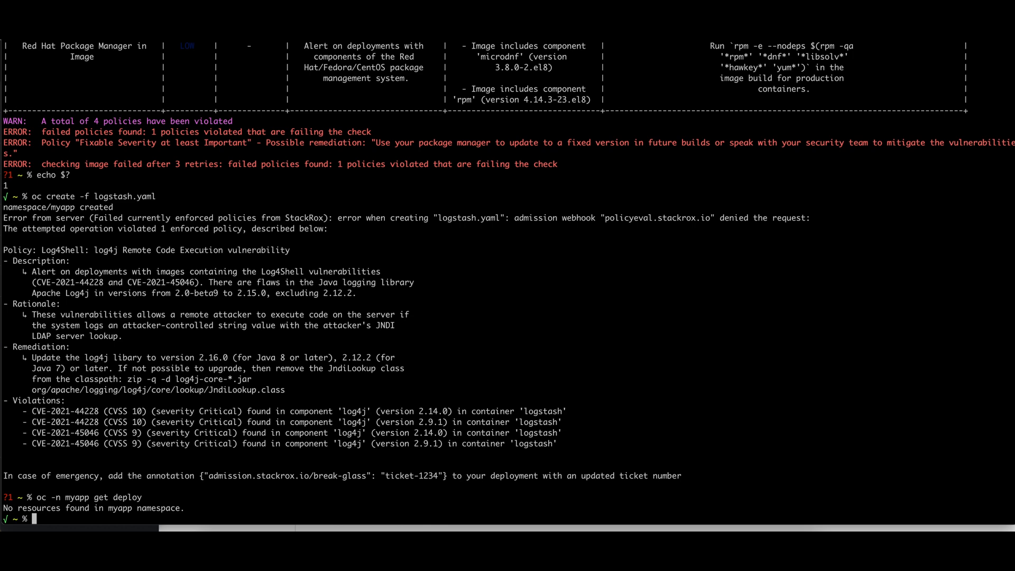
{"action": "mouse_move", "coordinate": [457, 314]}
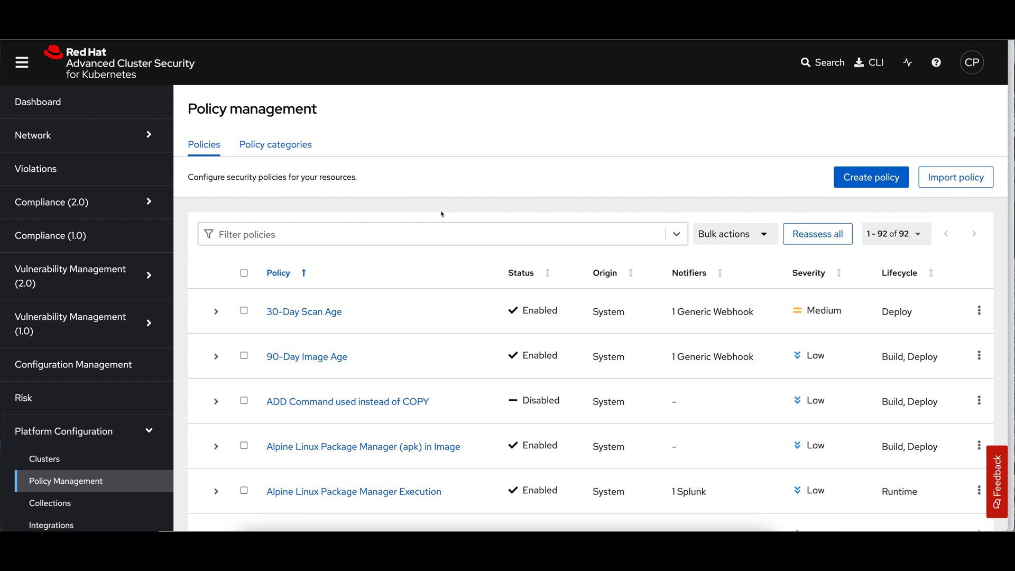
Filter policies by Lifecycle Stage RUNTIME, leaving 37 policies listed.
{"action": "type", "text": "life"}
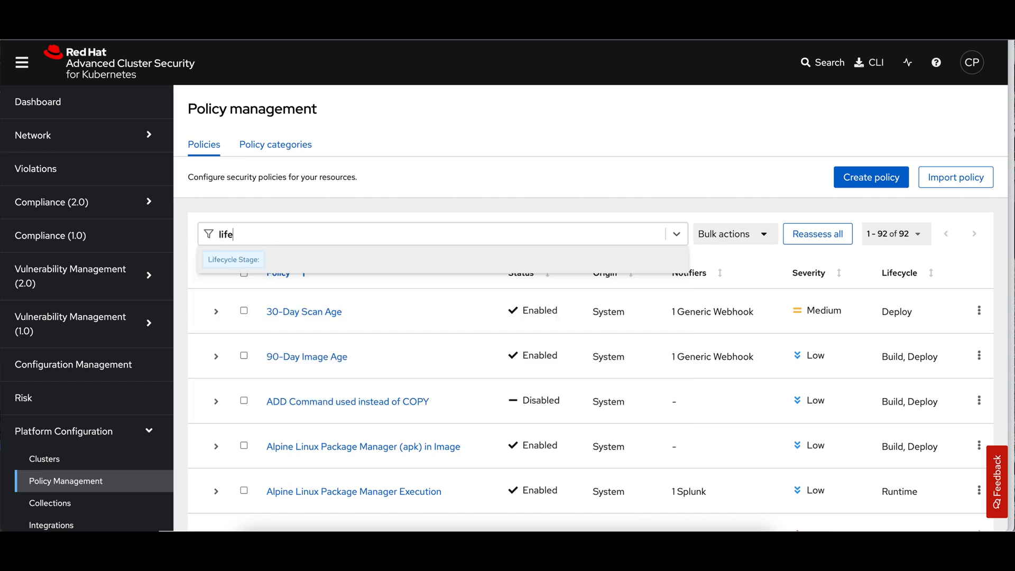
{"action": "left_click", "coordinate": [233, 259]}
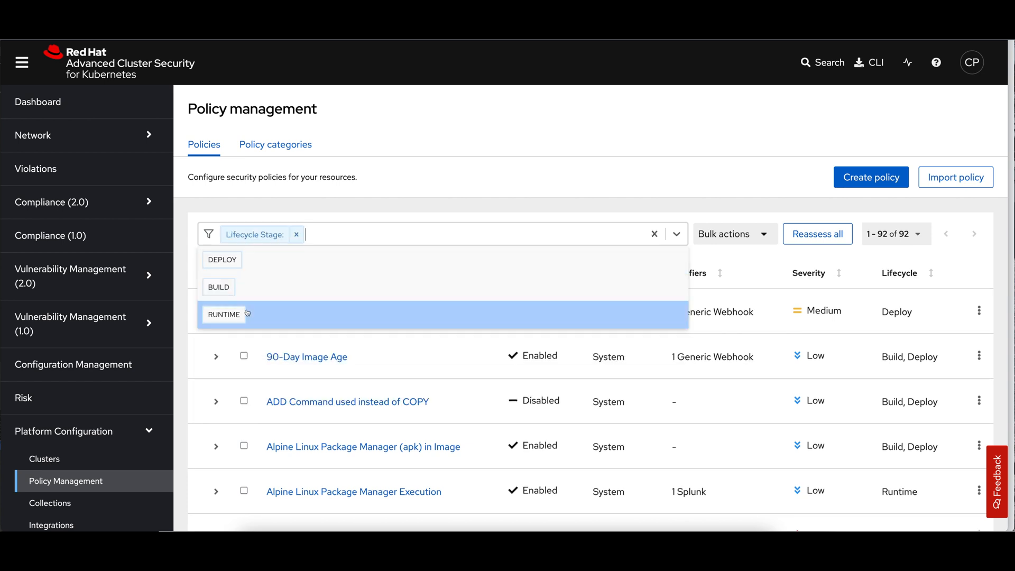
{"action": "left_click", "coordinate": [223, 314]}
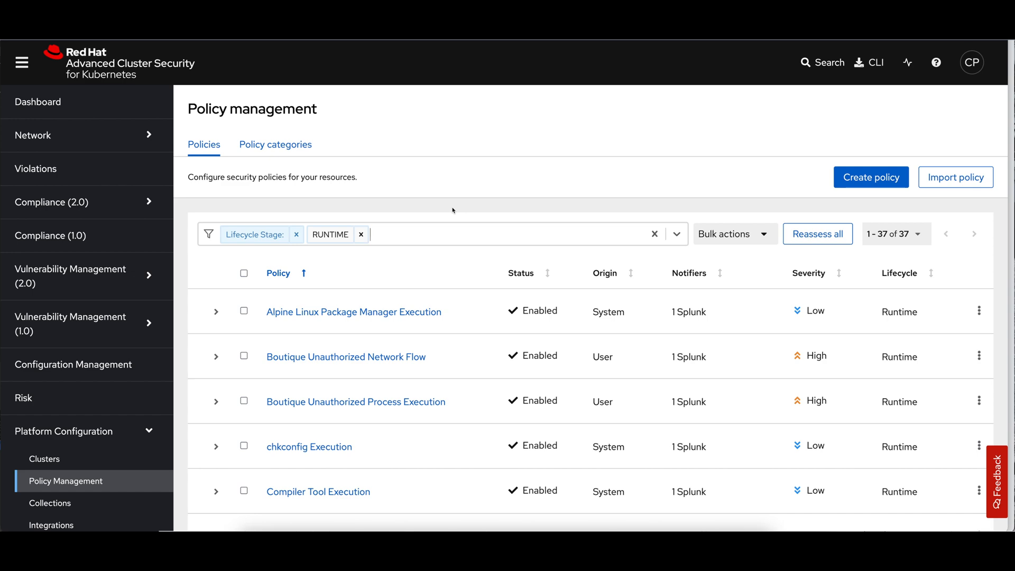
{"action": "scroll", "scroll_direction": "down", "scroll_amount": 3}
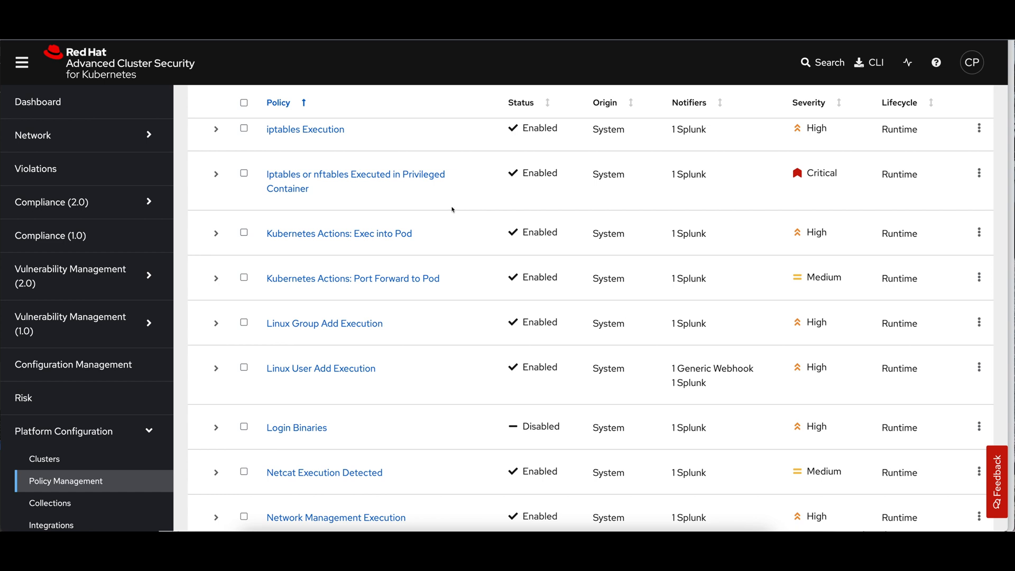
Expand descriptions for Exec into Pod, Linux User Add Execution and Unauthorized Process Execution.
{"action": "left_click", "coordinate": [216, 233]}
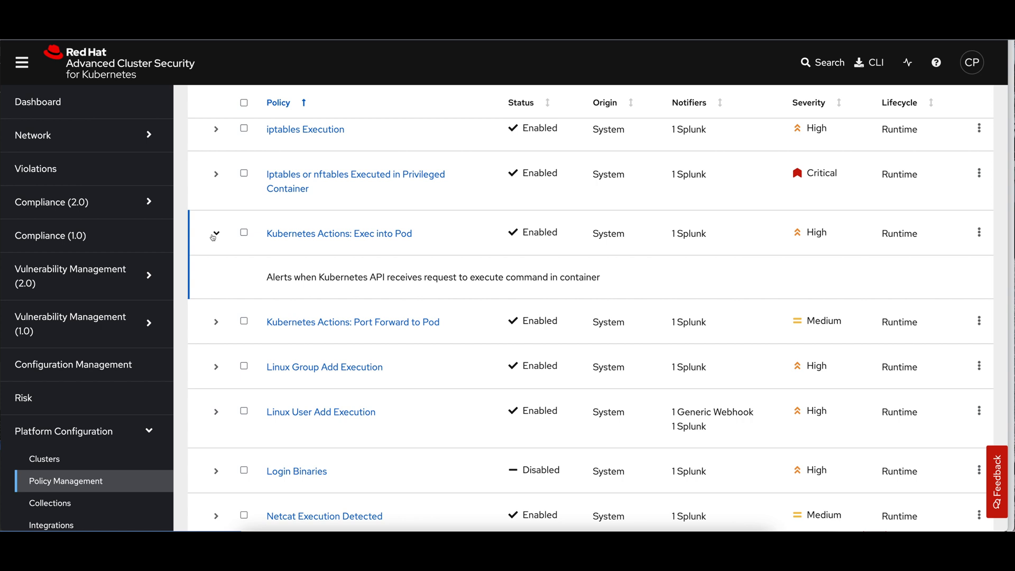
{"action": "scroll", "scroll_direction": "down", "scroll_amount": 3}
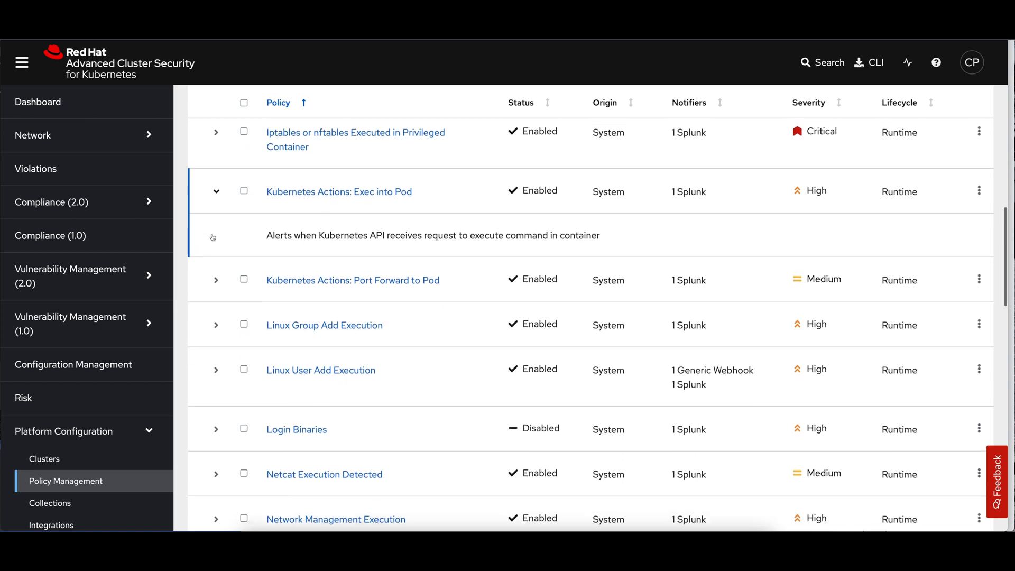
{"action": "scroll", "scroll_direction": "down", "scroll_amount": 3}
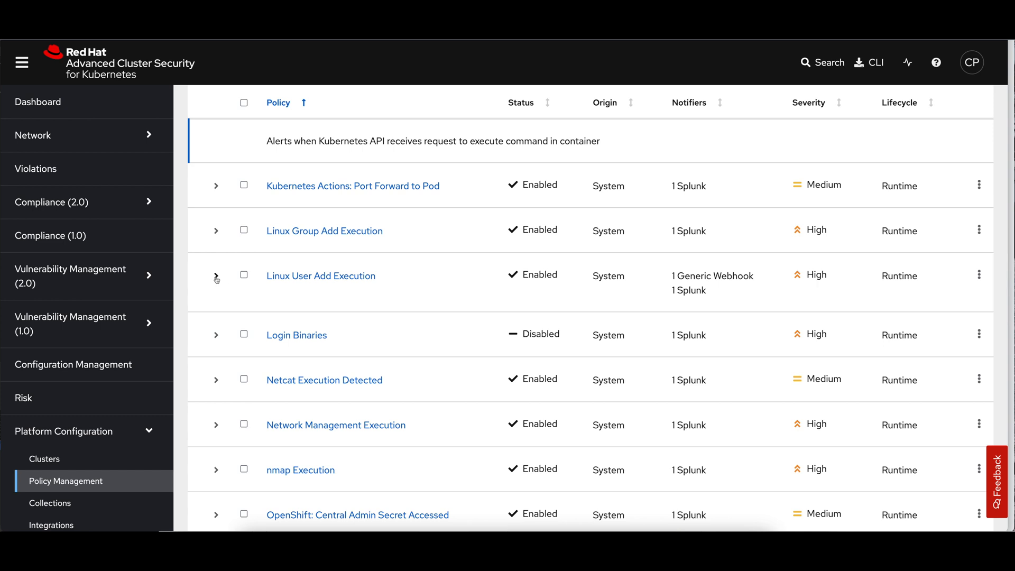
{"action": "left_click", "coordinate": [217, 276]}
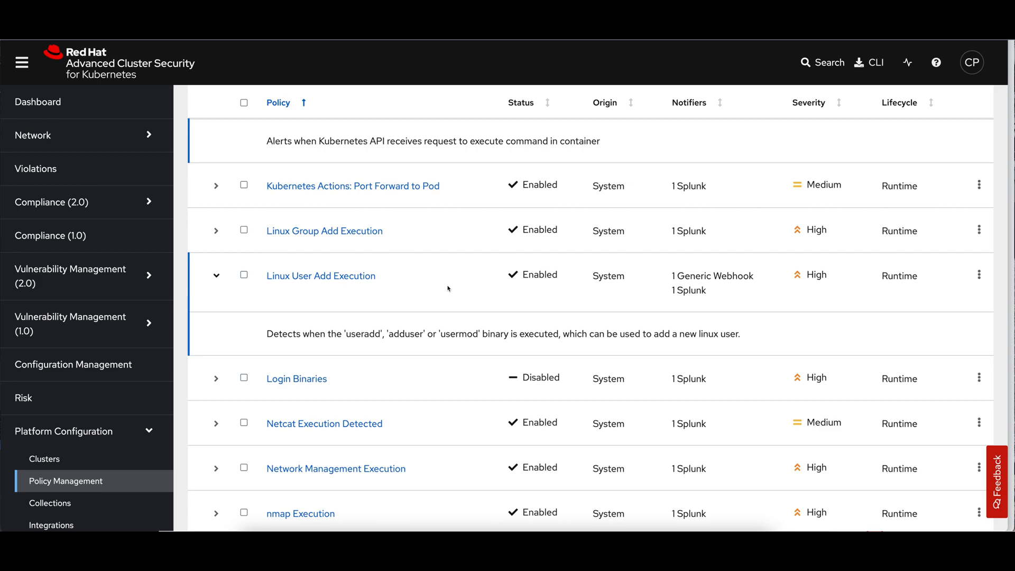
{"action": "scroll", "scroll_direction": "down", "scroll_amount": 3}
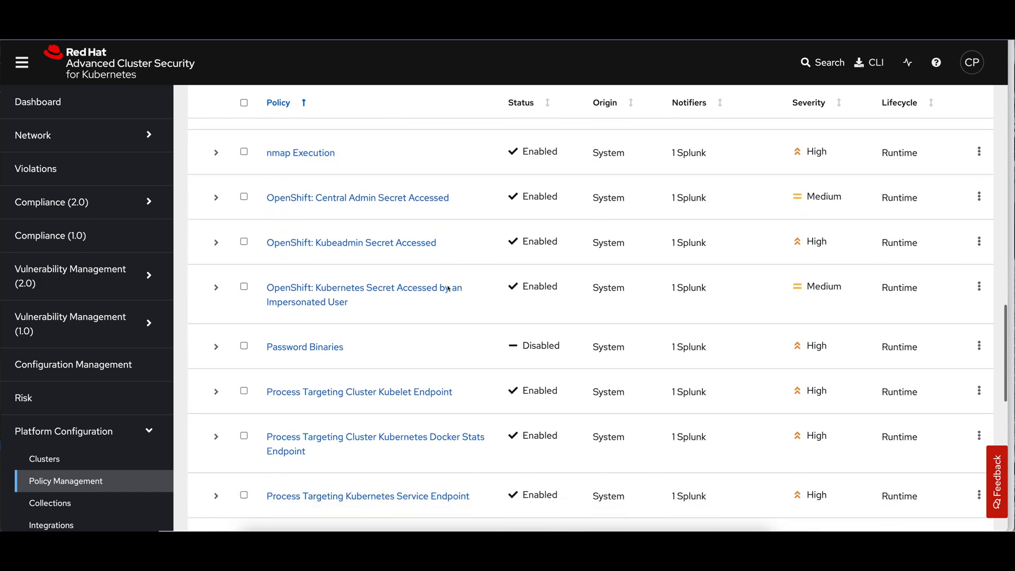
{"action": "scroll", "scroll_direction": "down", "scroll_amount": 3}
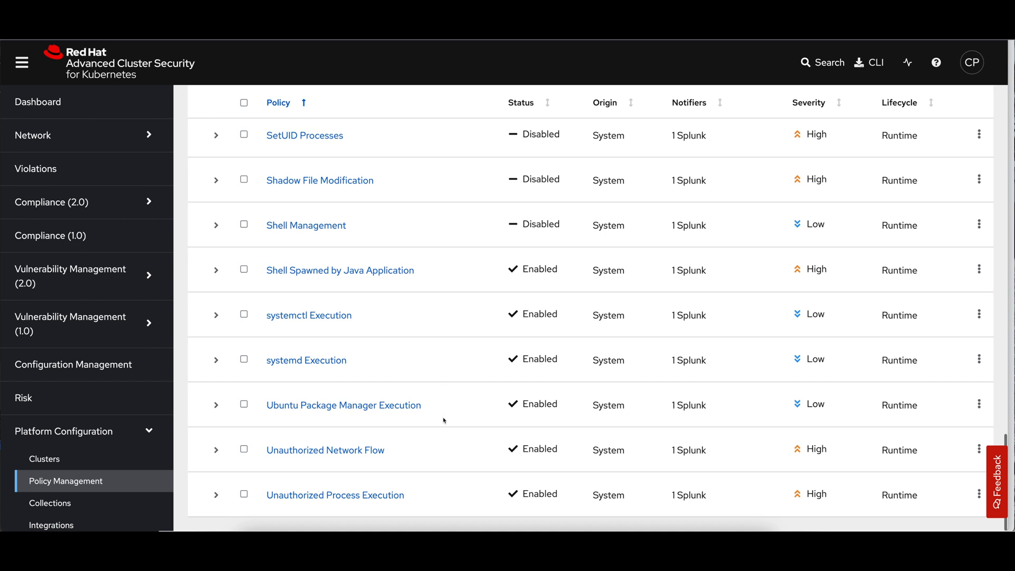
{"action": "left_click", "coordinate": [216, 495]}
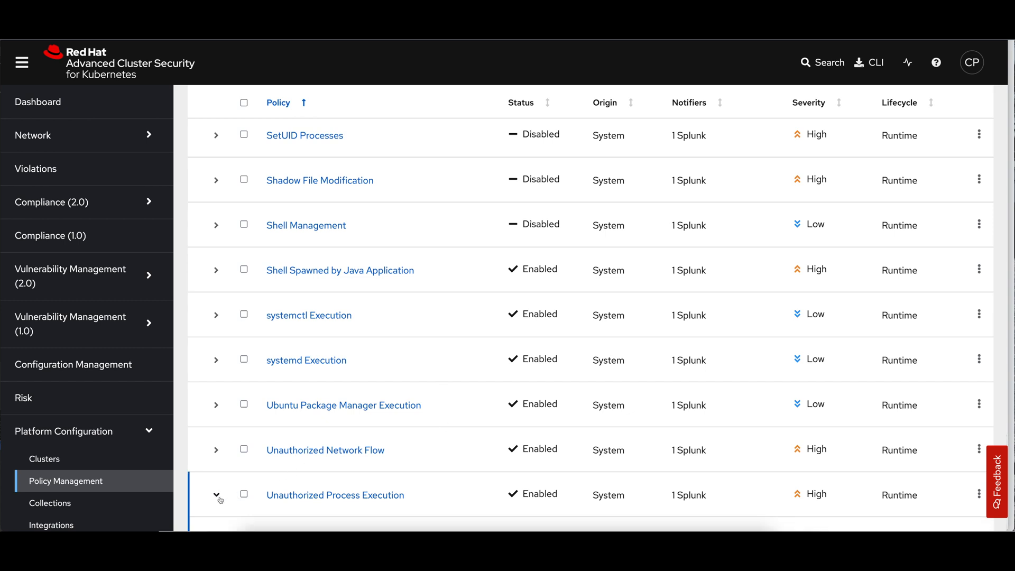
Expand Unauthorized Process Execution's description and open the Linux User Add Execution policy.
{"action": "left_click", "coordinate": [217, 495]}
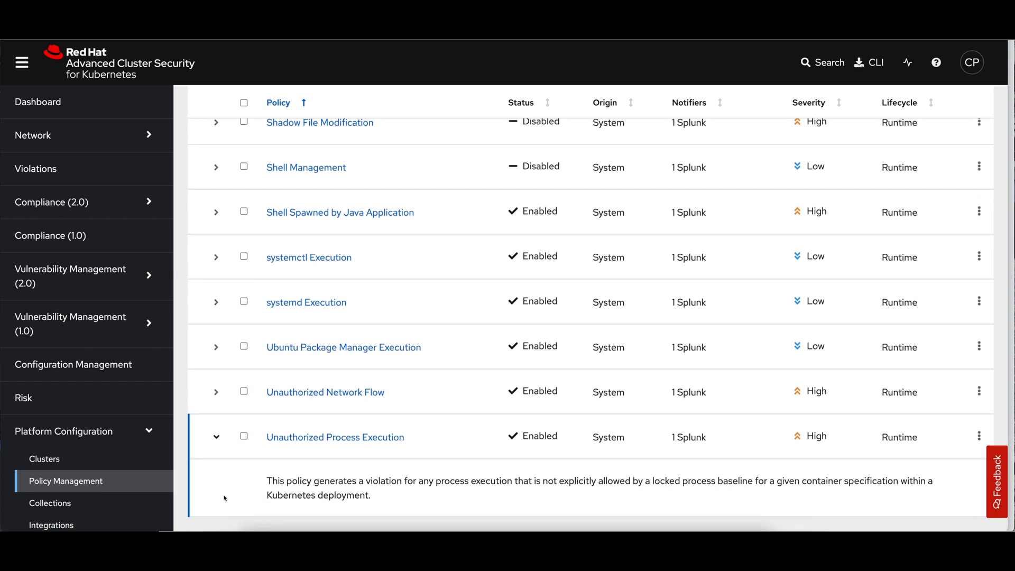
{"action": "mouse_move", "coordinate": [393, 493]}
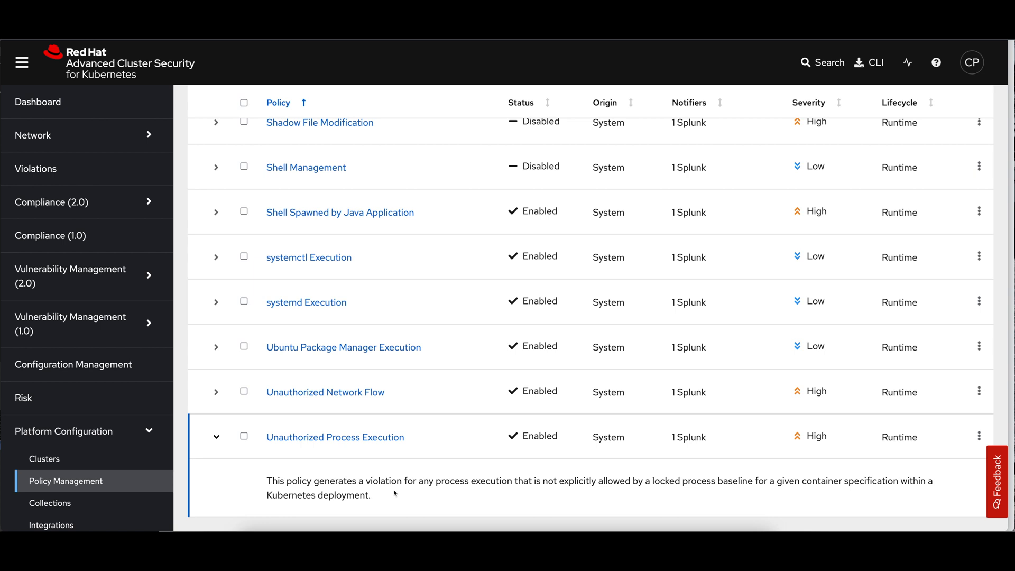
{"action": "mouse_move", "coordinate": [404, 492]}
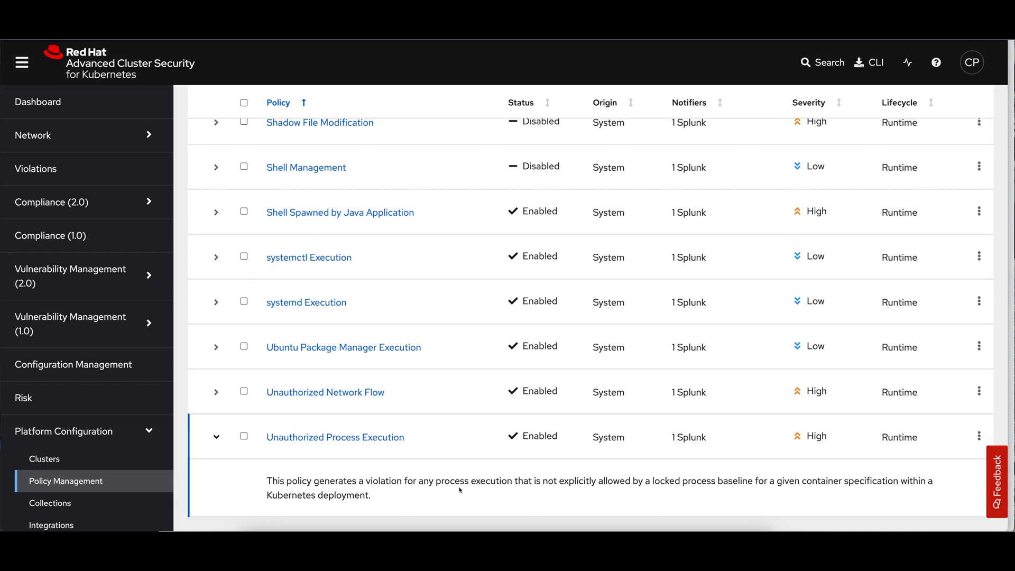
{"action": "scroll", "scroll_direction": "down", "scroll_amount": 3}
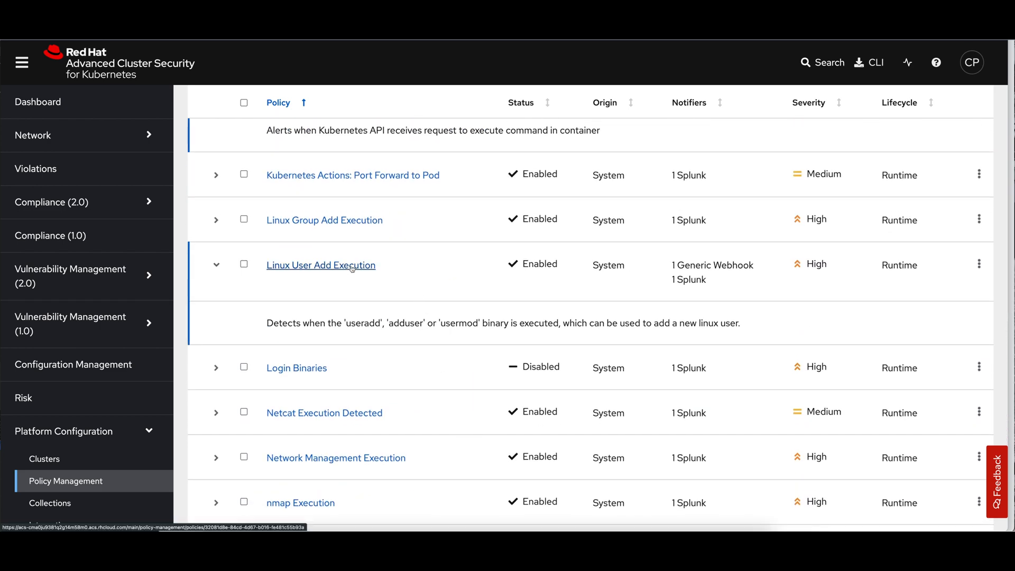
{"action": "left_click", "coordinate": [321, 265]}
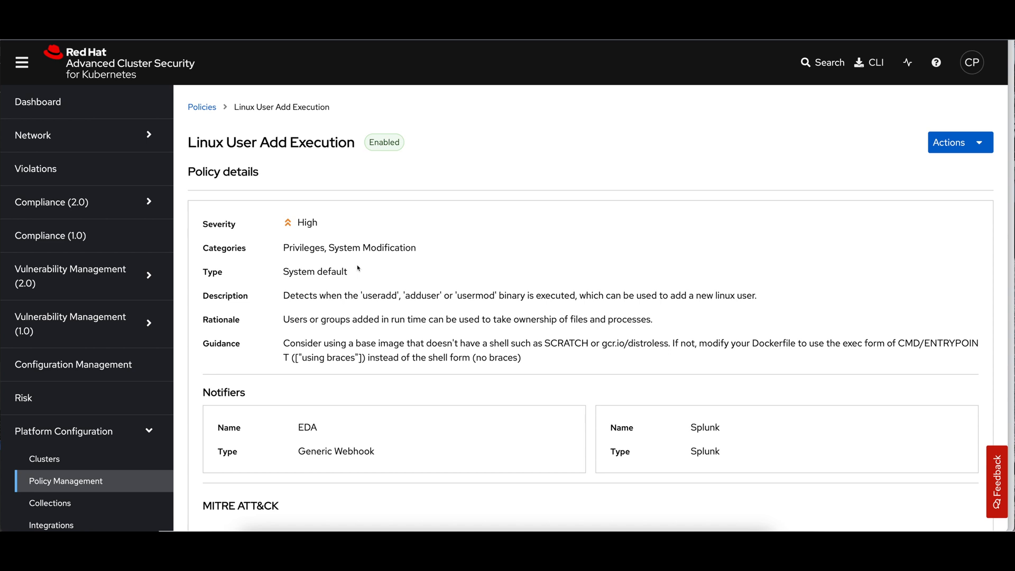
{"action": "mouse_move", "coordinate": [916, 147]}
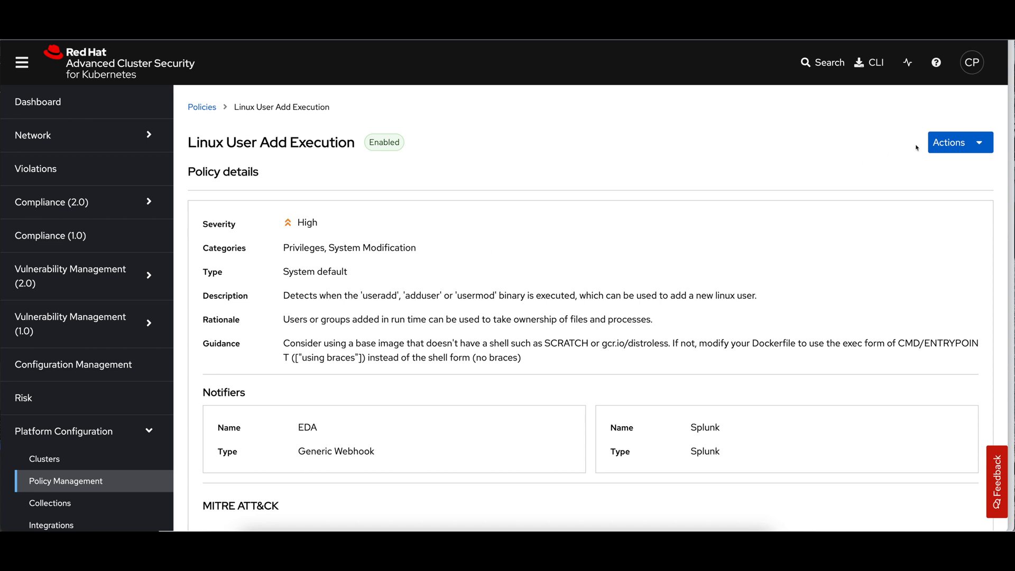
Open the Actions menu on the Linux User Add Execution policy page.
{"action": "left_click", "coordinate": [960, 142]}
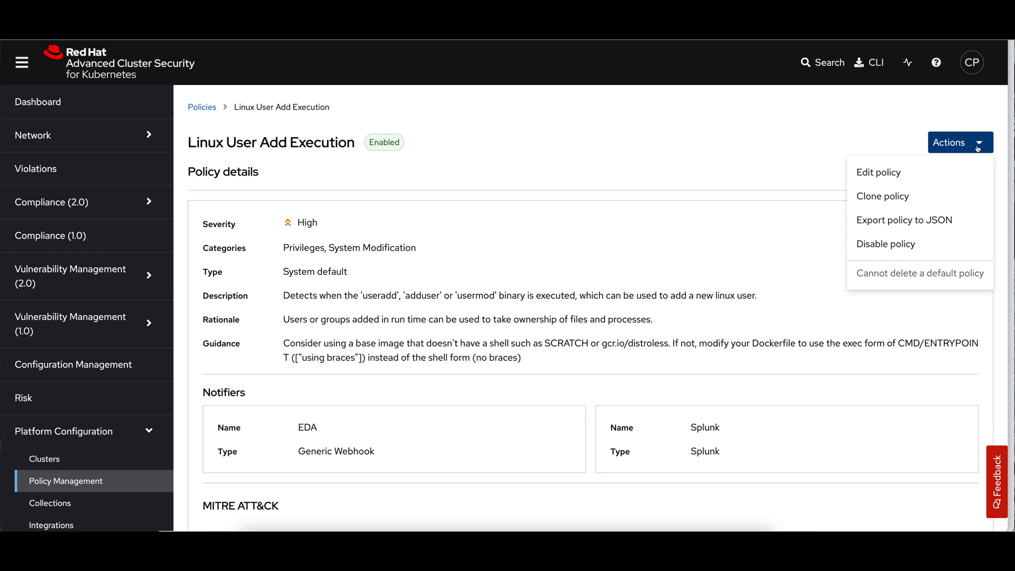
{"action": "mouse_move", "coordinate": [878, 173]}
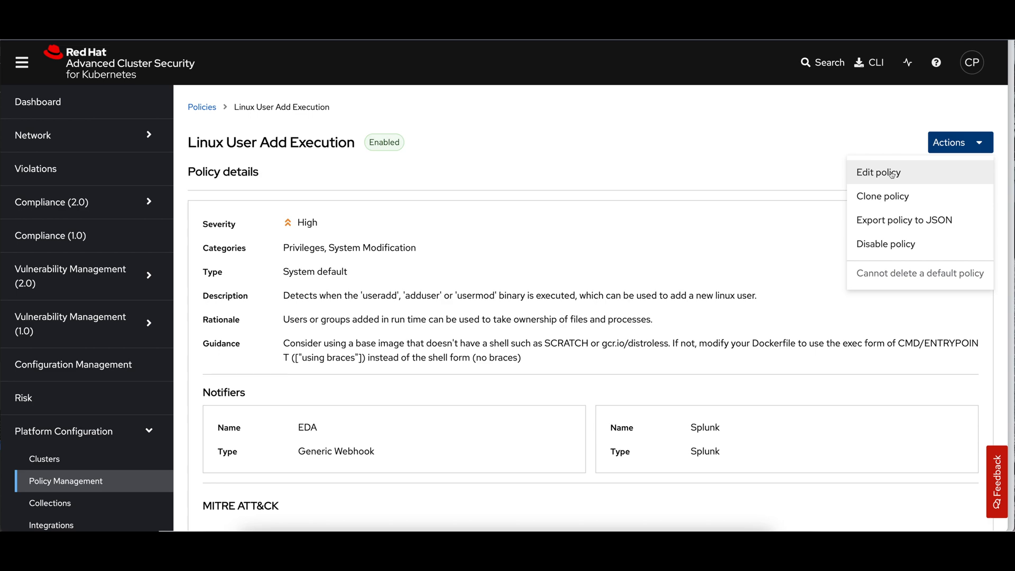
Set the Linux User Add Execution response to inform and enforce, with runtime enforcement on.
{"action": "left_click", "coordinate": [878, 172]}
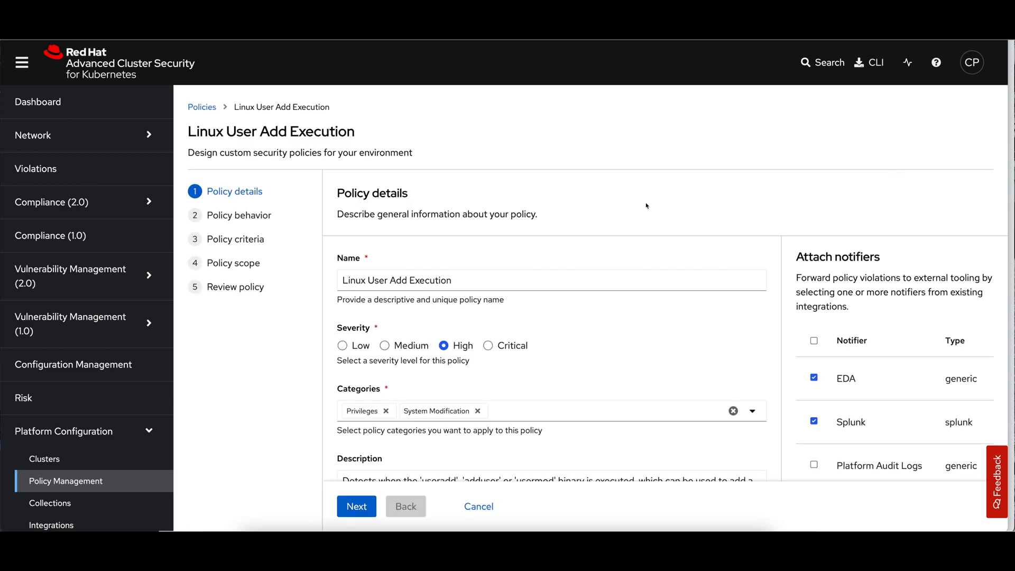
{"action": "mouse_move", "coordinate": [584, 219]}
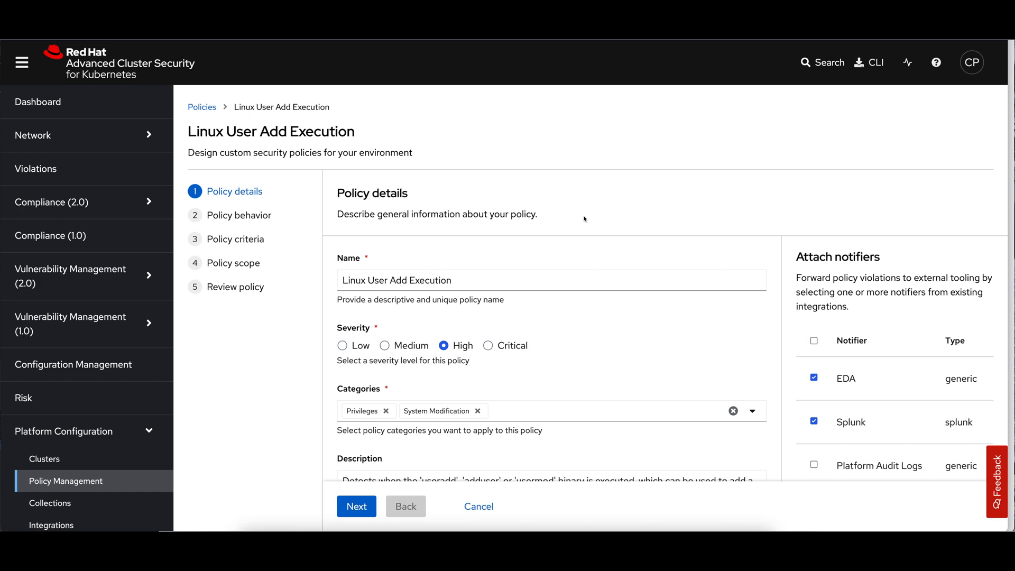
{"action": "mouse_move", "coordinate": [326, 221]}
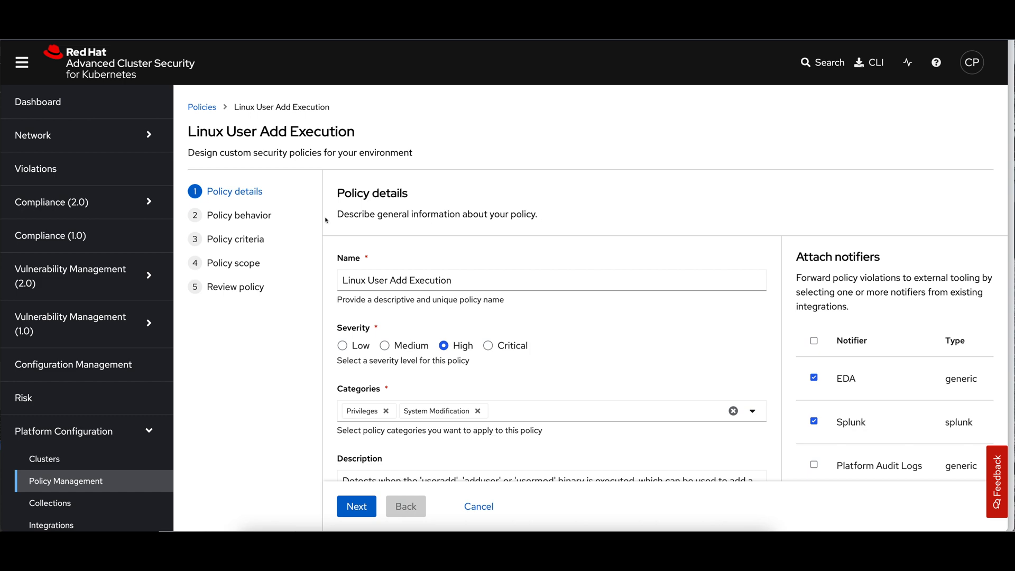
{"action": "scroll", "scroll_direction": "down", "scroll_amount": 3}
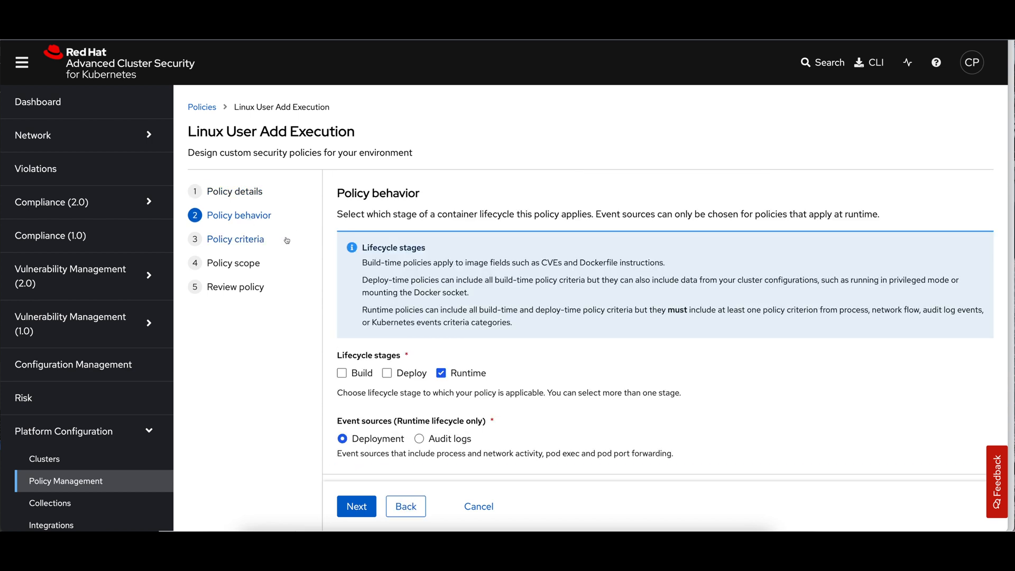
{"action": "scroll", "scroll_direction": "down", "scroll_amount": 3}
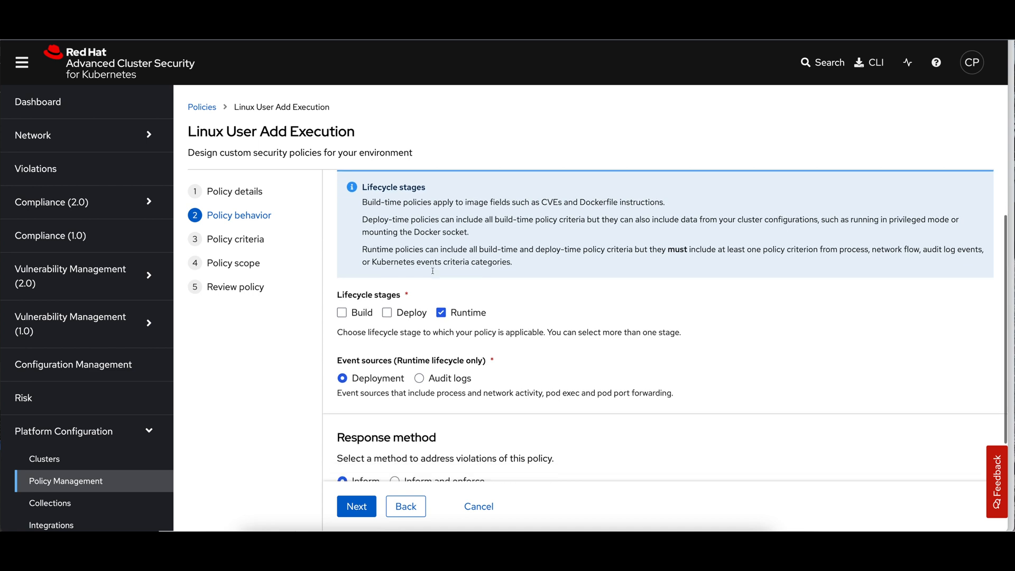
{"action": "scroll", "scroll_direction": "down", "scroll_amount": 3}
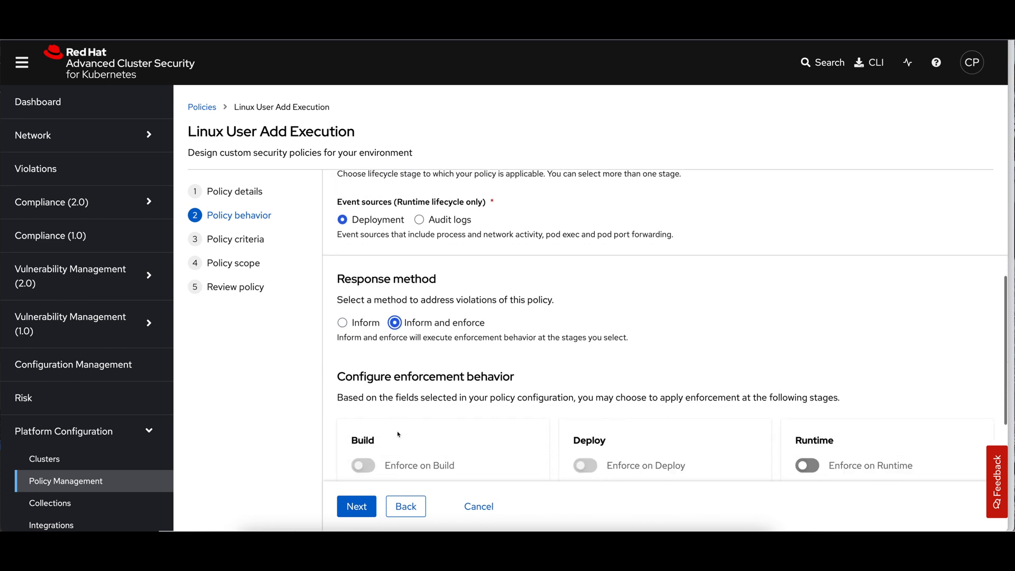
{"action": "scroll", "scroll_direction": "down", "scroll_amount": 3}
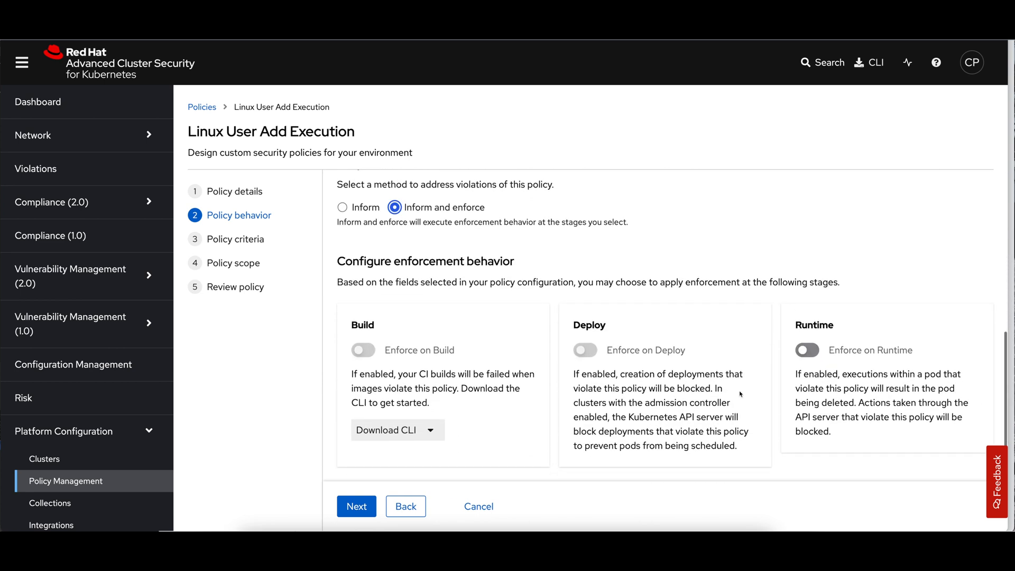
{"action": "left_click", "coordinate": [807, 350]}
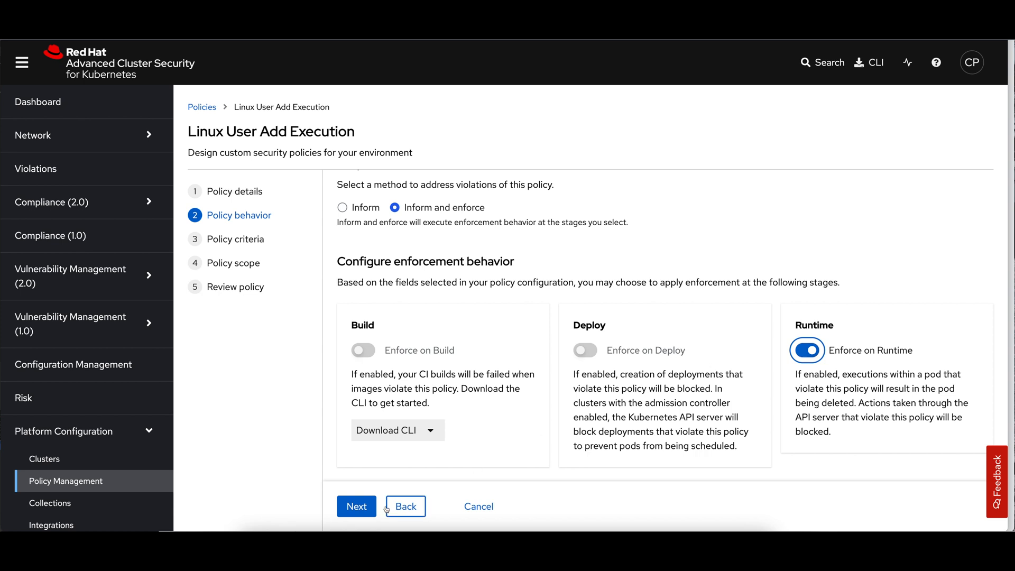
{"action": "left_click", "coordinate": [355, 507]}
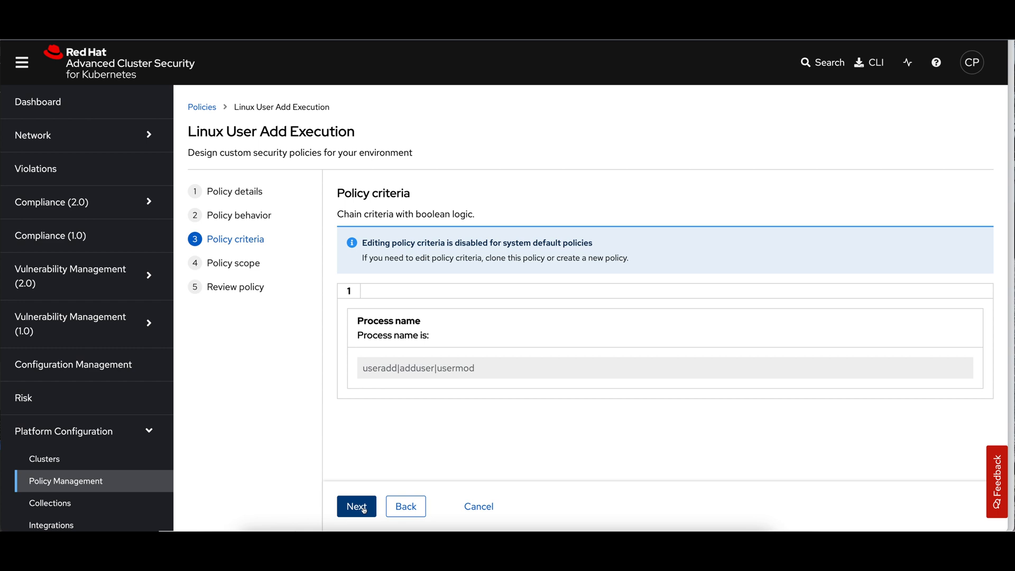
Advance the Linux User Add Execution policy through criteria and scope to the review page.
{"action": "left_click", "coordinate": [356, 507]}
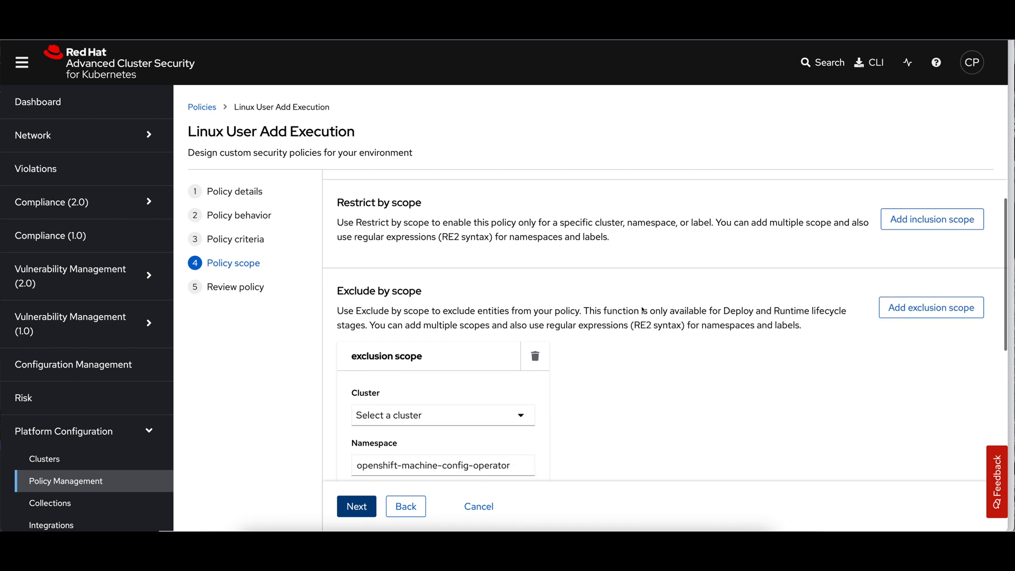
{"action": "scroll", "scroll_direction": "down", "scroll_amount": 3}
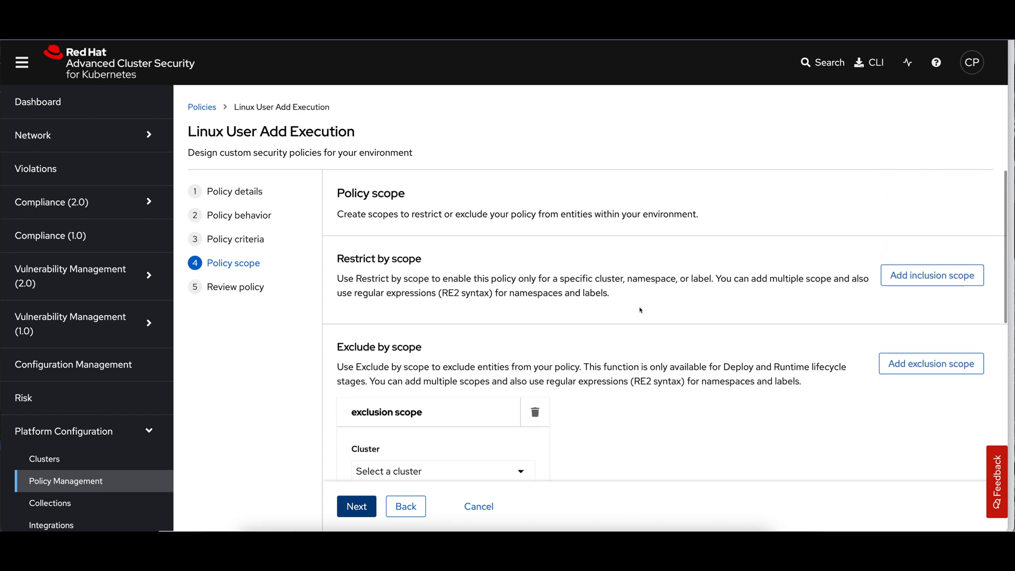
{"action": "mouse_move", "coordinate": [640, 310]}
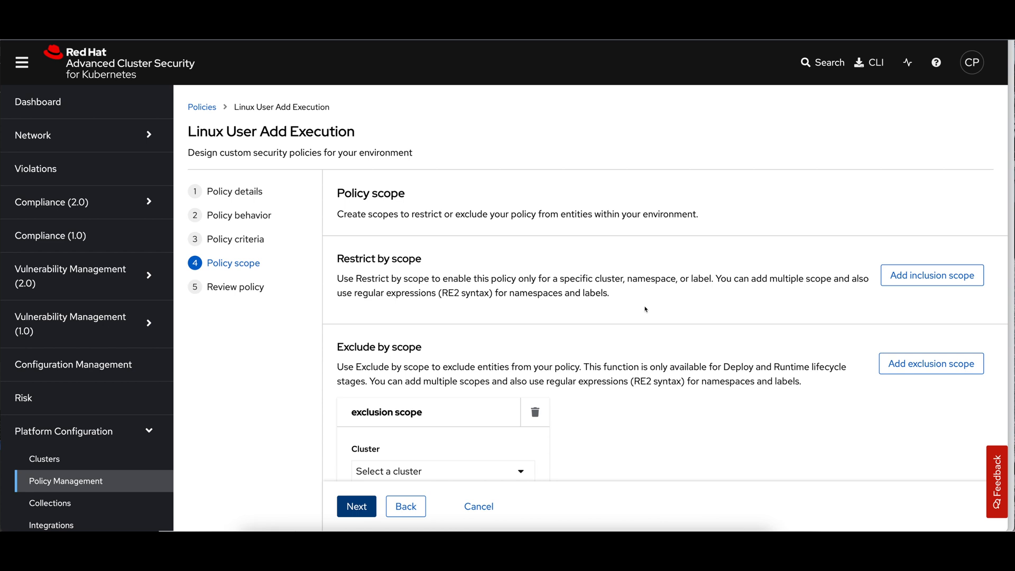
{"action": "mouse_move", "coordinate": [645, 309]}
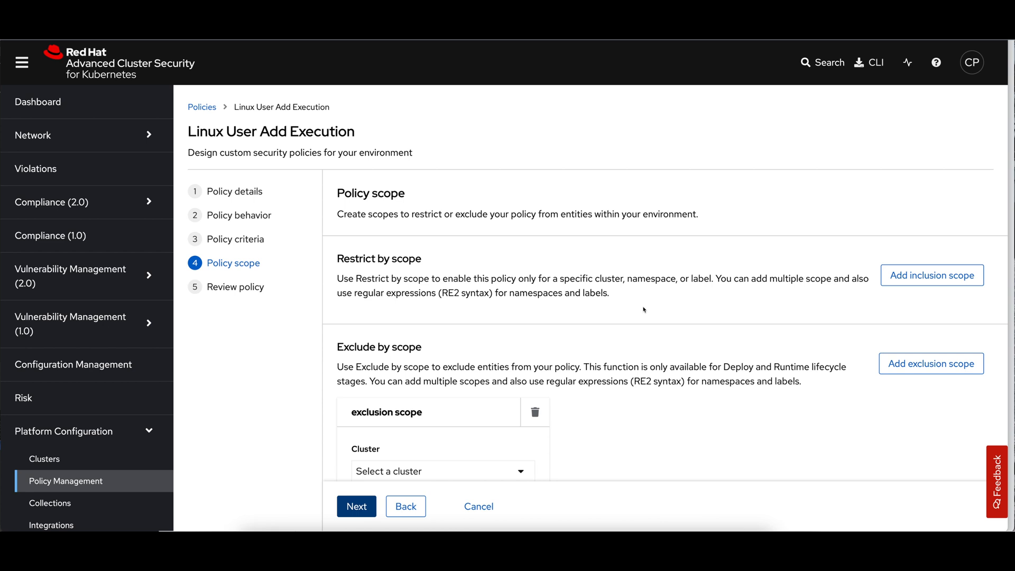
{"action": "left_click", "coordinate": [355, 506]}
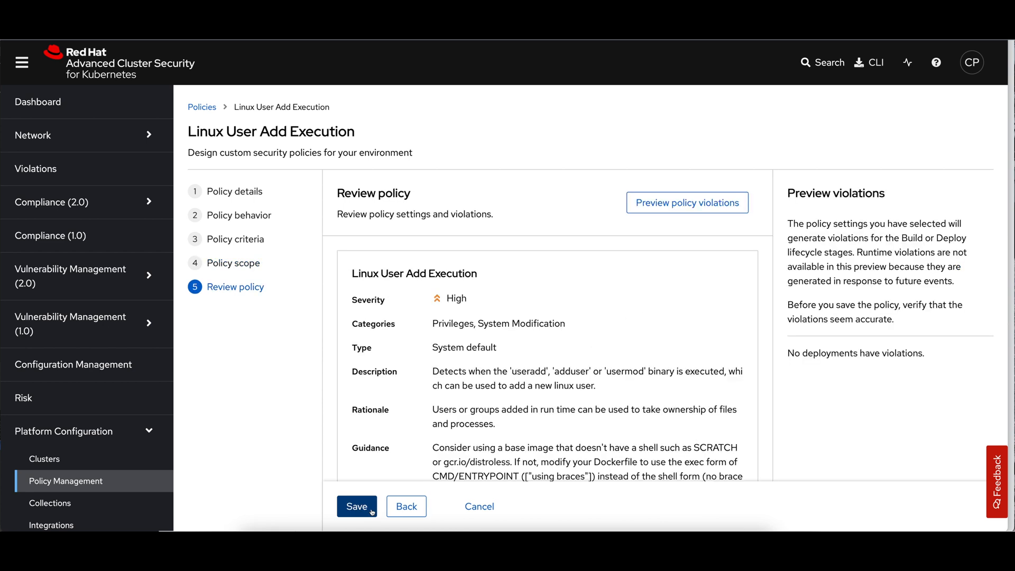
{"action": "mouse_move", "coordinate": [449, 367]}
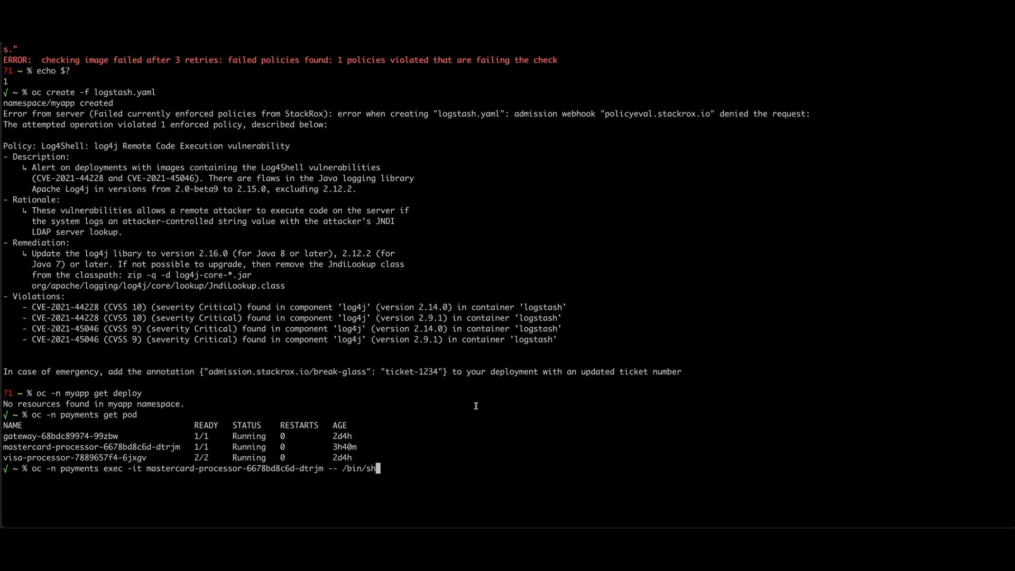
{"action": "mouse_move", "coordinate": [155, 403]}
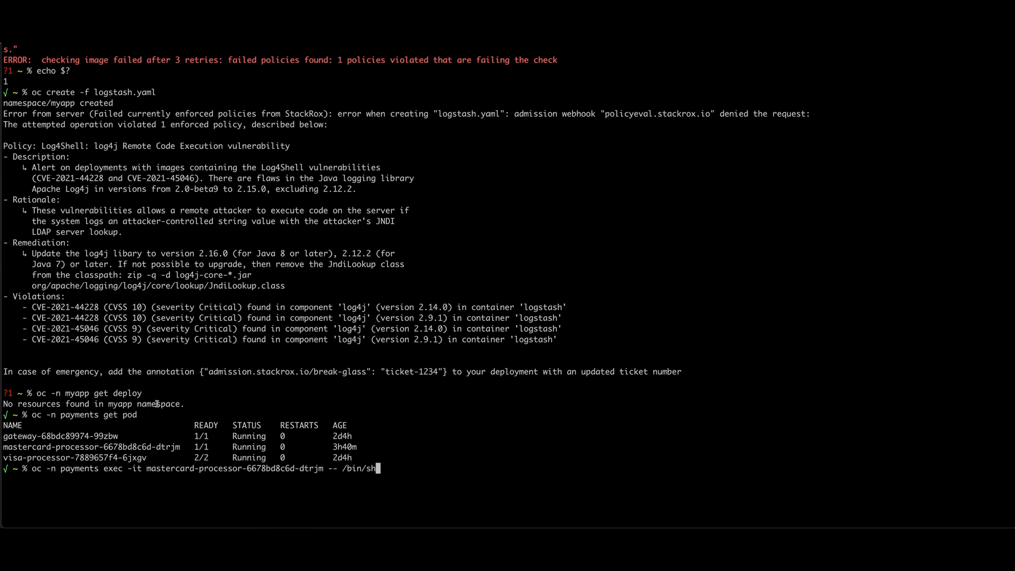
{"action": "mouse_move", "coordinate": [156, 438]}
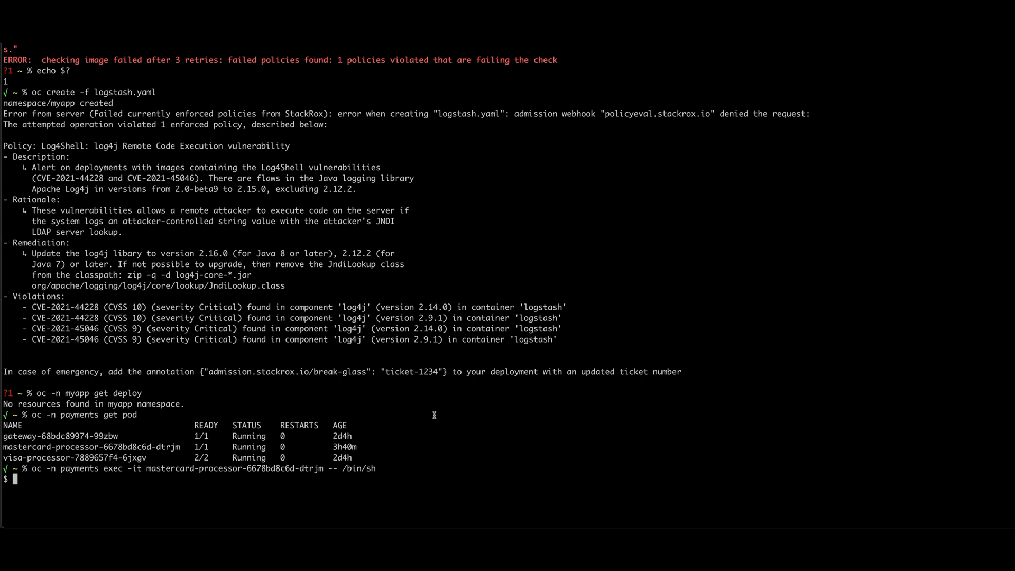
In the pod shell, list /etc/passwd, then run adduser chris, ending with exit code 137.
{"action": "type", "text": "cat /etc/passwd"}
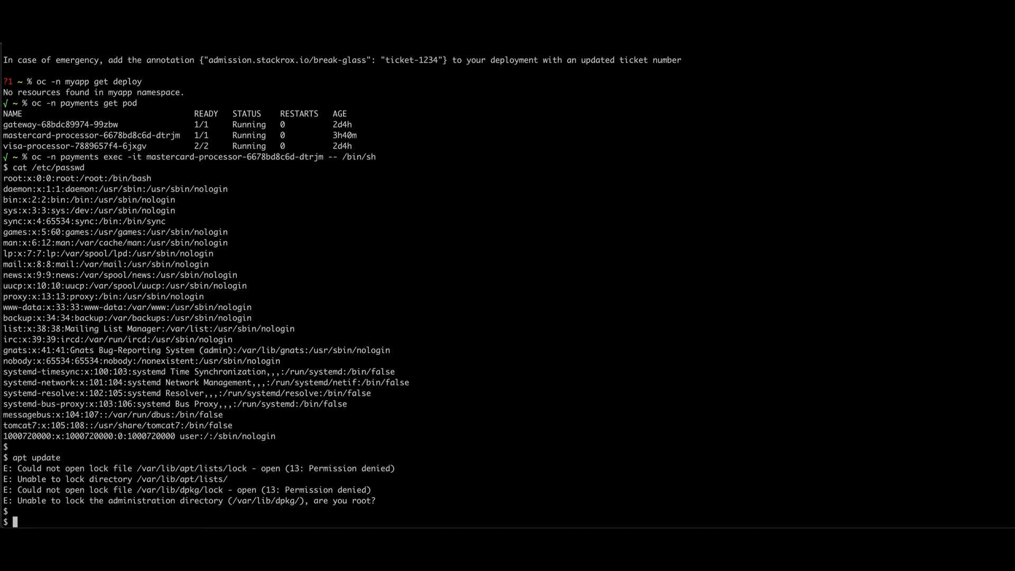
{"action": "type", "text": "adduser"}
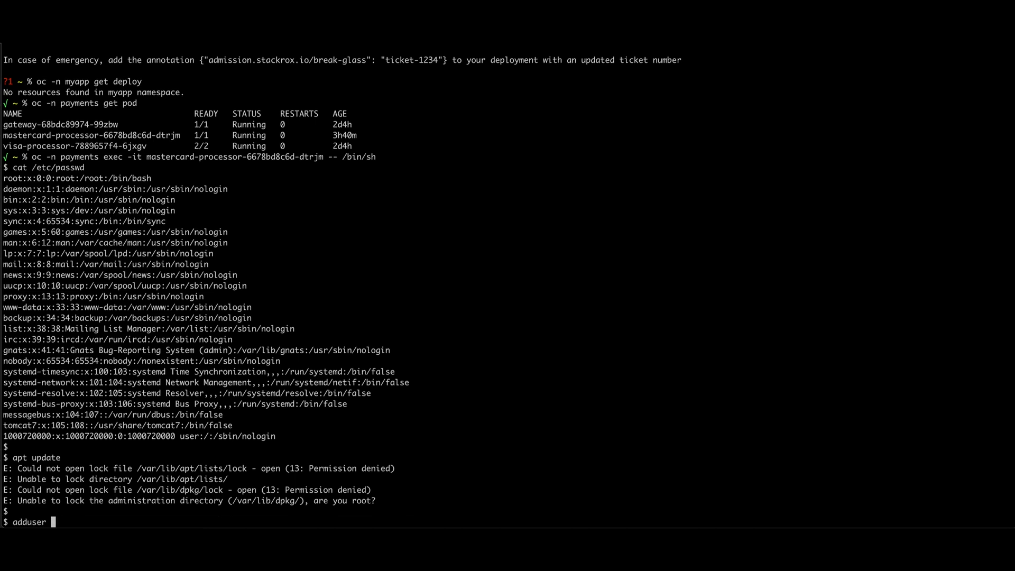
{"action": "type", "text": "chris"}
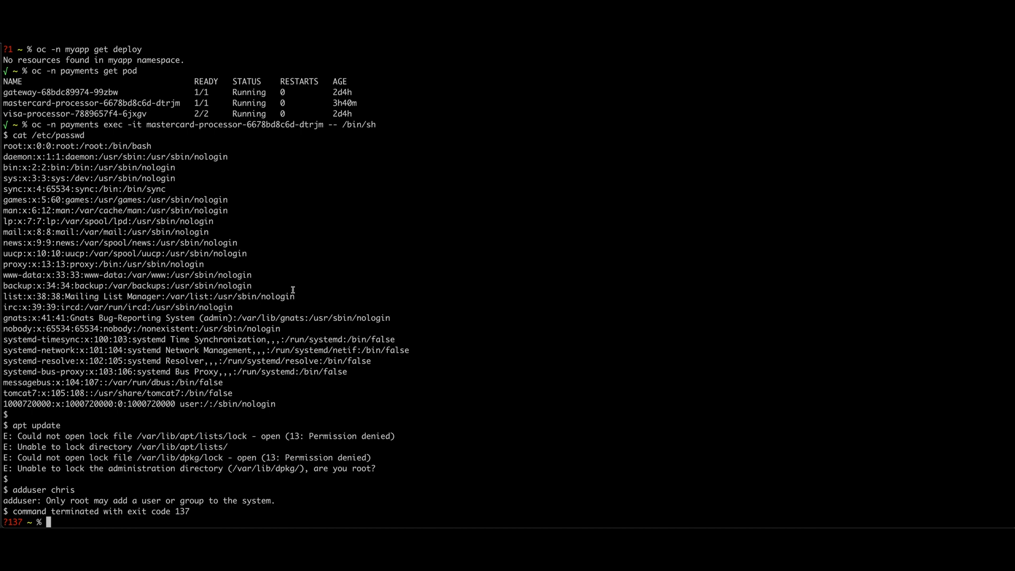
{"action": "mouse_move", "coordinate": [33, 495]}
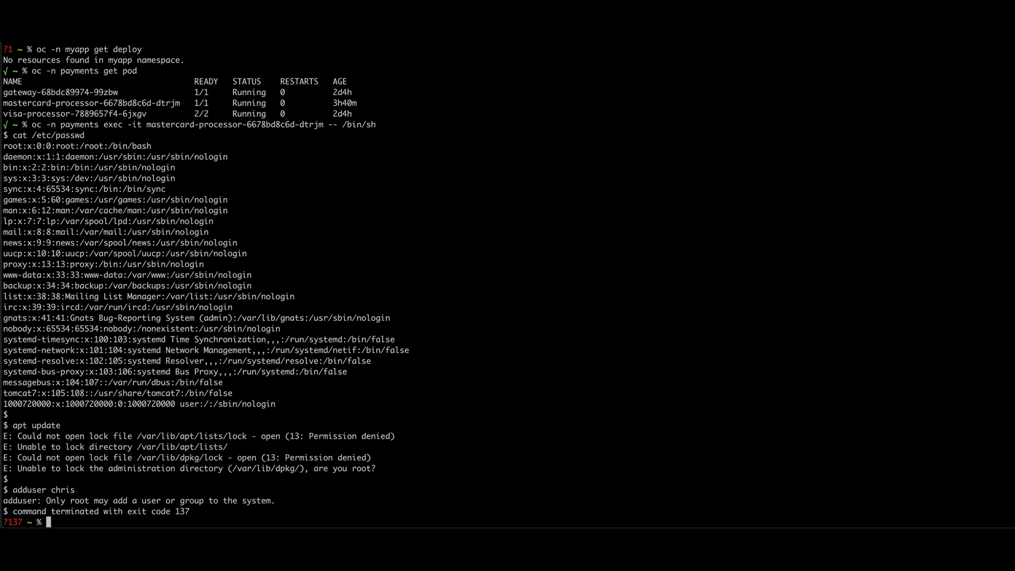
{"action": "mouse_move", "coordinate": [78, 483]}
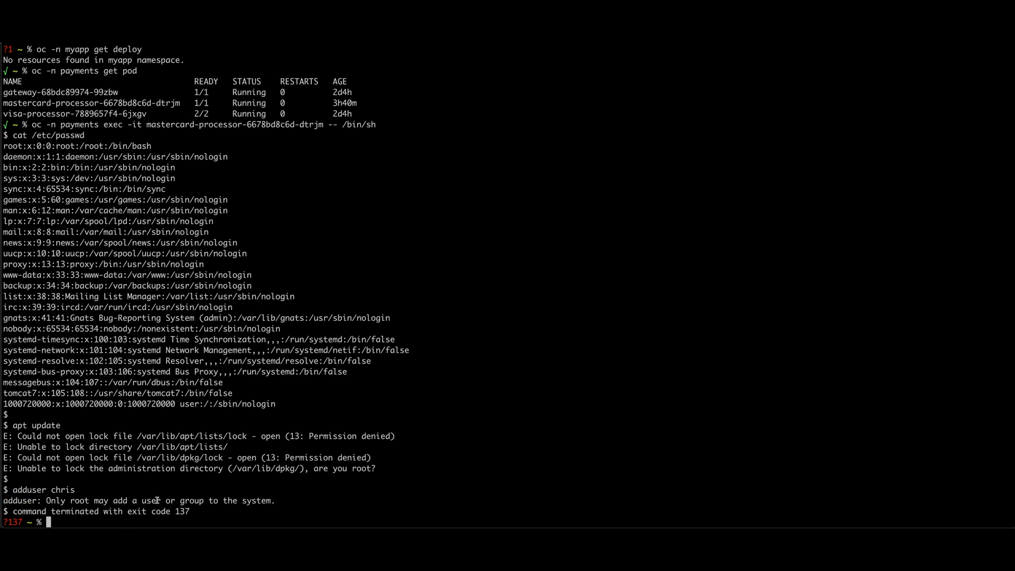
{"action": "mouse_move", "coordinate": [337, 467]}
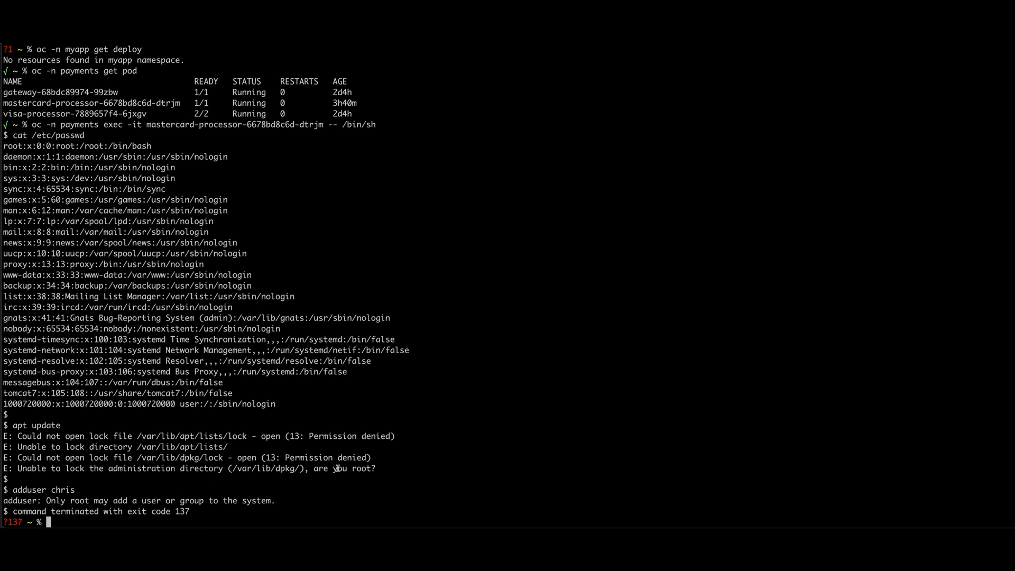
List pods and events in the payments namespace, showing StackRox killed the old mastercard-processor pod.
{"action": "type", "text": "oc -n payments get pod"}
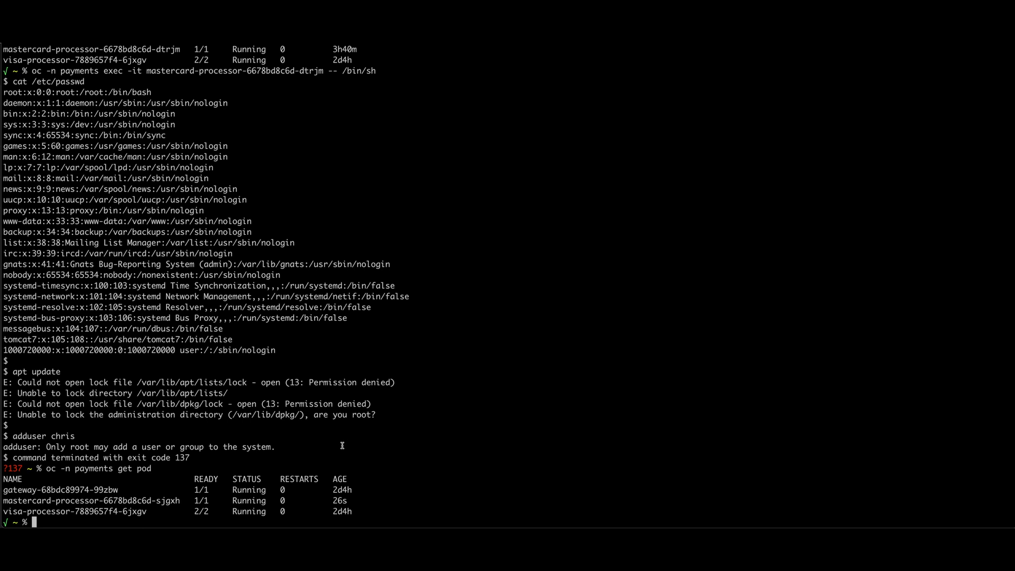
{"action": "mouse_move", "coordinate": [185, 501]}
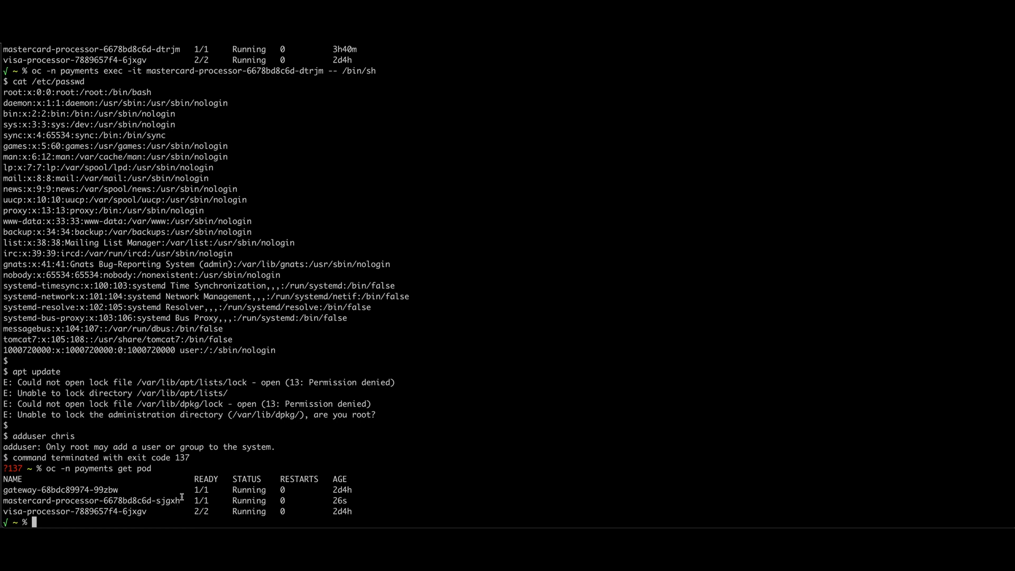
{"action": "mouse_move", "coordinate": [454, 427]}
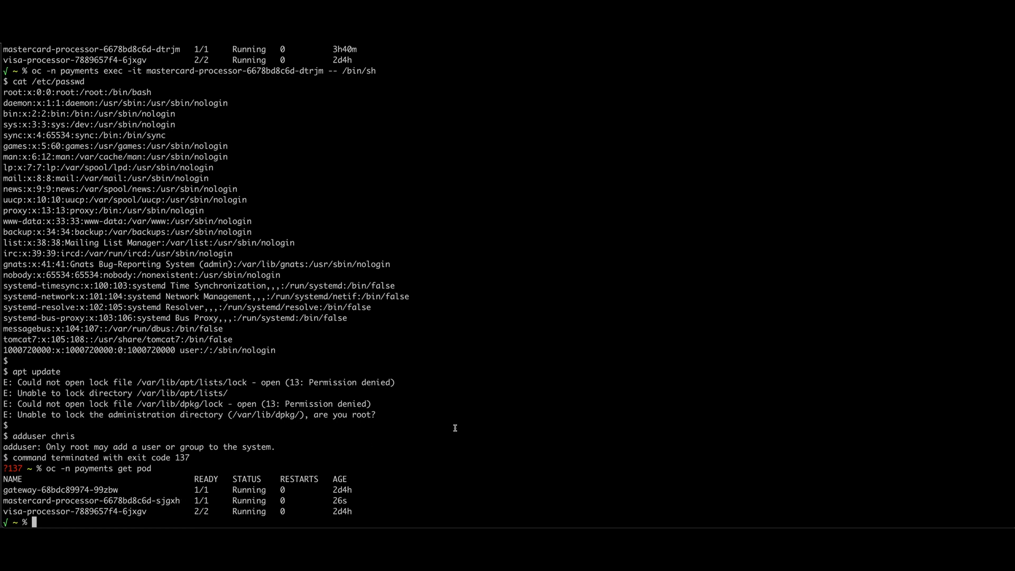
{"action": "type", "text": "oc -n payments get events"}
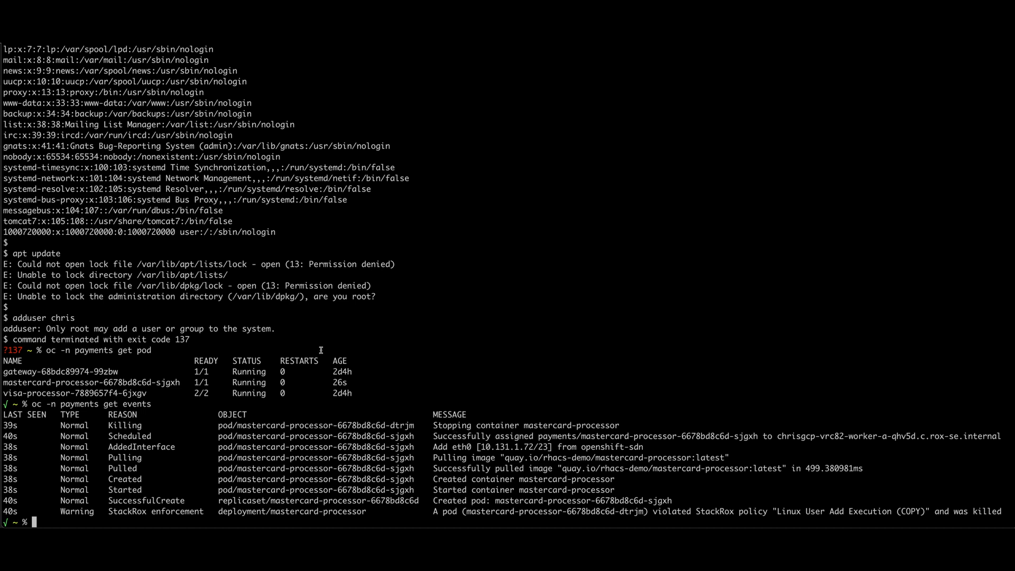
{"action": "mouse_move", "coordinate": [481, 488]}
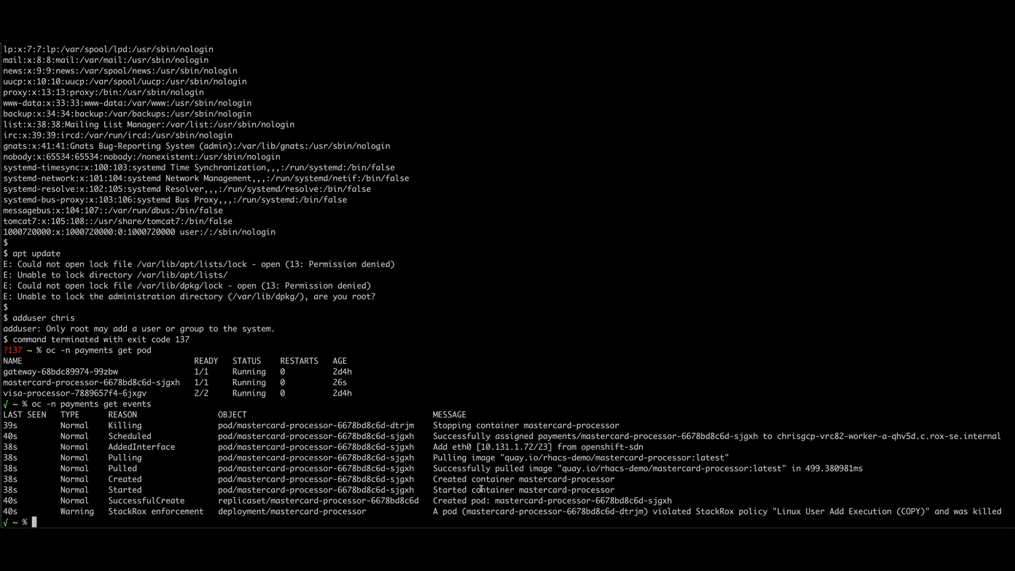